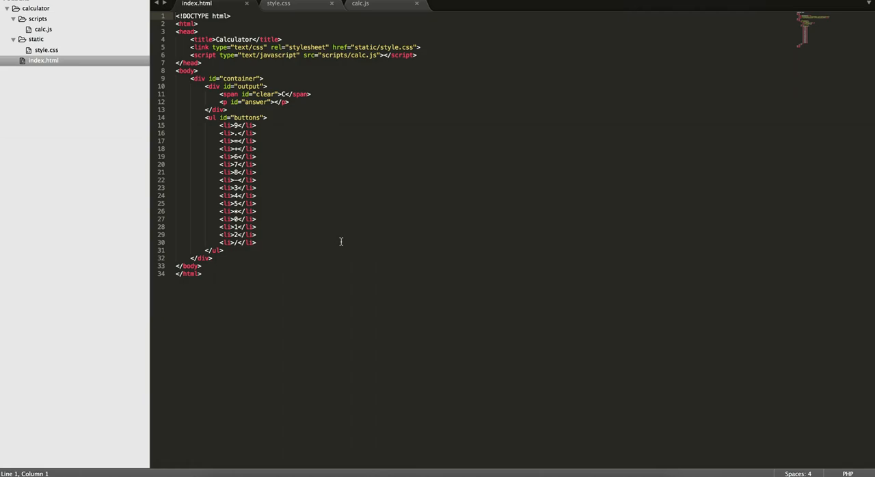
Append a /* our css below */ comment after the reset rules in style.css and save.
click(277, 4)
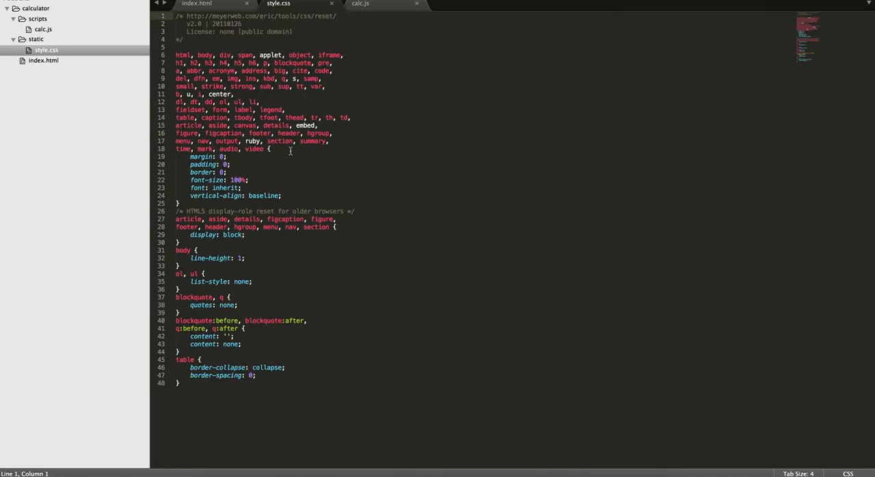
mouse_move(278, 248)
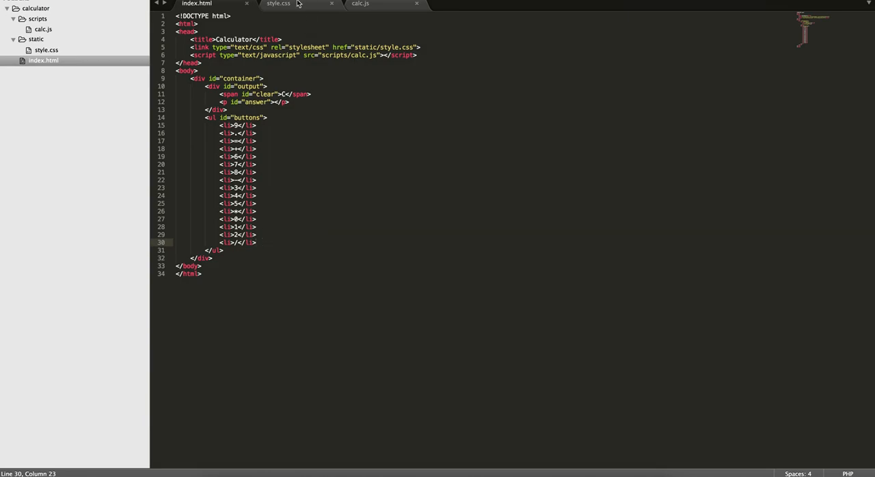
click(278, 3)
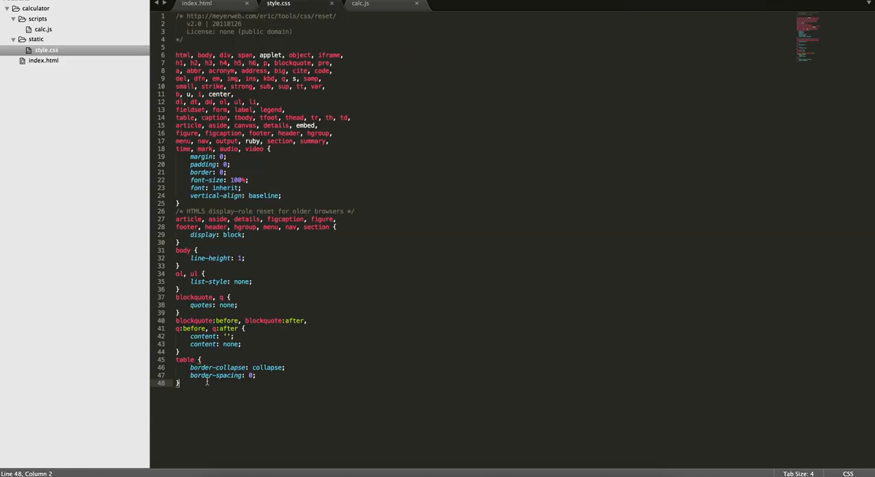
key(enter)
text(/* our css below */)
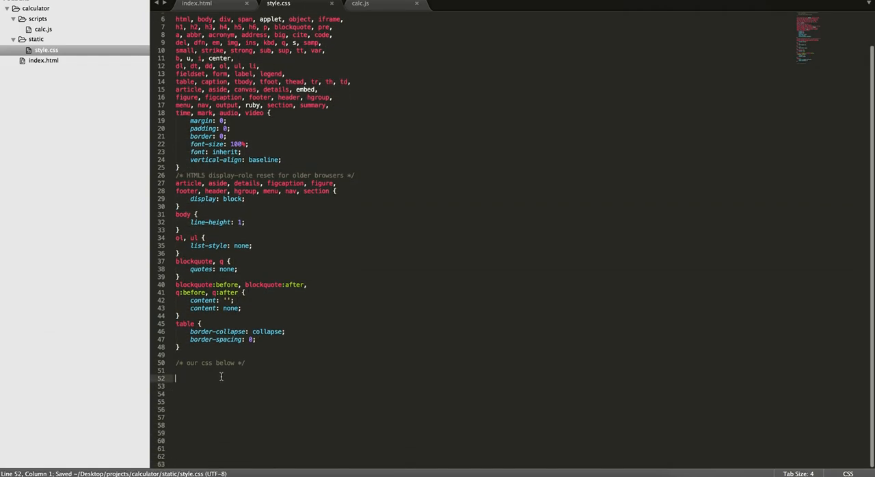
Write a body rule with background #9480c7 and preview the purple page.
text(body P)
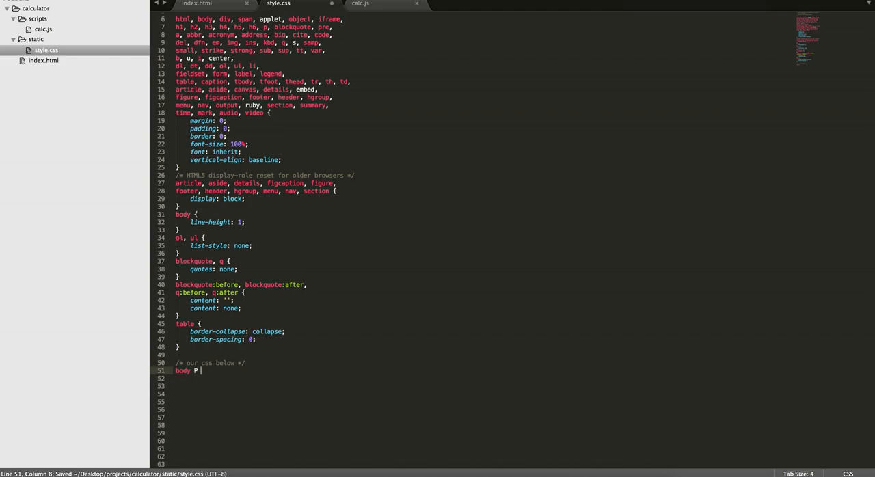
text({)
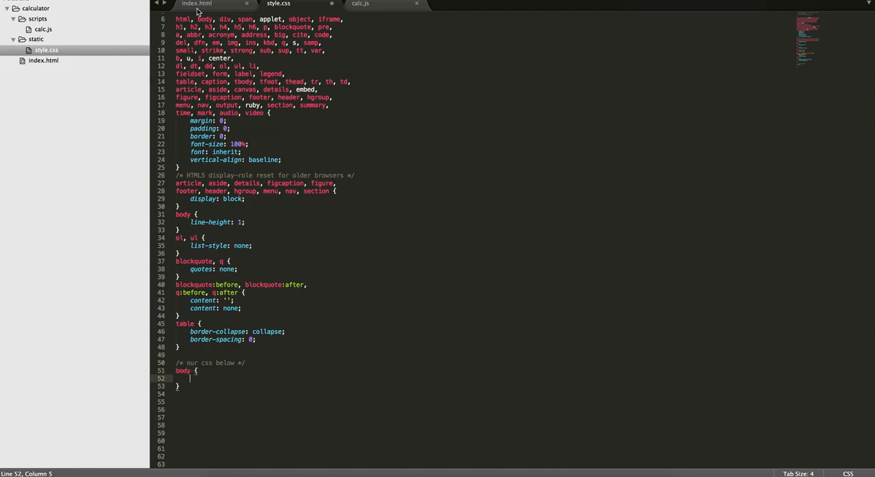
click(197, 5)
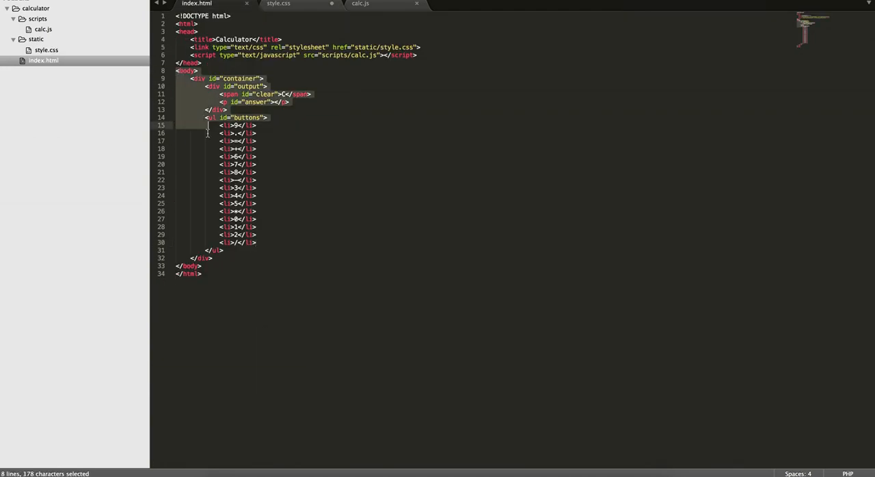
click(278, 3)
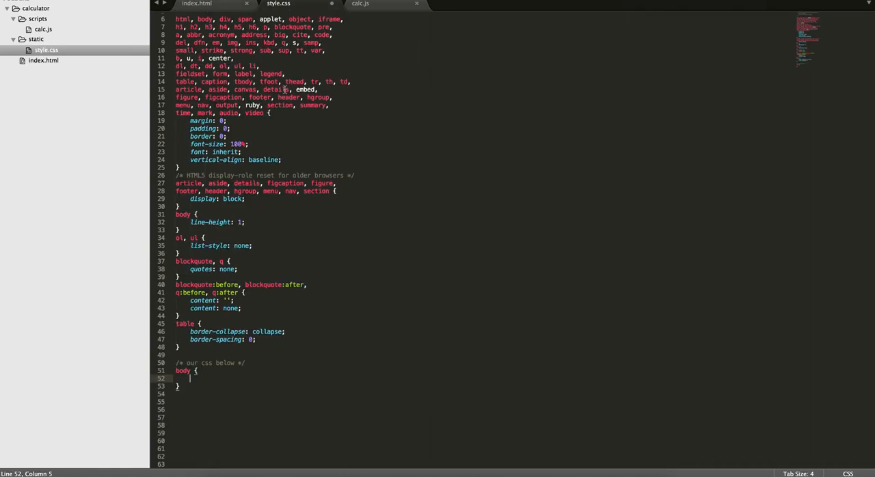
text(background: ;)
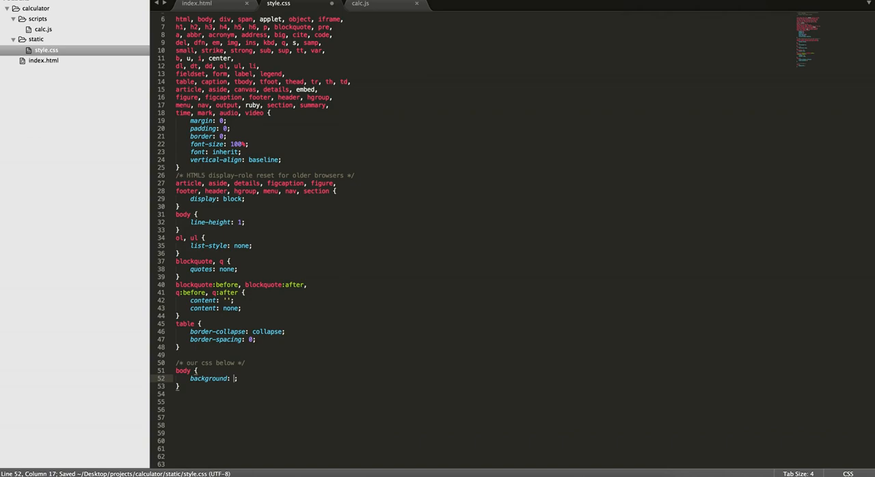
text(#3)
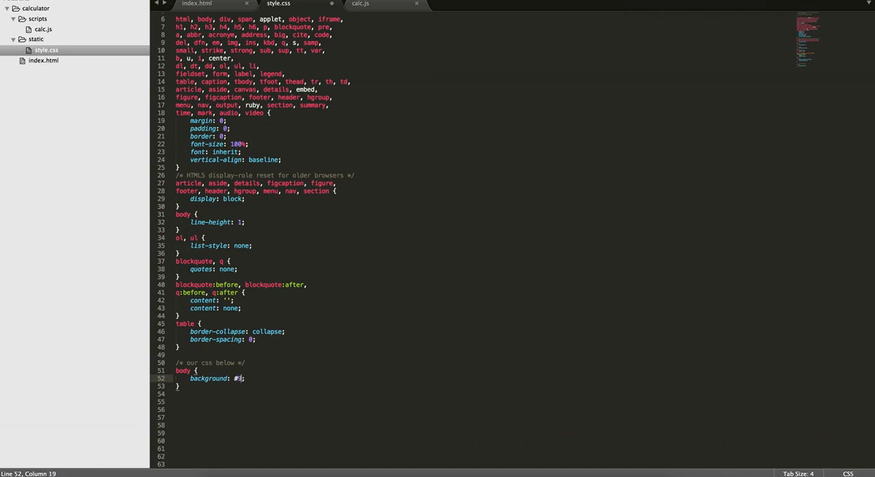
text(9484)
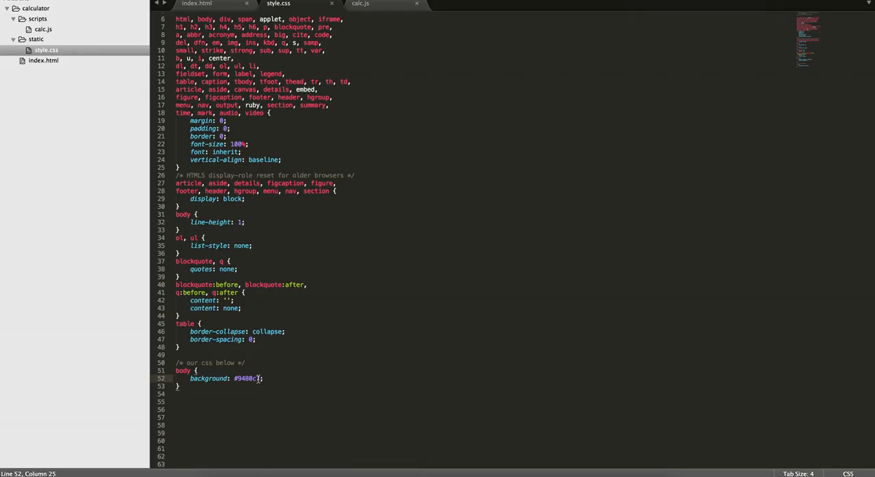
click(179, 386)
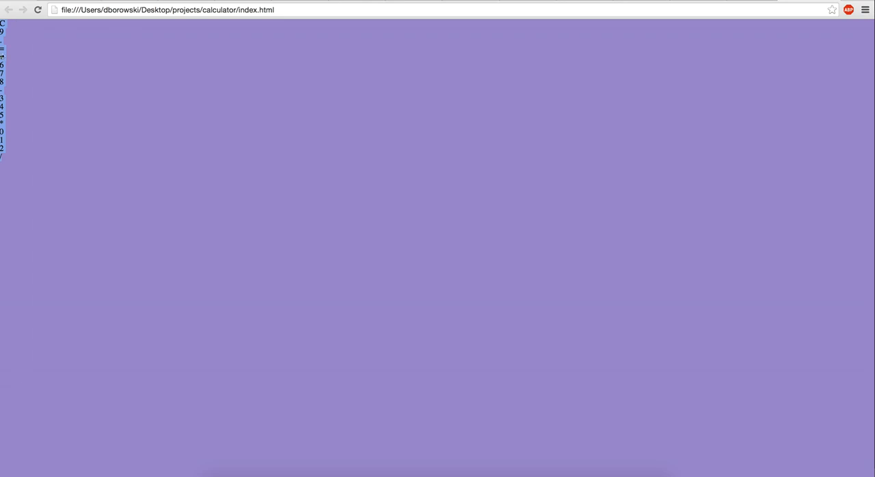
mouse_move(335, 58)
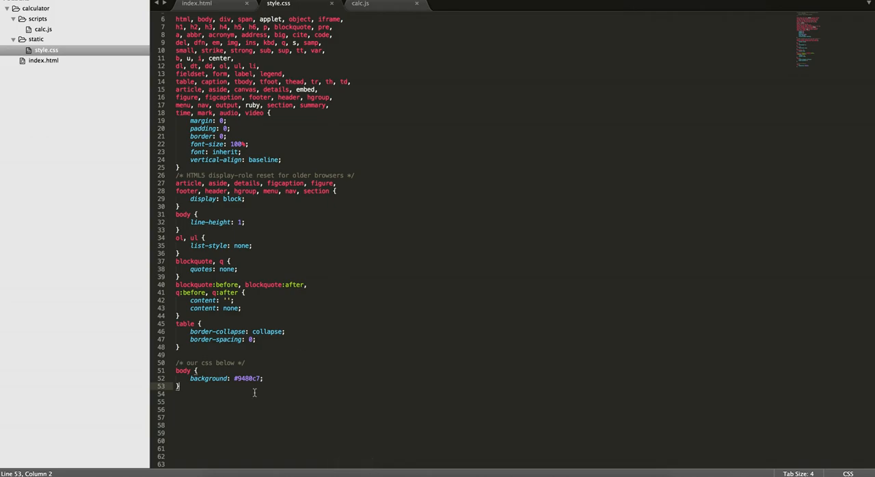
Add a #container rule with width 440px, checking the container markup first.
click(197, 3)
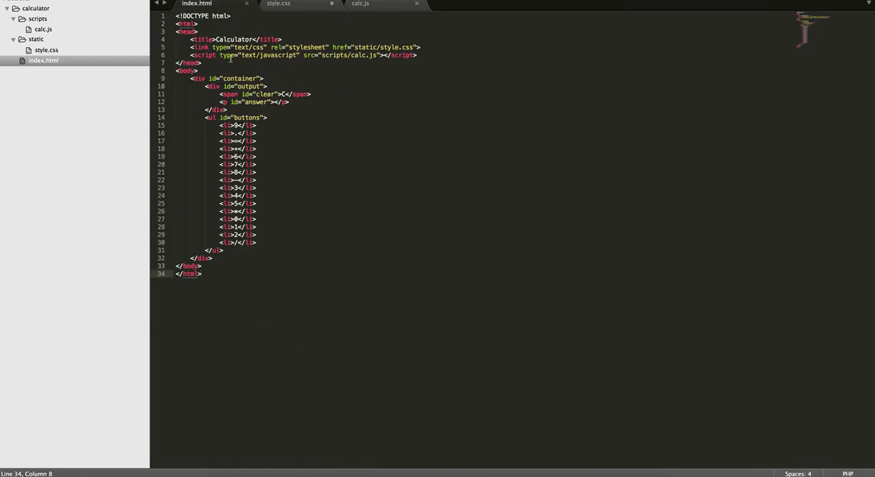
drag(198, 78, 239, 210)
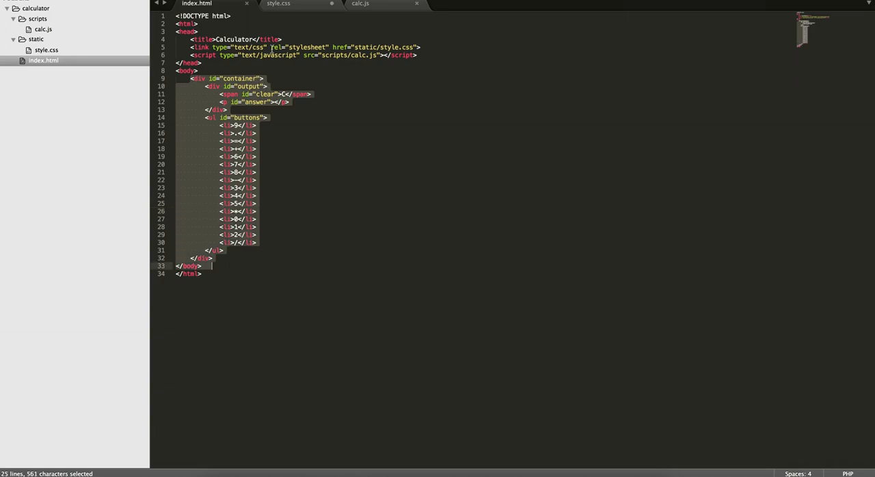
click(278, 3)
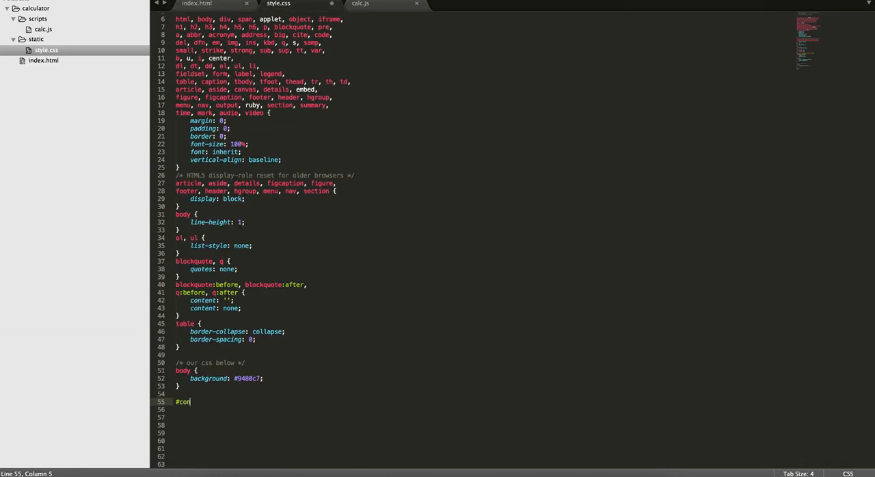
text(tainer {)
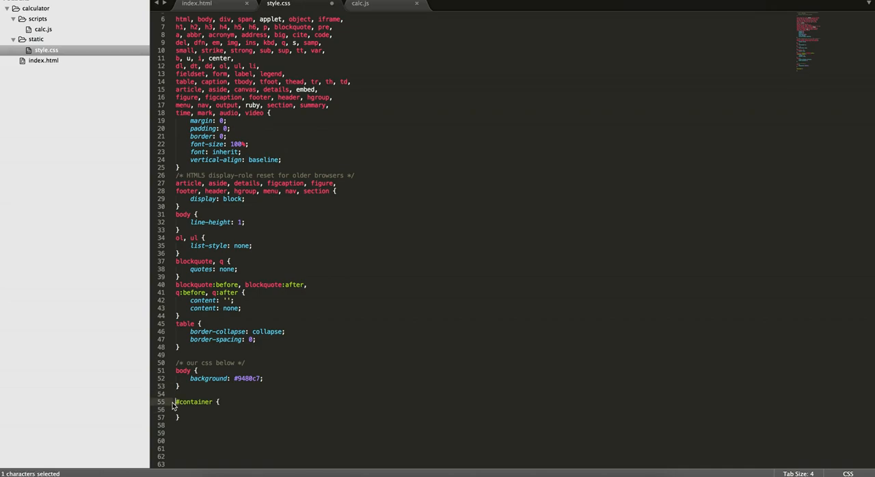
key(Backspace)
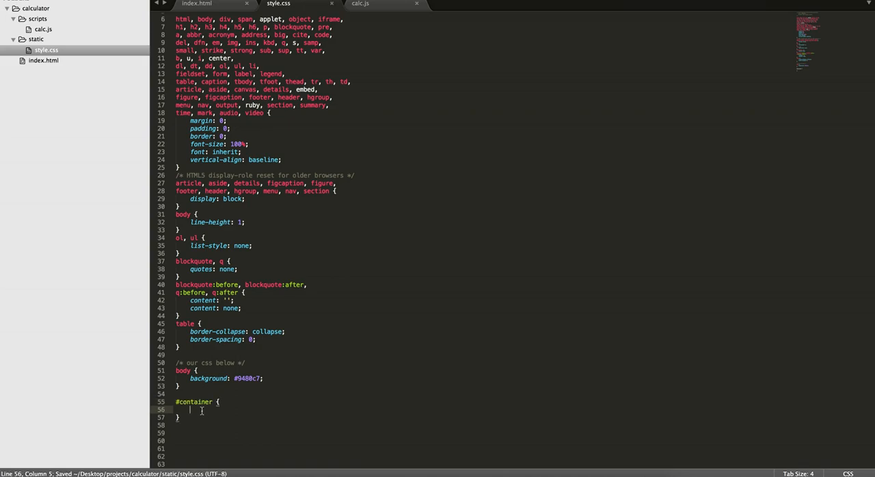
text(wit)
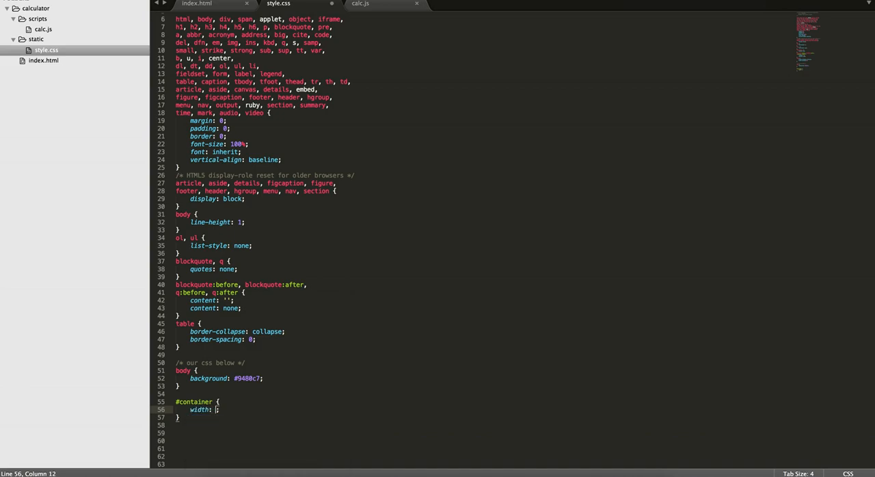
text(440px)
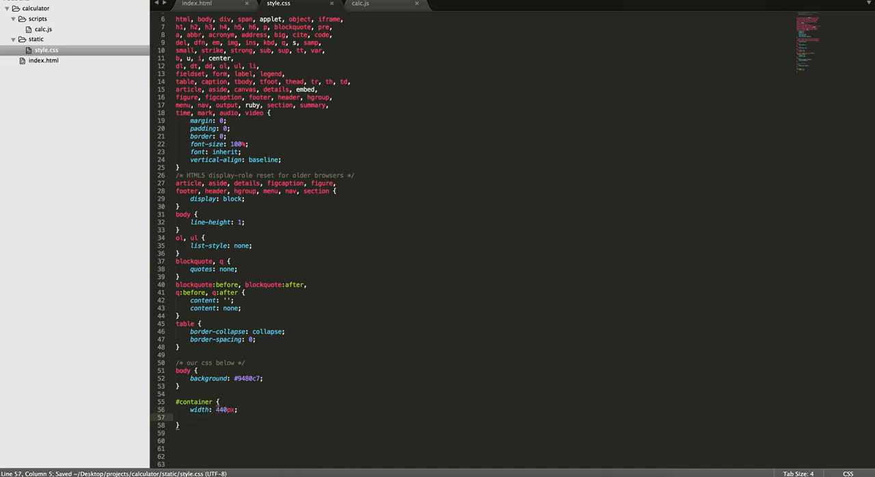
Test a yellow body background, then restore #9480c7.
scroll(down, 3)
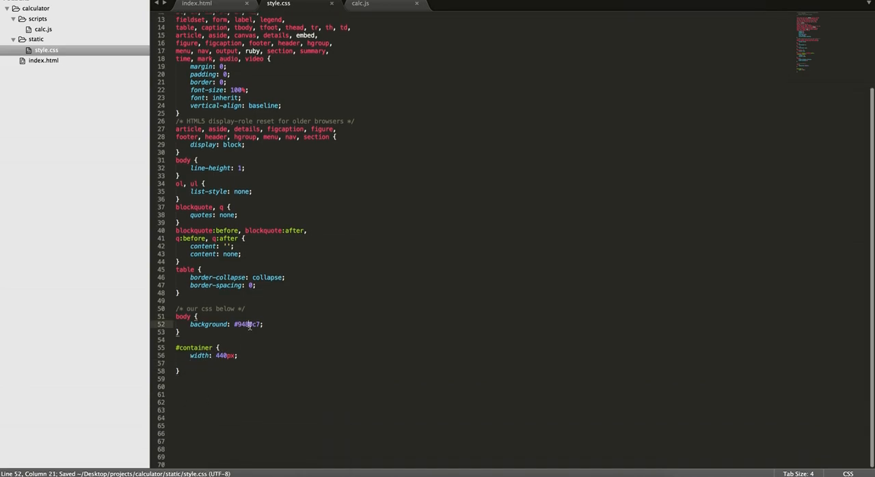
text(yellow)
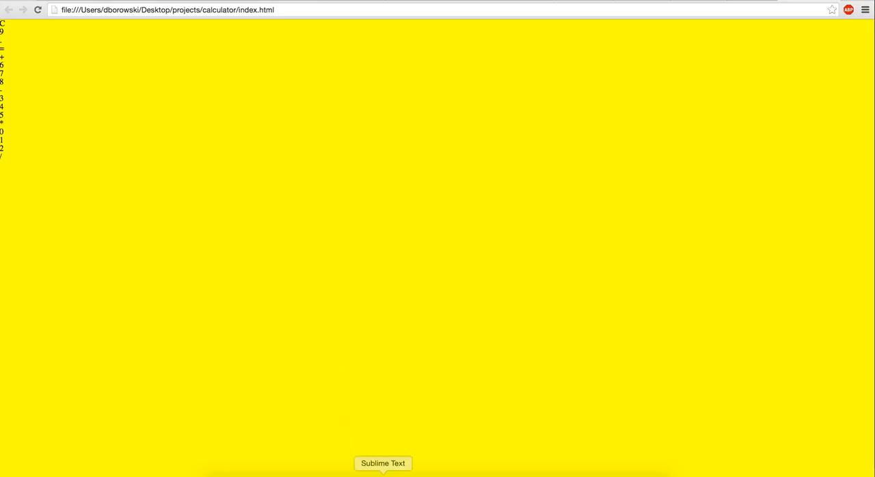
click(382, 462)
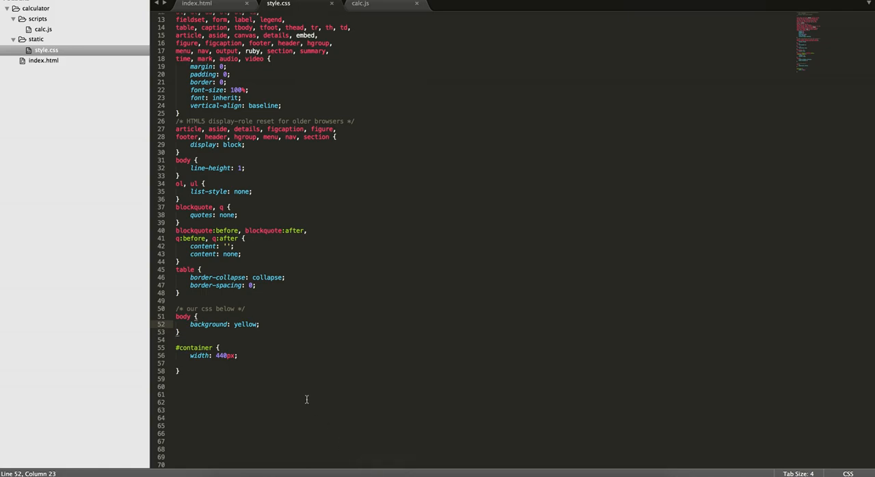
text(#9480c7)
click(484, 363)
text(margin: ;)
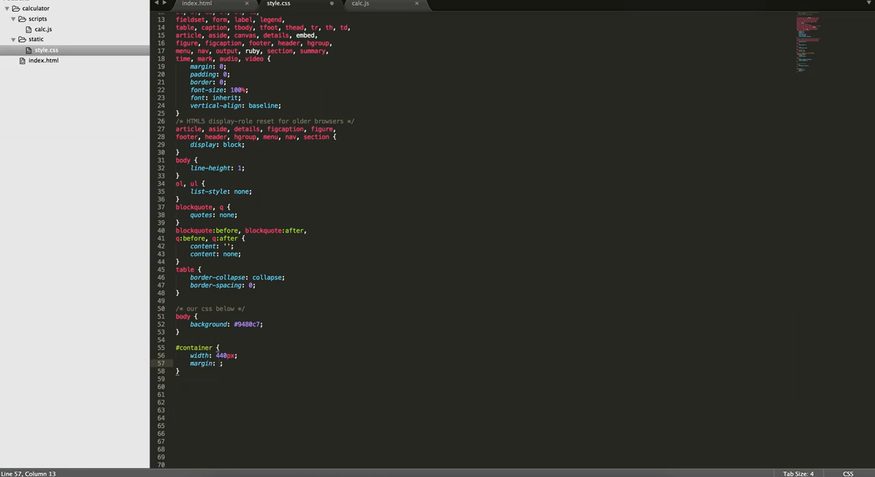
Give #container margin 0 auto, background #fff and font-family Helvetica.
text(0 auto)
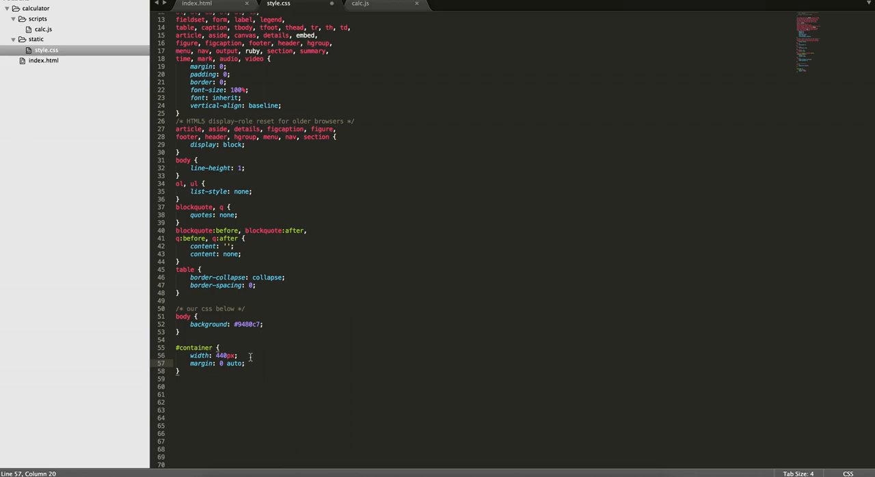
text(backgrd)
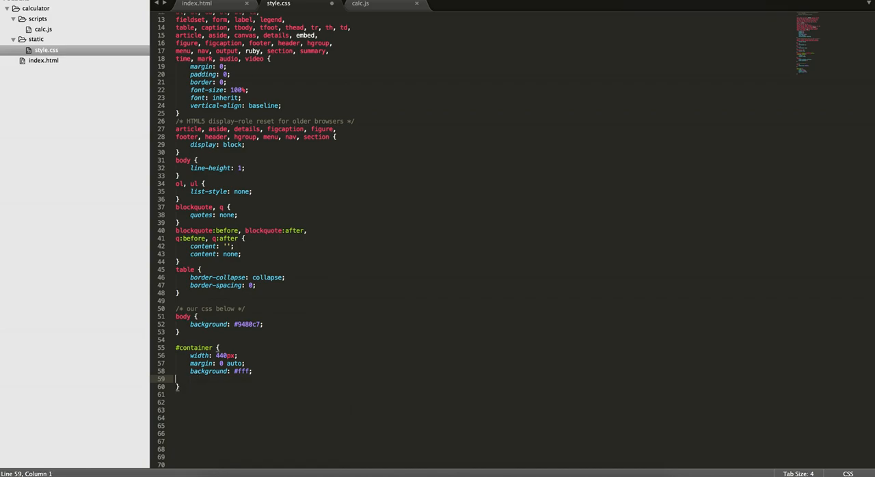
text(font-family: Helvet;)
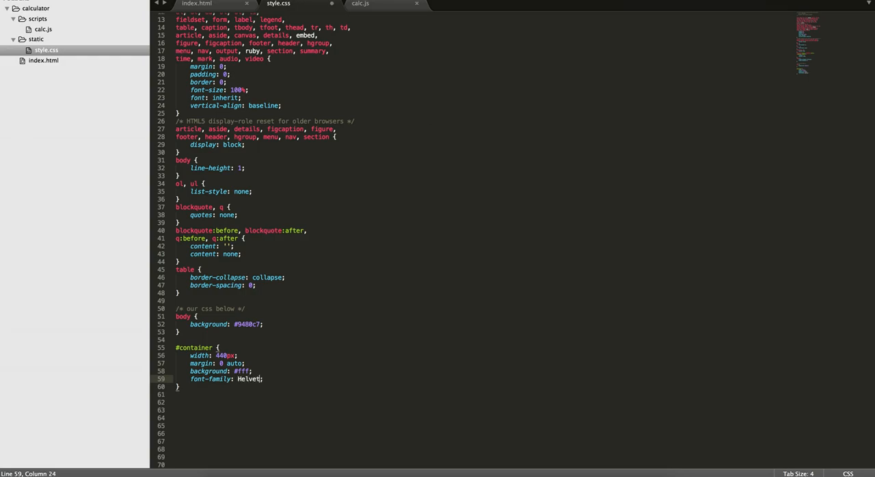
text(ica;)
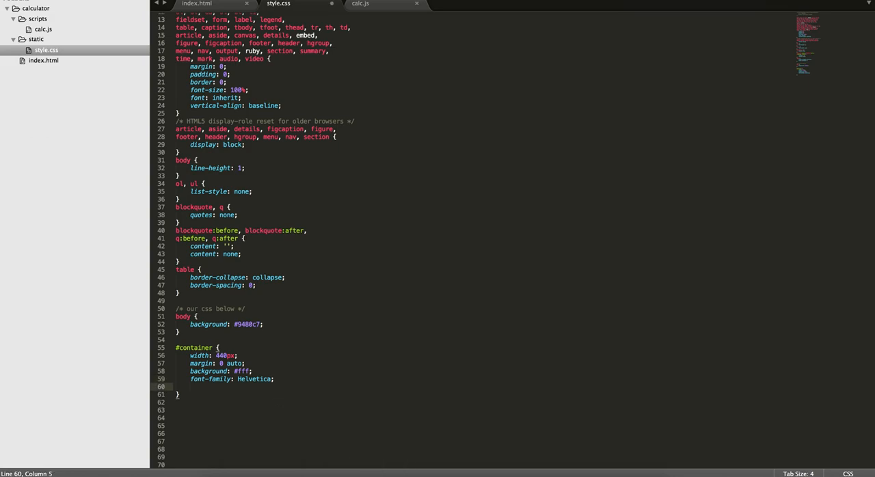
Add an 8px solid #77669d border to #container.
text(border: 8;)
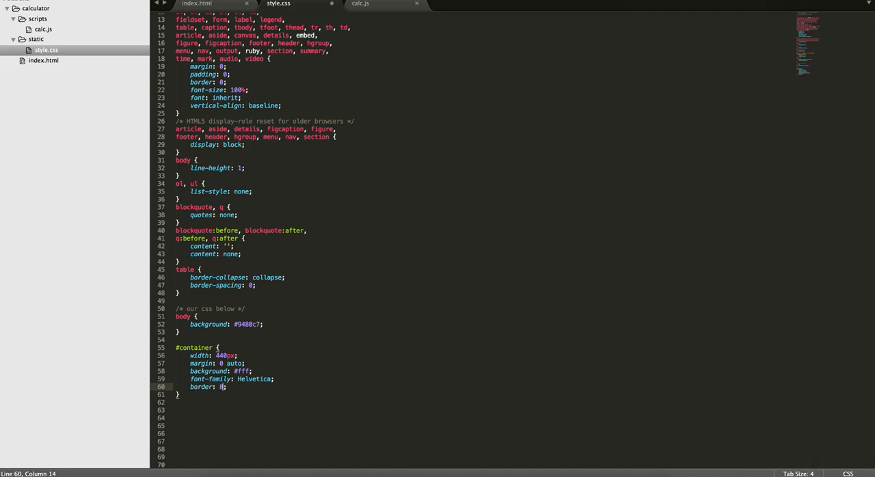
text(8px)
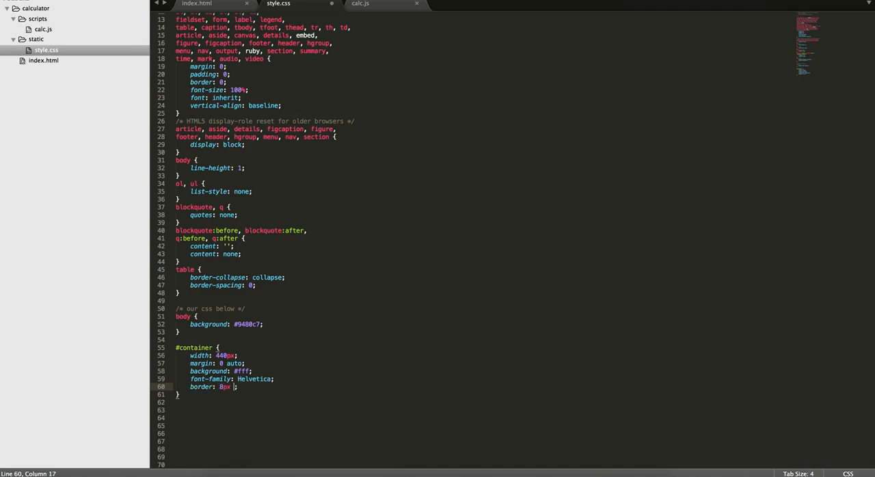
text(solid #)
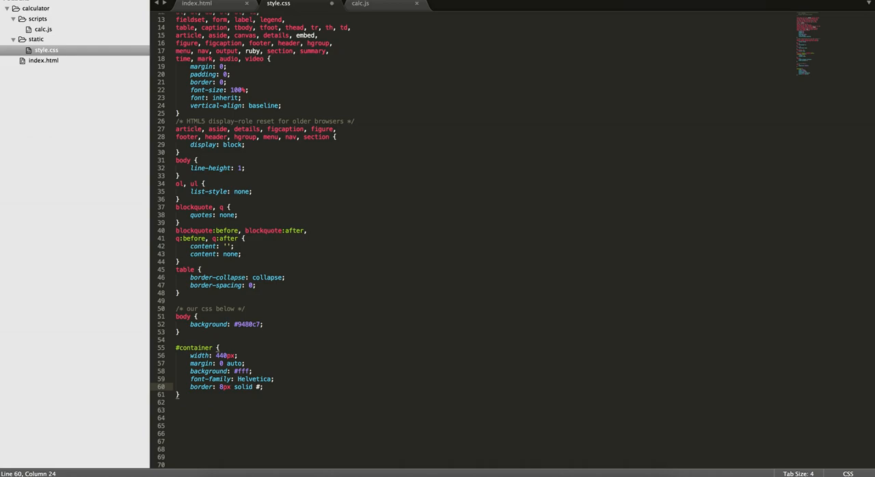
text(77)
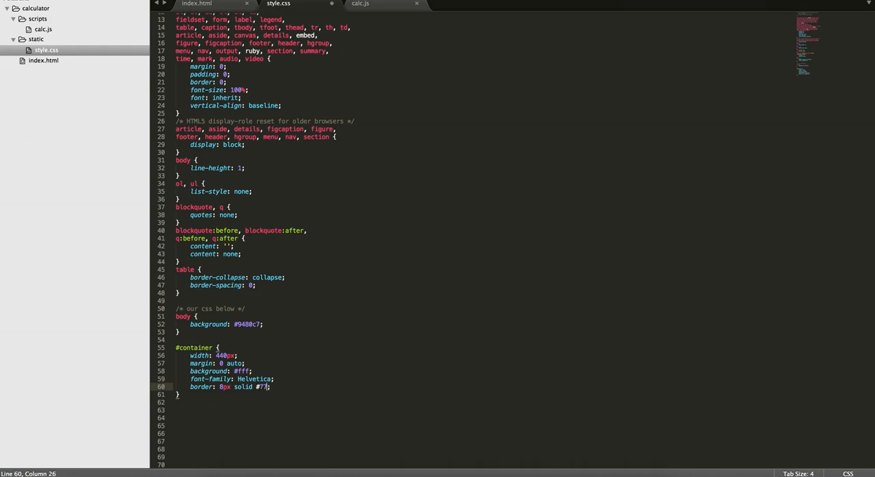
text(669d)
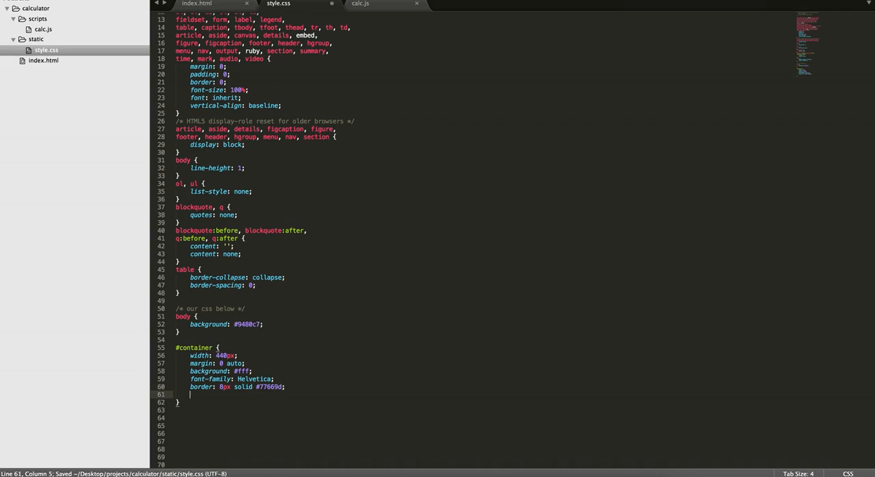
Add 20px top margin, 9px border-radius and 20px padding to #container.
text(margin-top: 20px;)
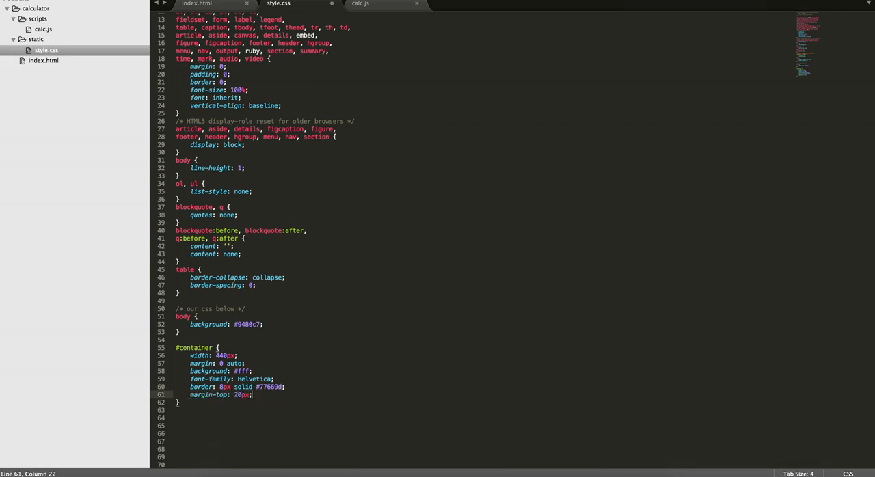
text(border-radius: ;)
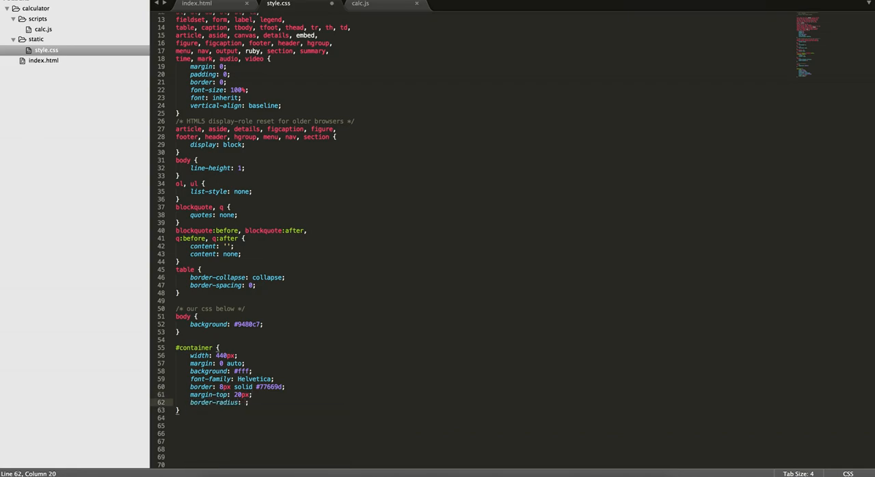
text(9px)
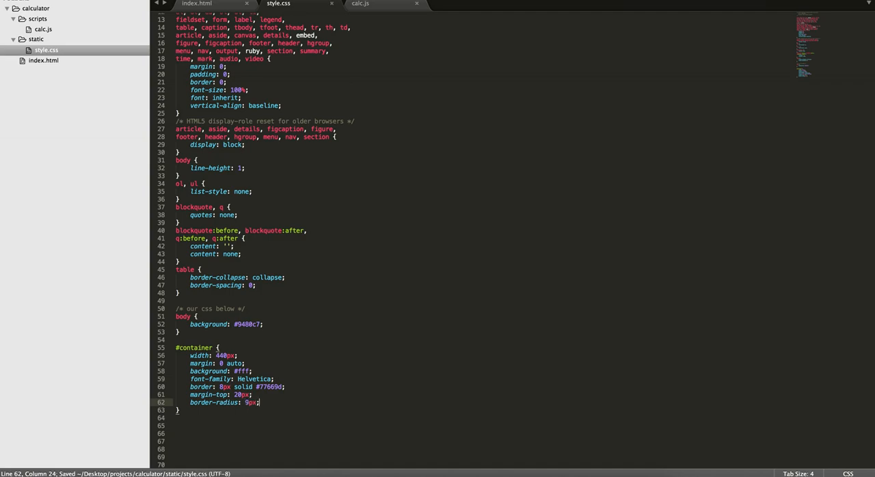
text(o)
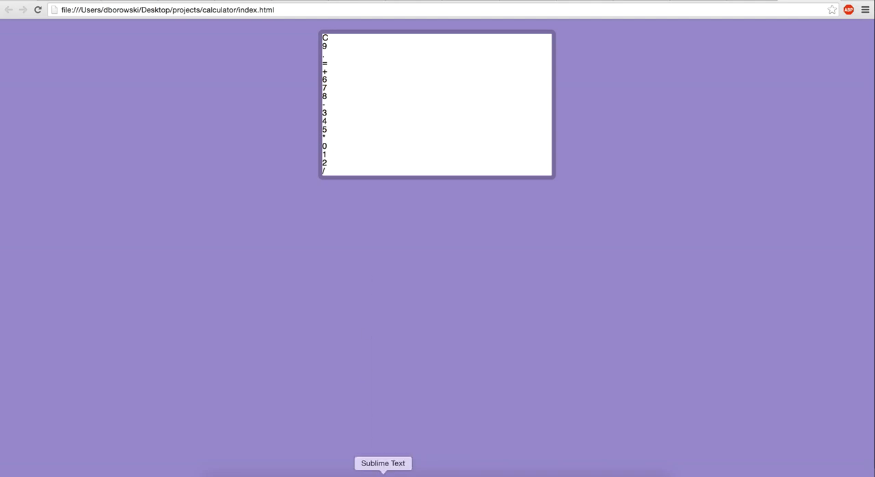
click(382, 463)
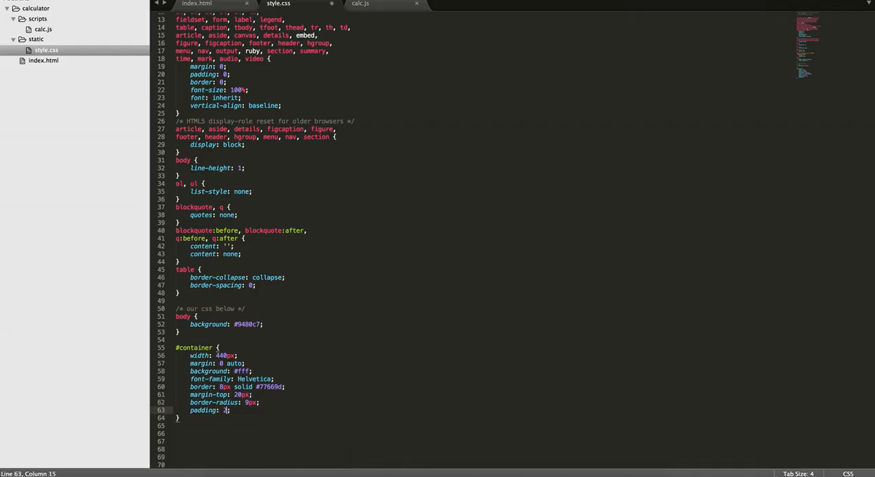
text(20px;)
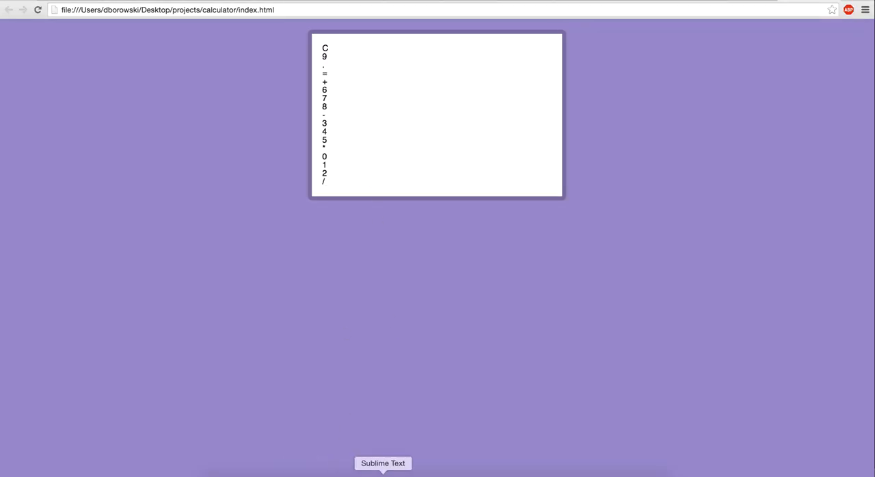
mouse_move(315, 121)
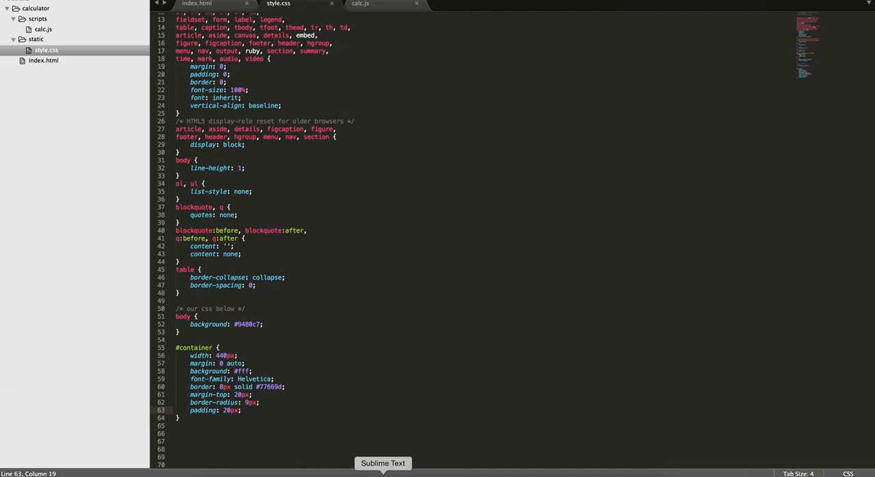
scroll(down, 3)
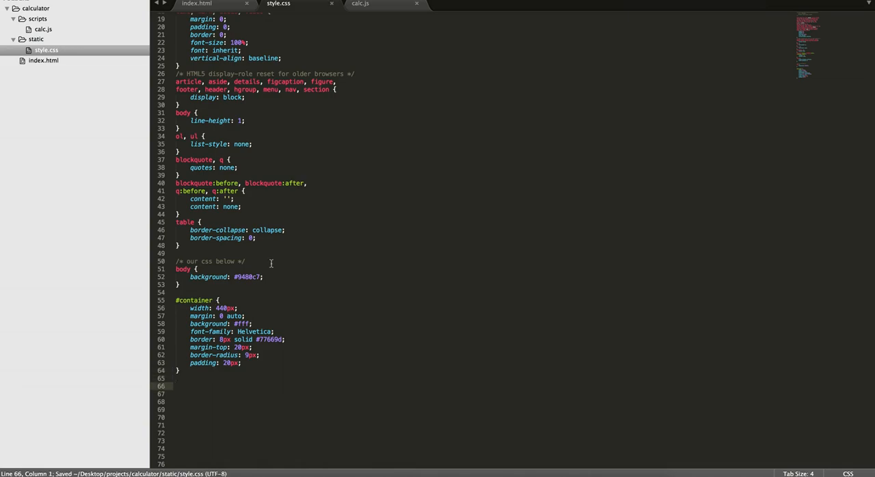
Review the container, output and buttons list markup in index.html against the Chrome preview.
click(197, 3)
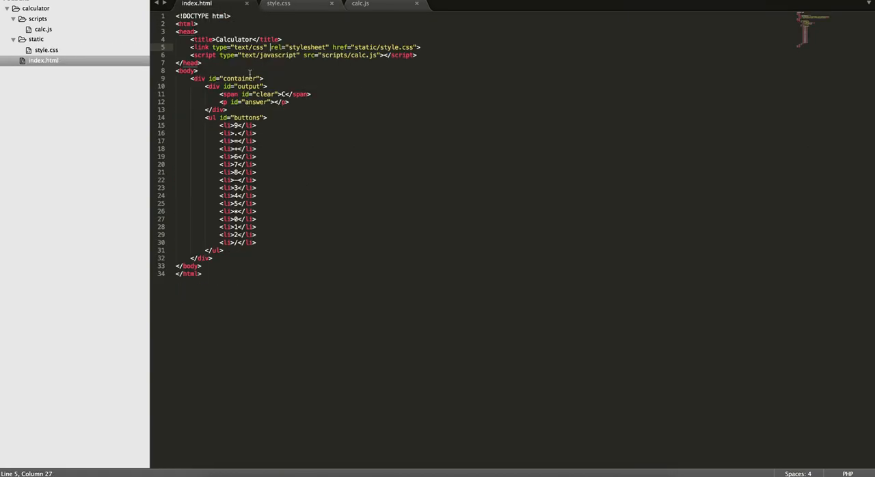
click(256, 242)
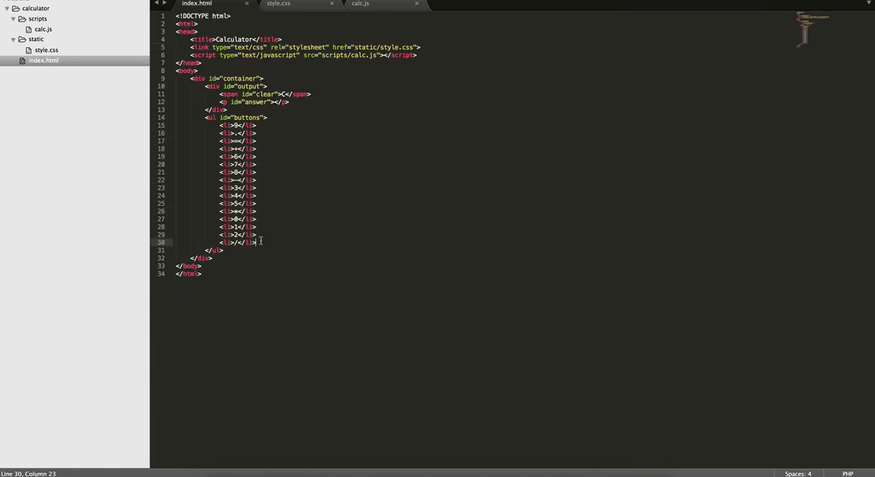
click(278, 4)
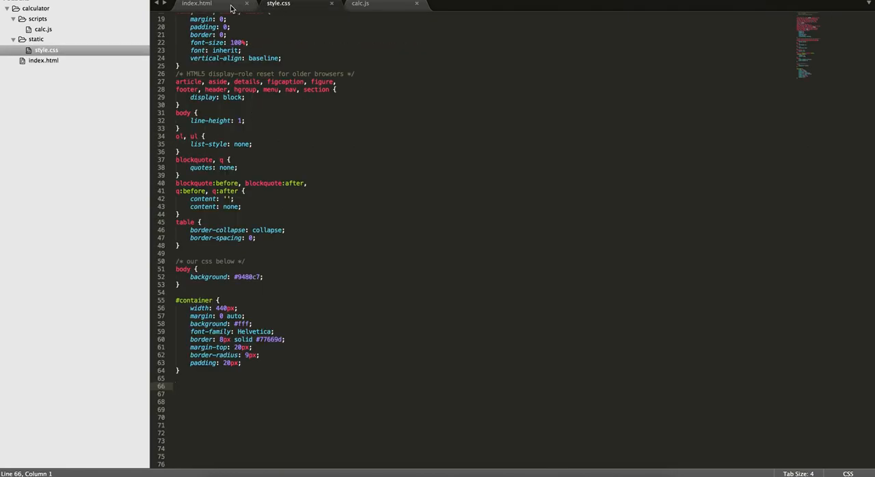
click(196, 4)
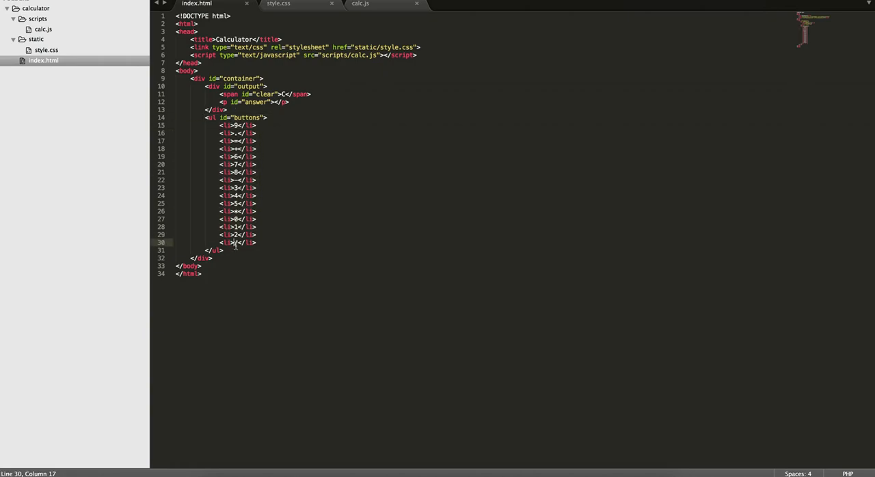
right_click(335, 133)
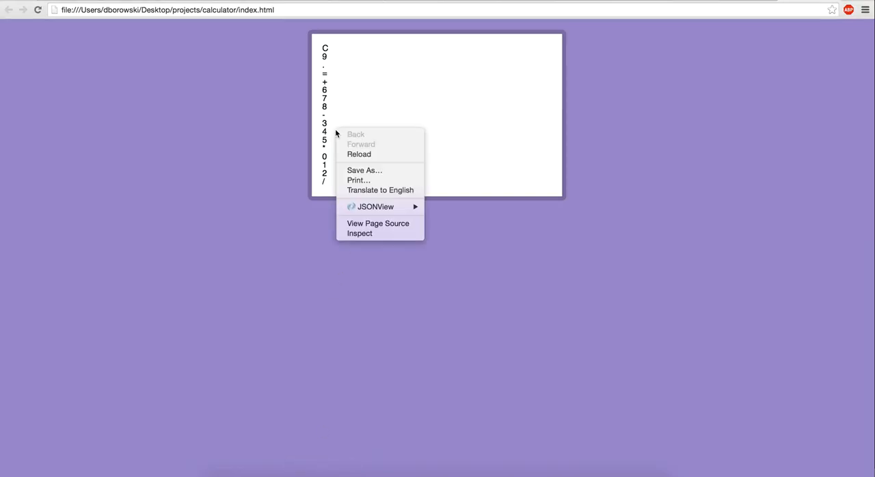
click(213, 294)
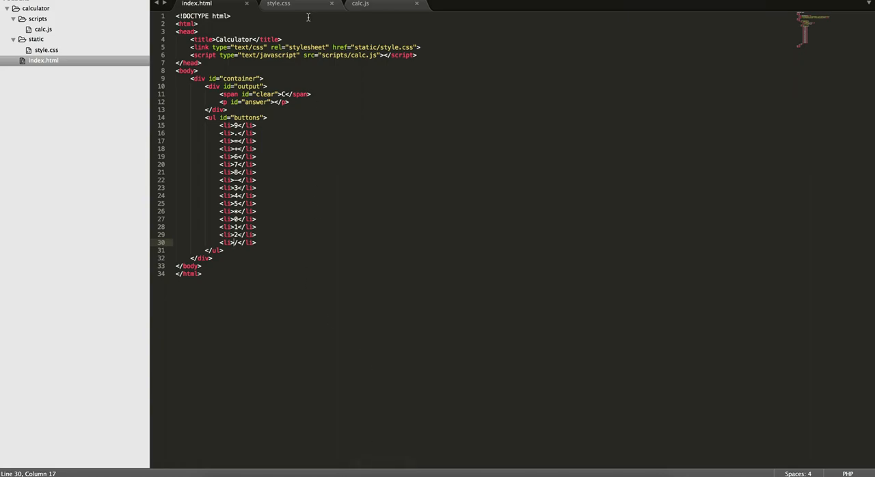
Add a #container #buttons rule with overflow auto and font-size 15px.
click(278, 3)
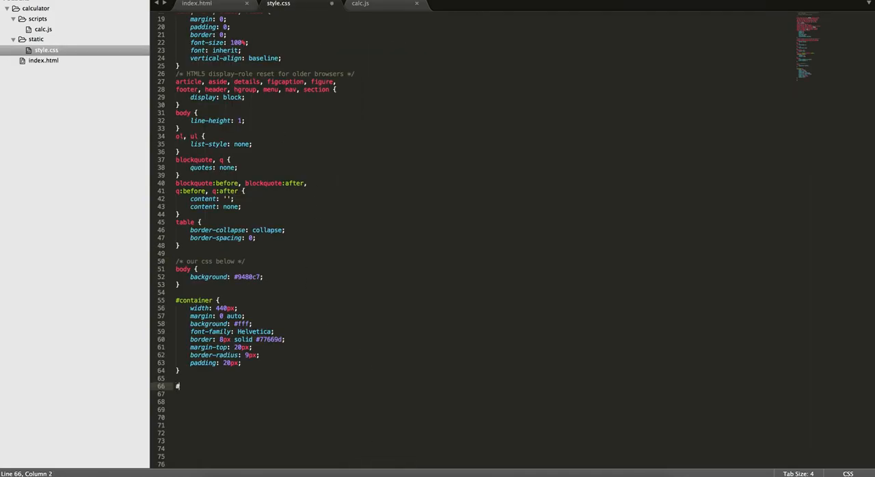
text(container)
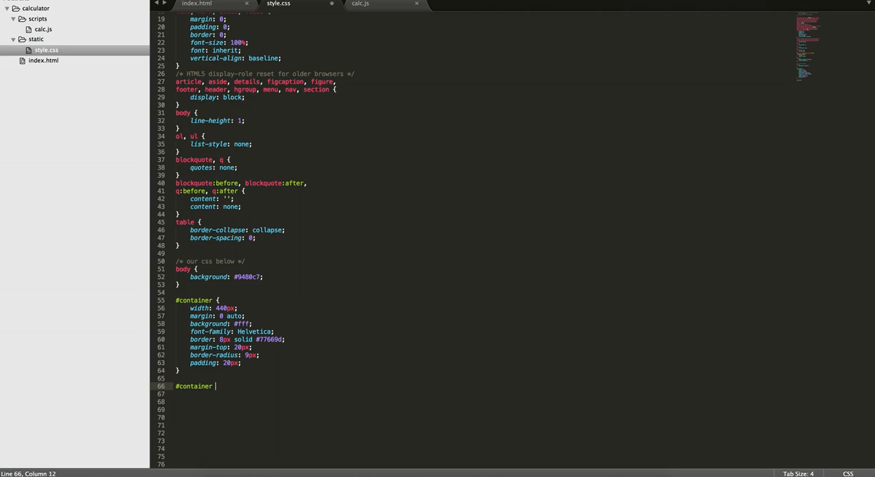
text(#)
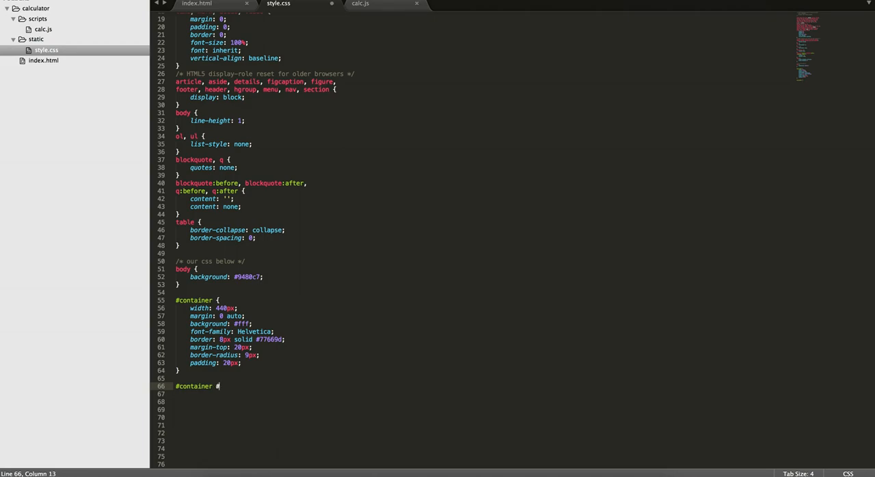
click(196, 4)
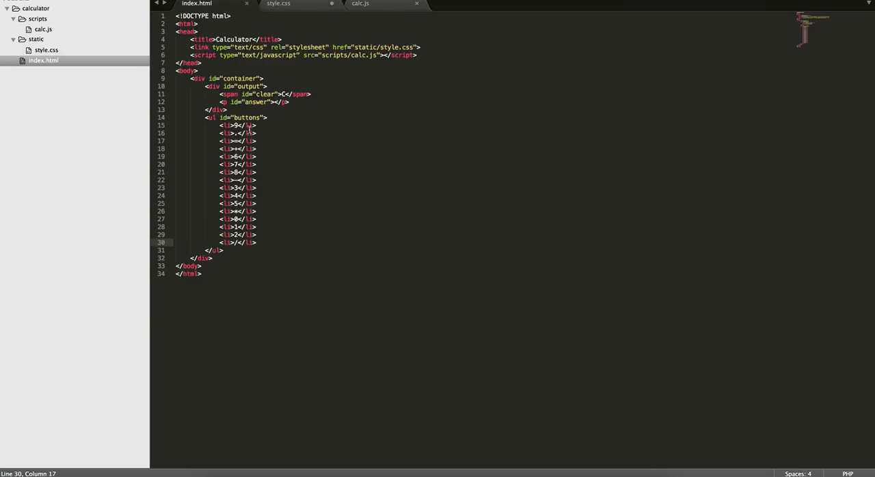
click(278, 4)
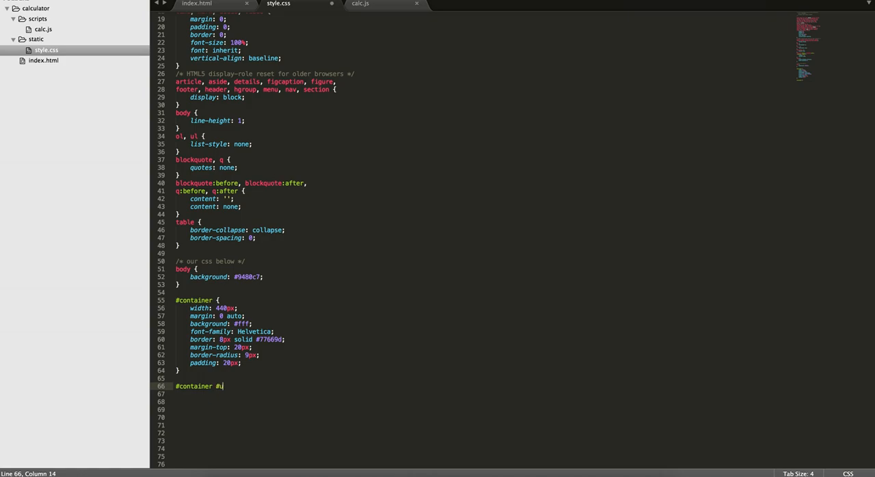
text(buttons {)
click(475, 394)
text(overflow)
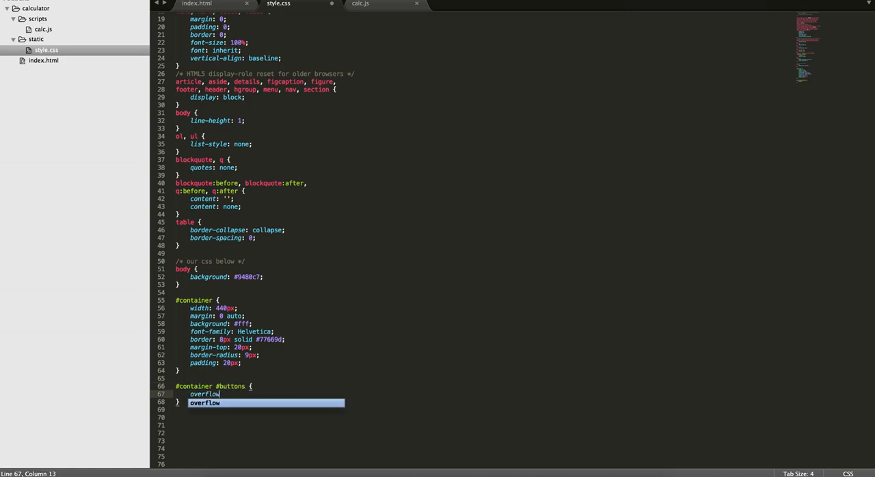
text(: auto;)
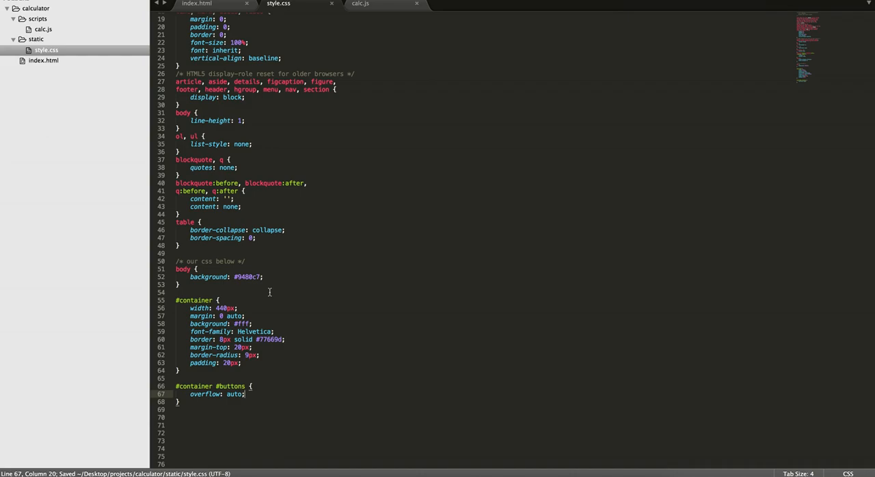
text(font-size: 15px;)
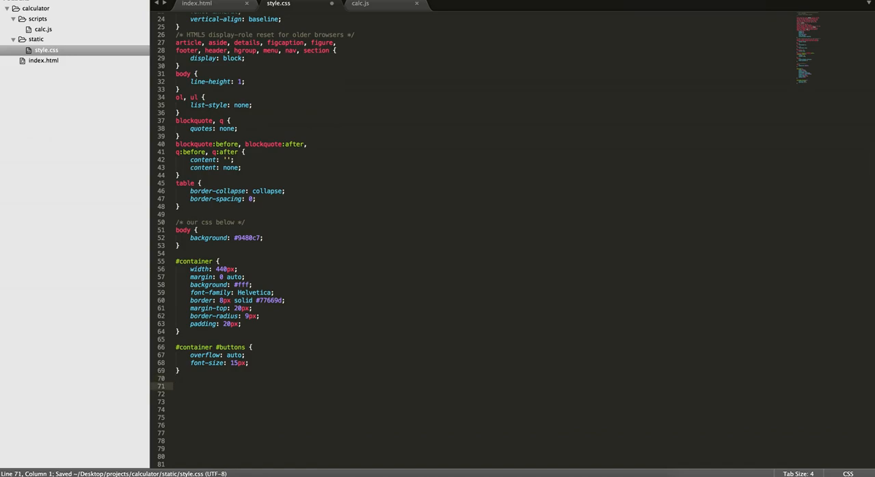
Start a #container #buttons li rule floating buttons left with a #e2daf1 background.
text(#container)
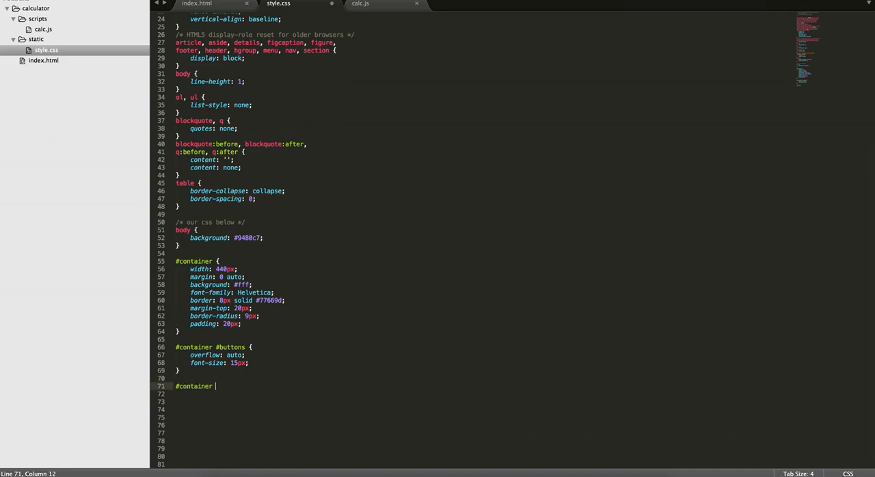
text(#buttons li)
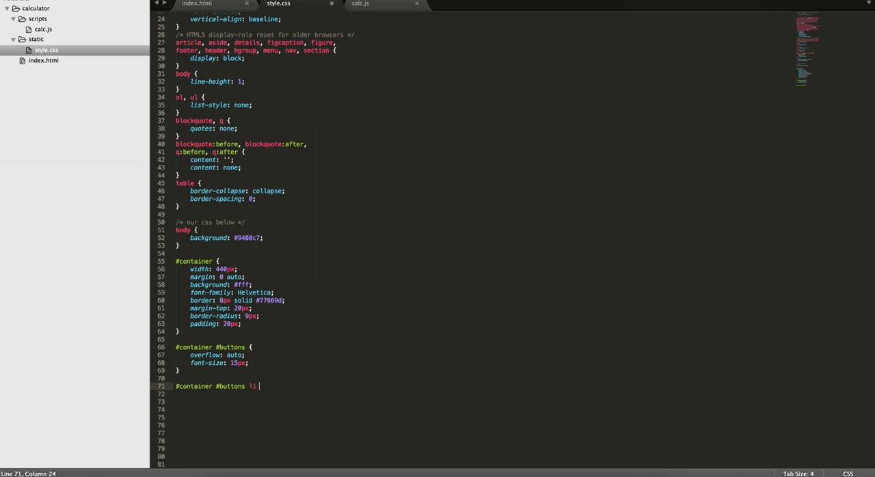
text({)
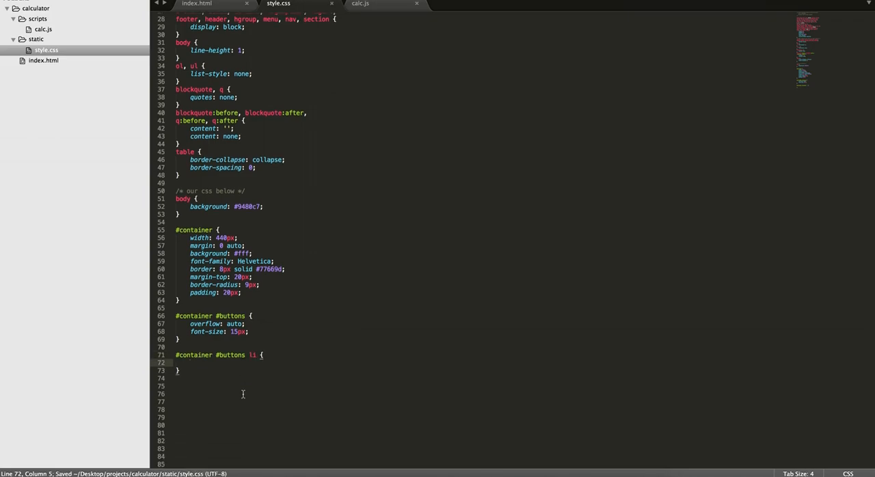
text(float: left;)
text(background: ;)
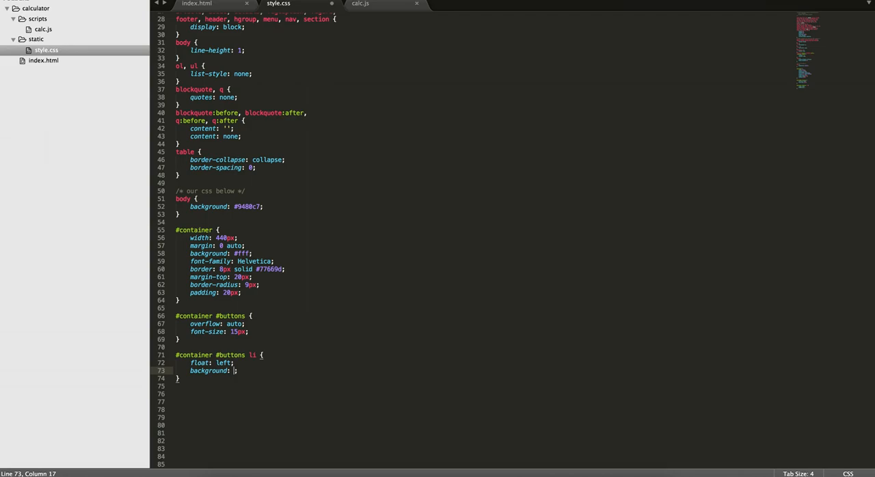
text(#e2daf1)
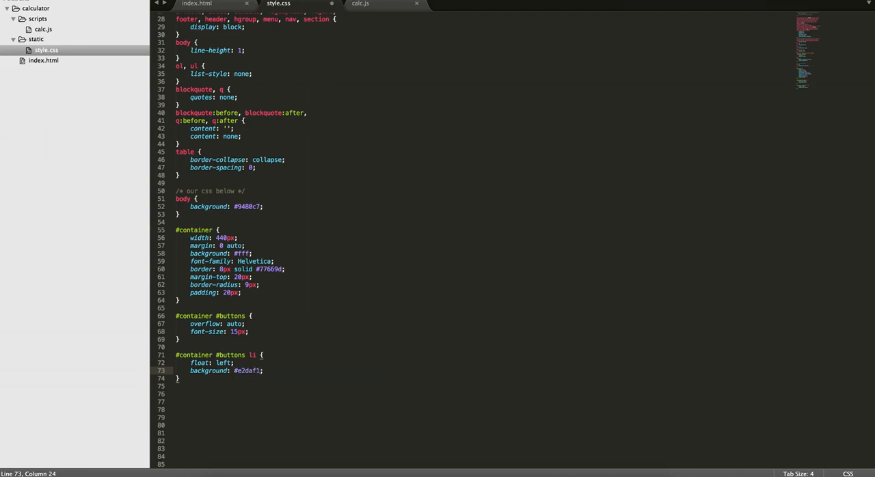
Make the buttons 23% wide and 80px tall with centred text.
text(we)
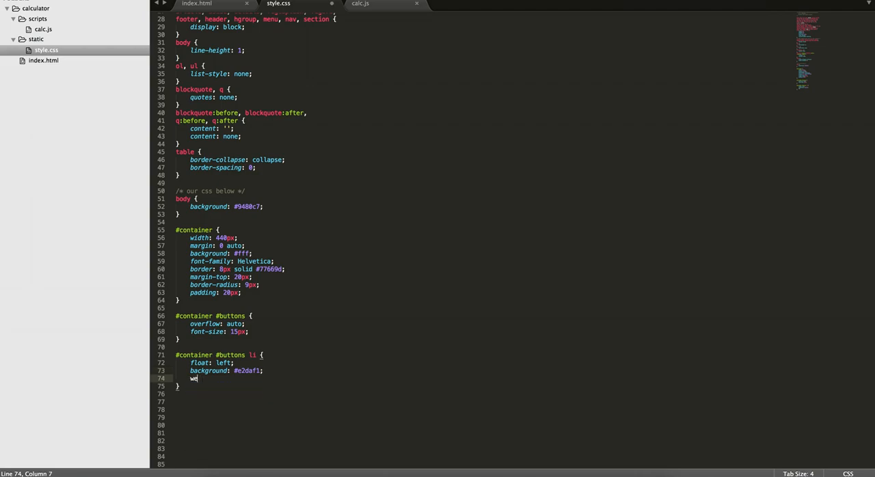
text(idth: 23px;)
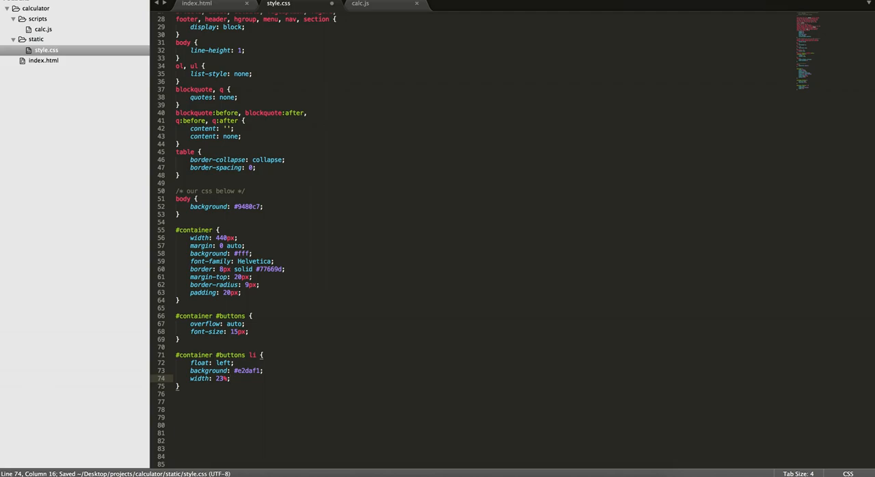
text(heig)
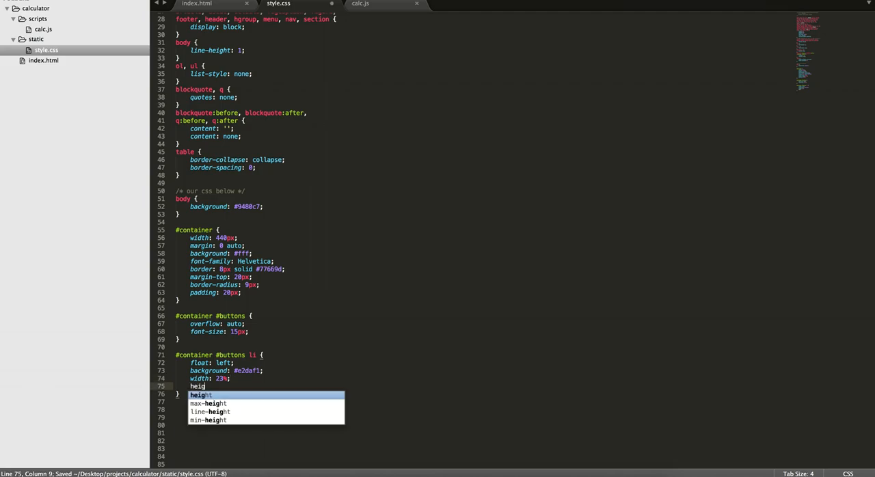
text(height: 80px;)
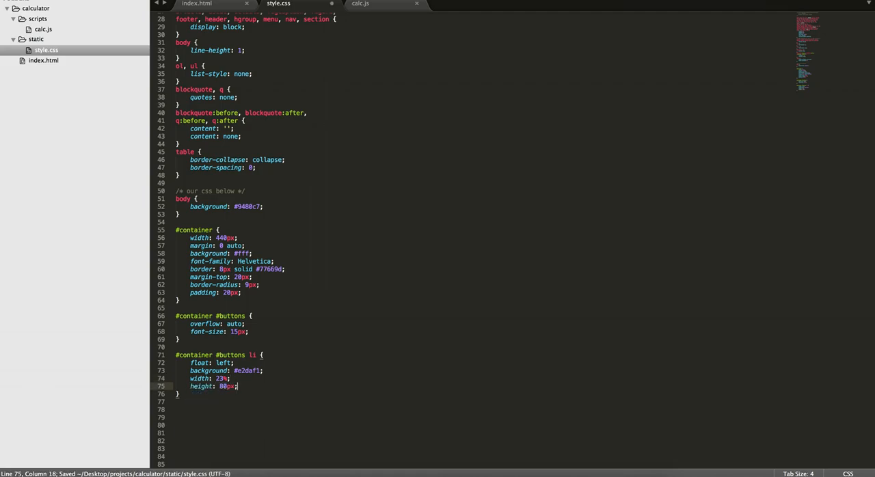
text(te)
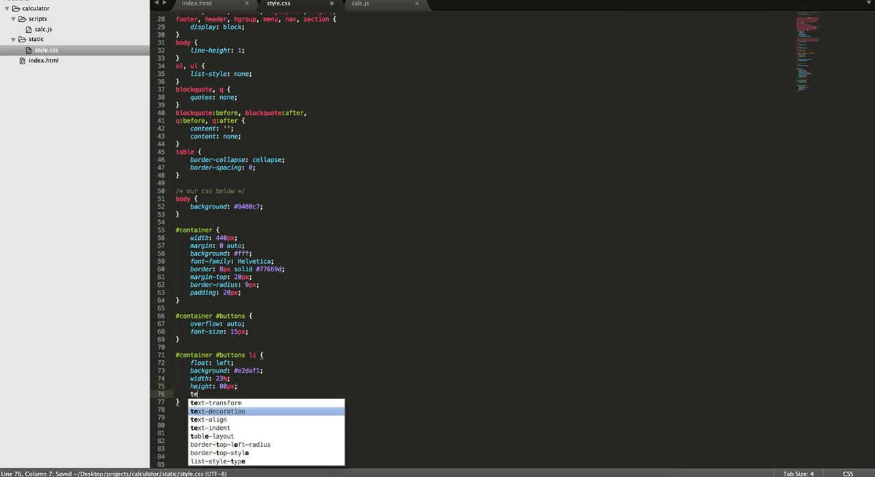
text(ext-align: center;)
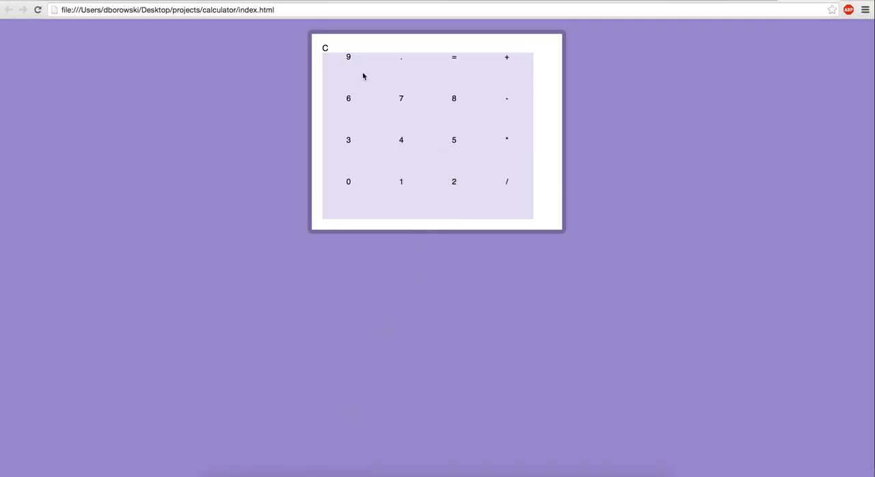
mouse_move(358, 66)
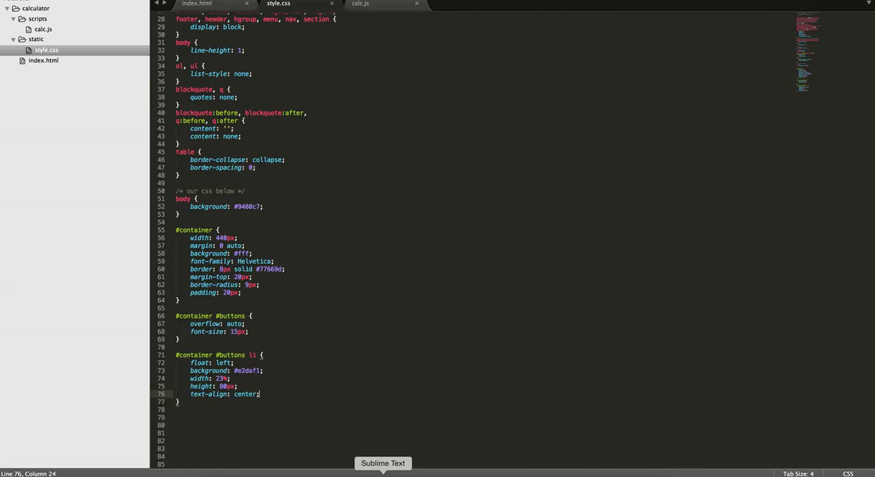
Try a 25% button width and preview the grid in Chrome.
click(233, 378)
text(5)
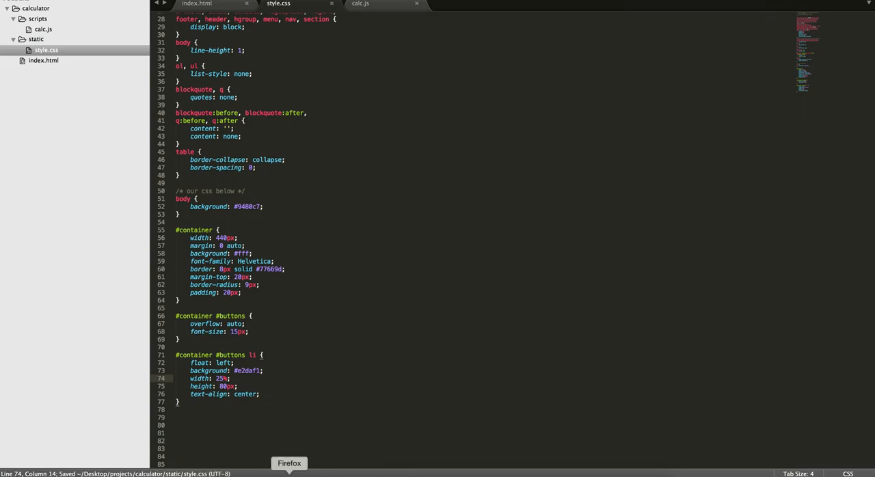
click(288, 463)
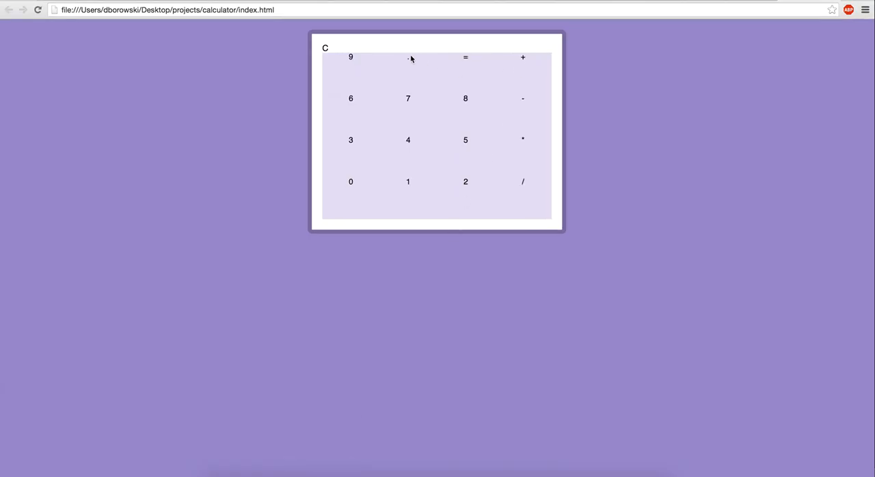
mouse_move(437, 396)
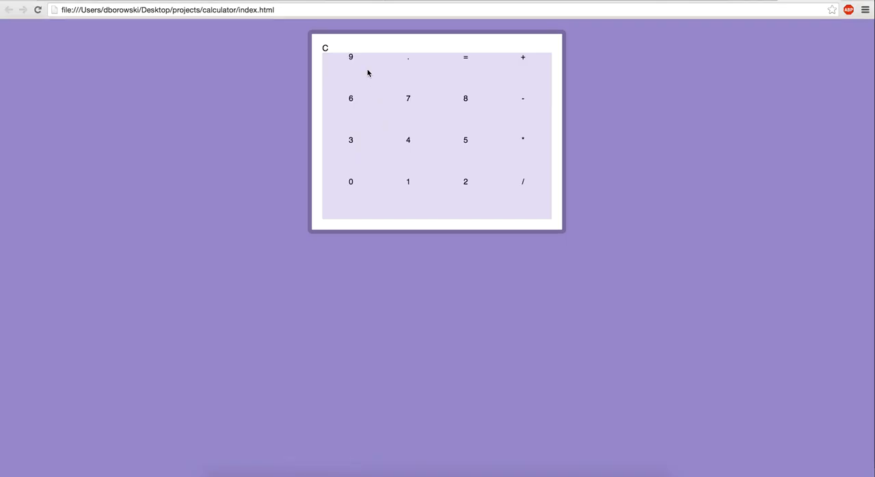
mouse_move(554, 68)
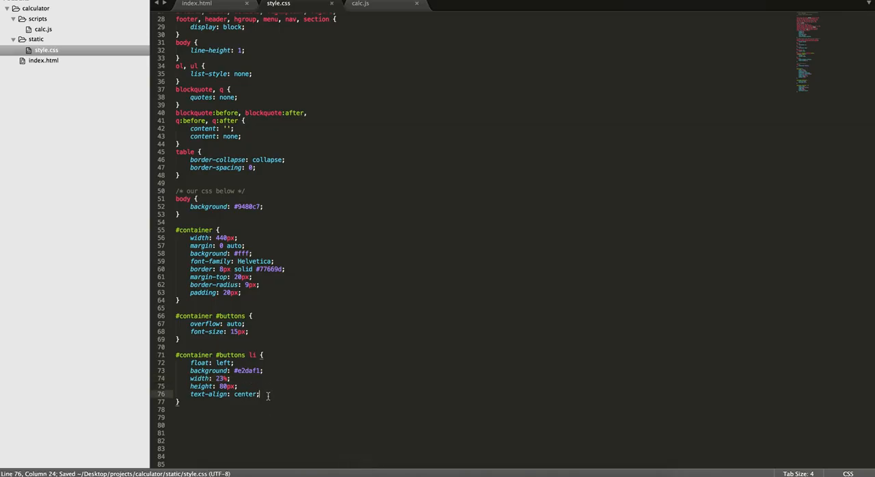
Give buttons 10px bottom and 11px right margins, 4px radius and a pointer cursor.
key(enter)
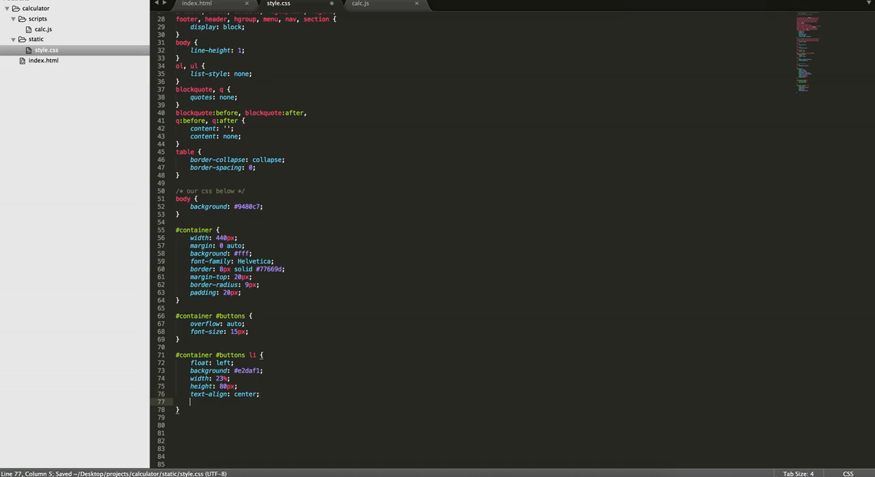
text(margin-bottom: 10;)
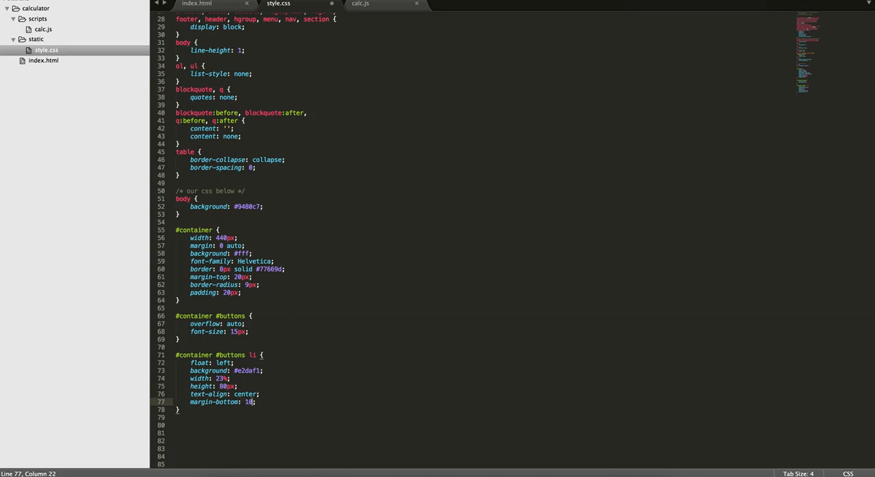
text(margin-right: 10px;)
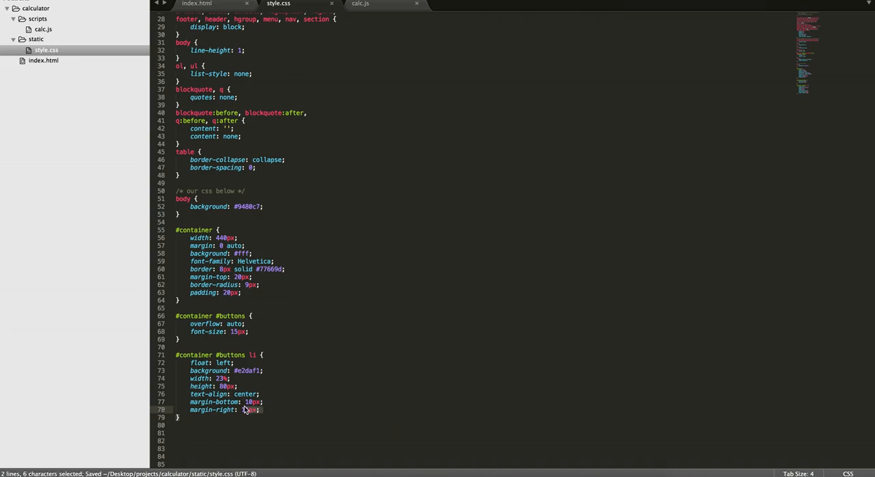
text(11px;)
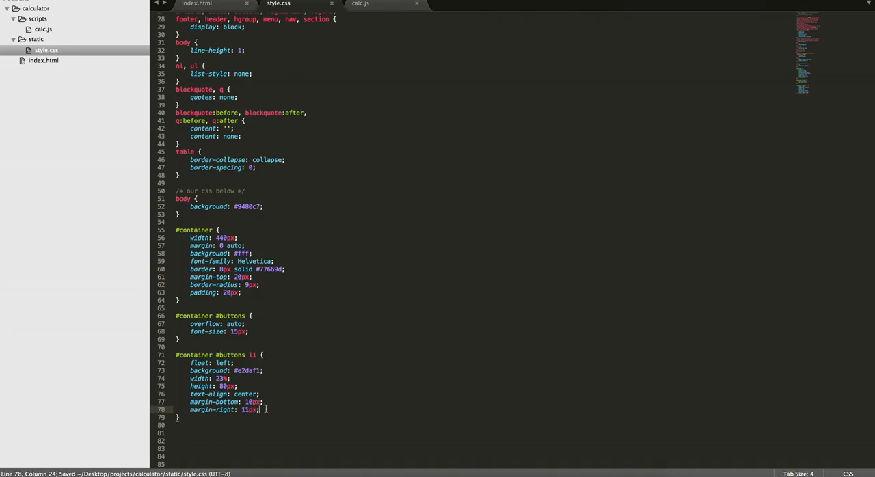
text(border)
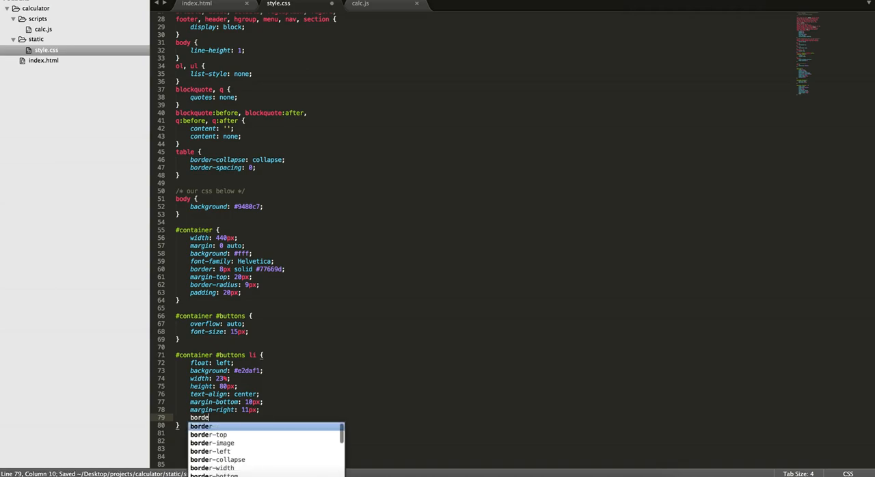
text(r-radius: 4px;)
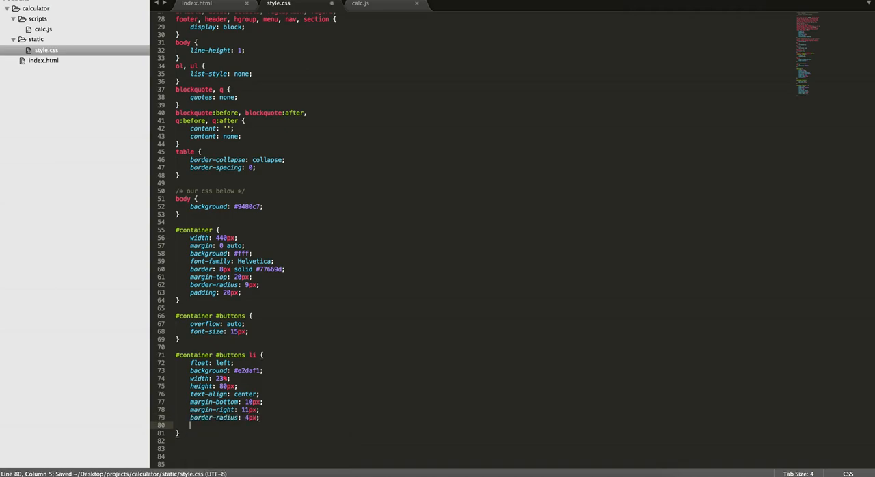
text(cursor)
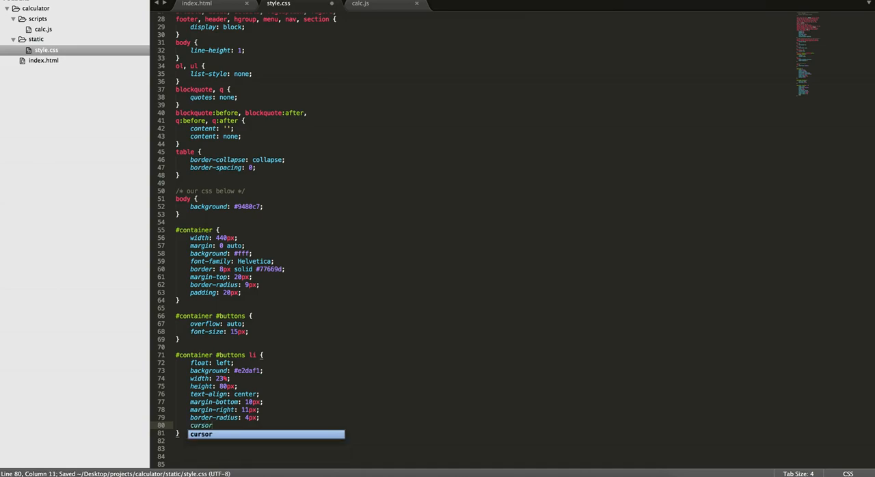
text(: pointer;)
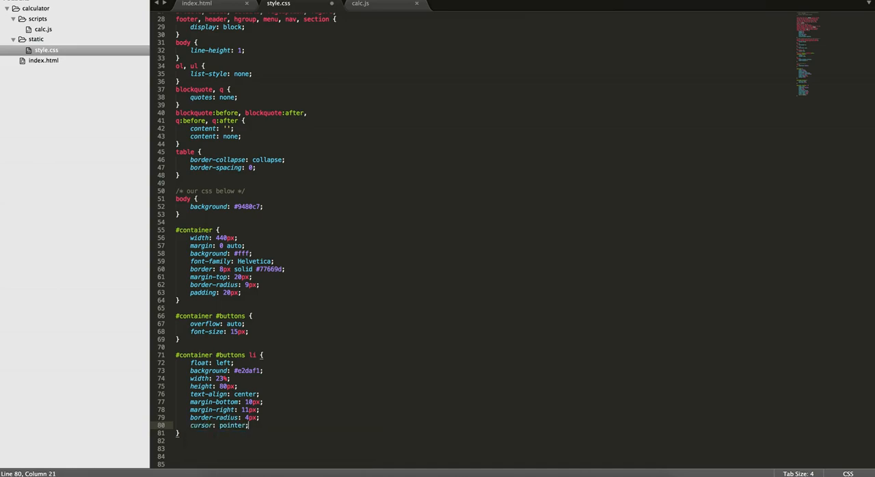
key(ctrl+s)
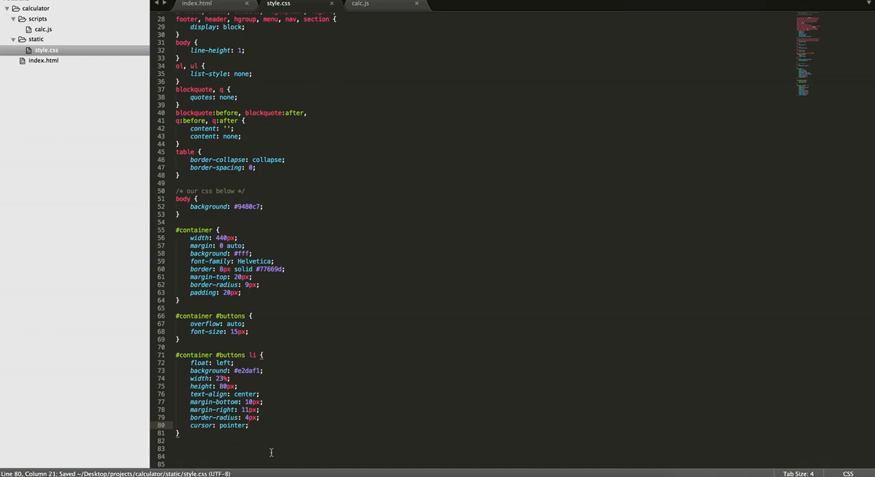
Add a box-shadow to the buttons and preview them in Chrome.
text(box-shadow: ;)
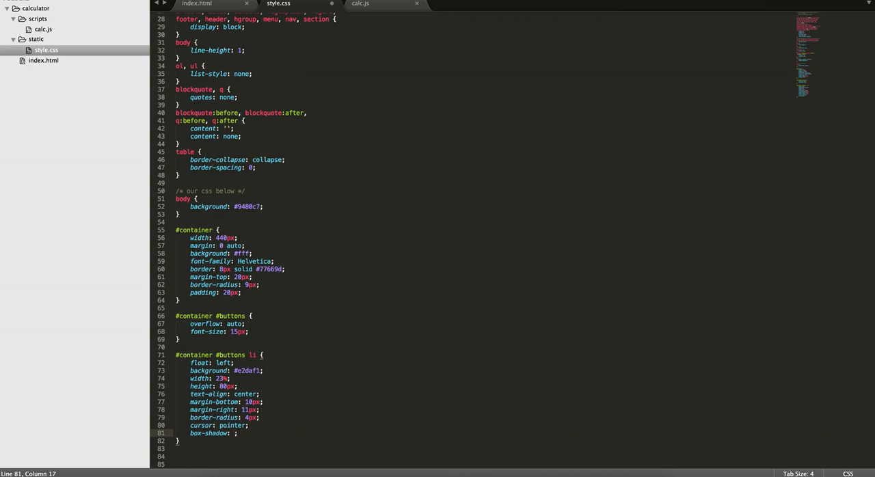
text(0px)
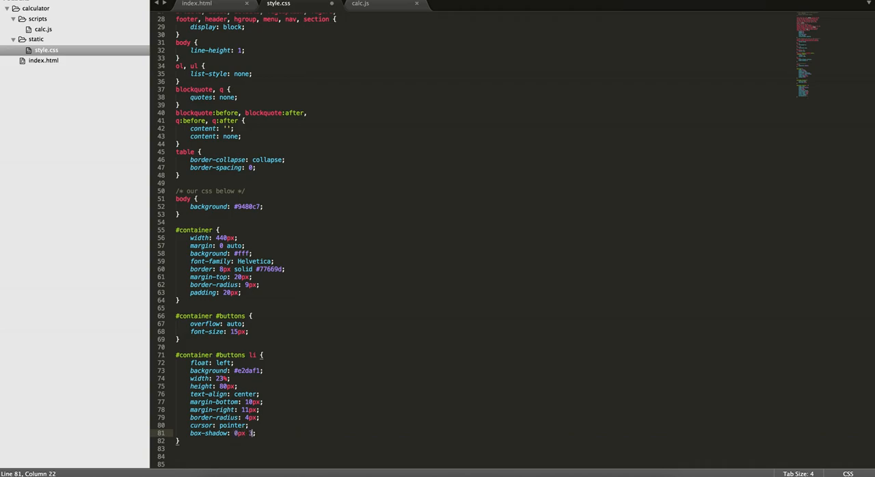
text(3px 1px)
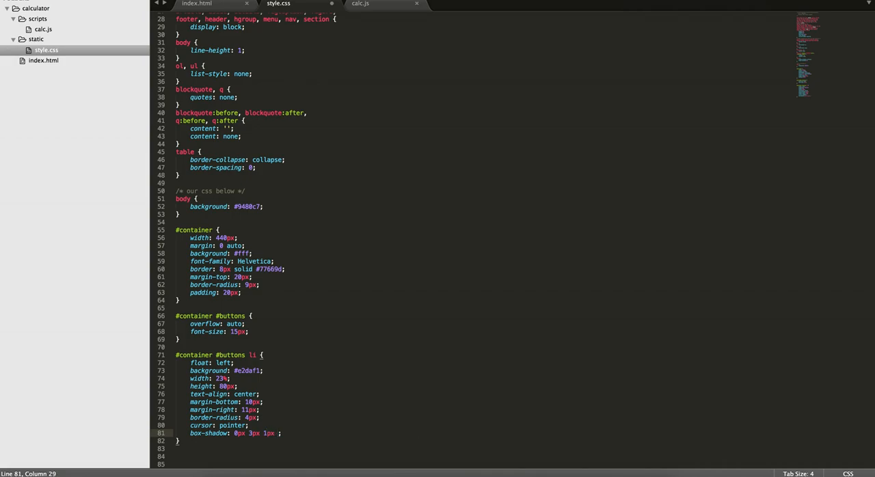
text(#9d)
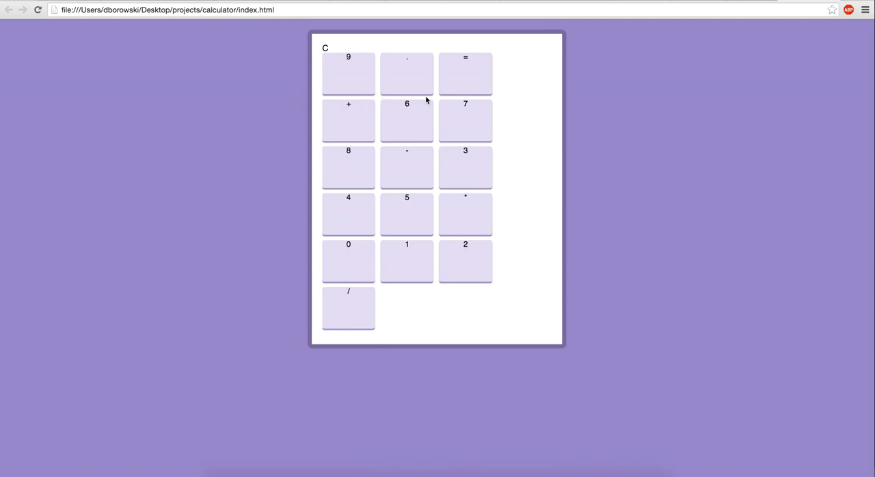
mouse_move(540, 63)
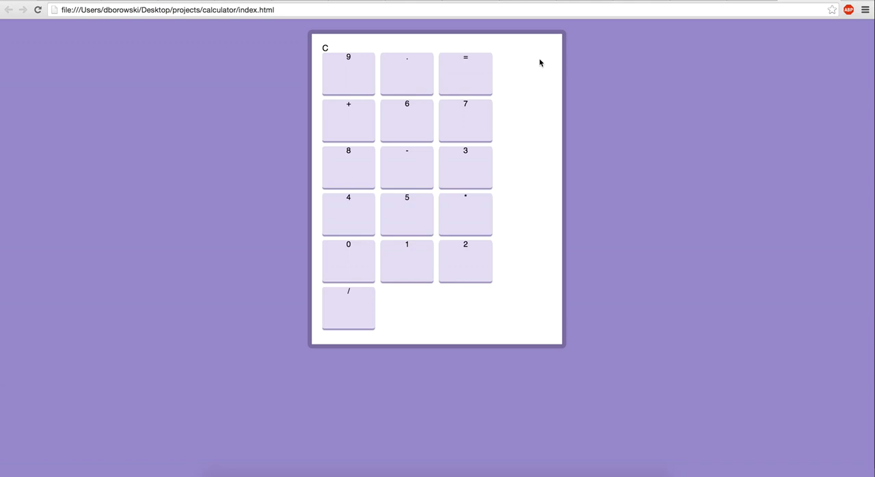
mouse_move(482, 288)
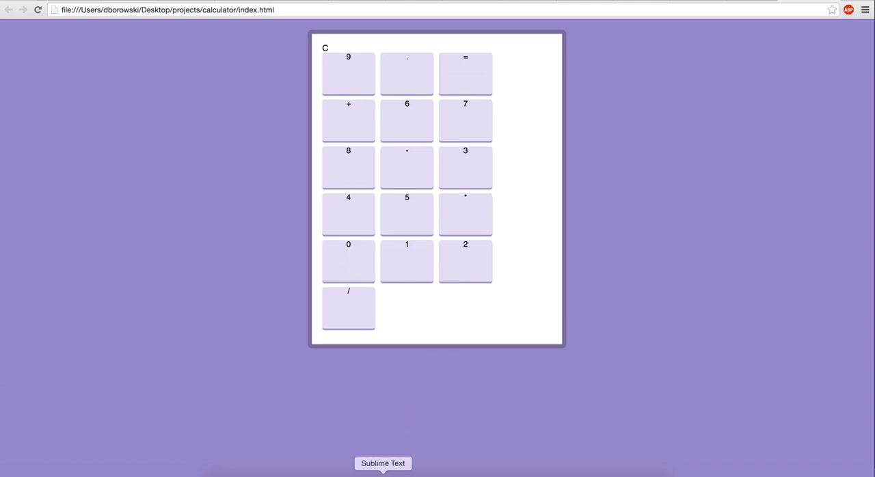
Finish the floated #e2daf1 button rule with rounded corners and a 0px 3px 1px #9c8bbd shadow.
click(383, 463)
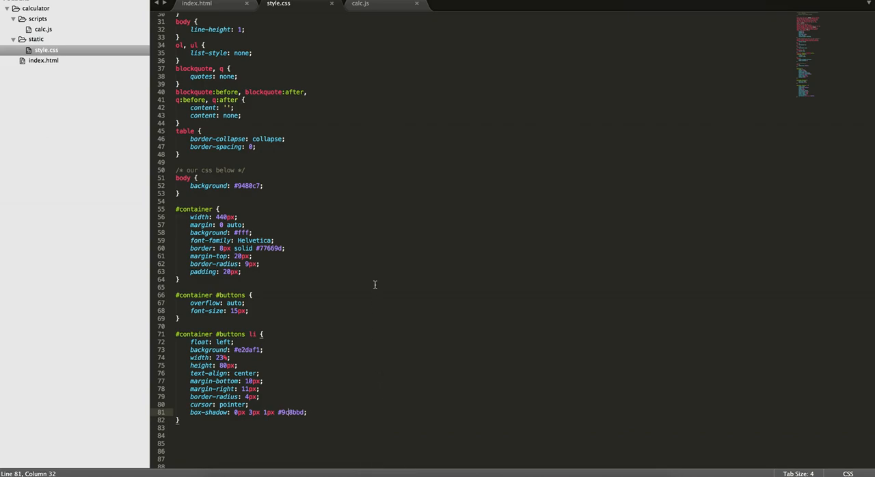
scroll(down, 3)
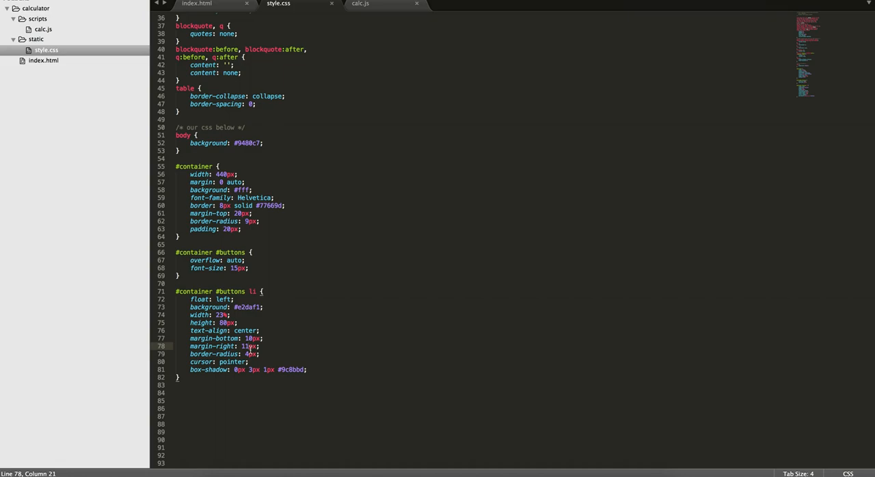
click(319, 463)
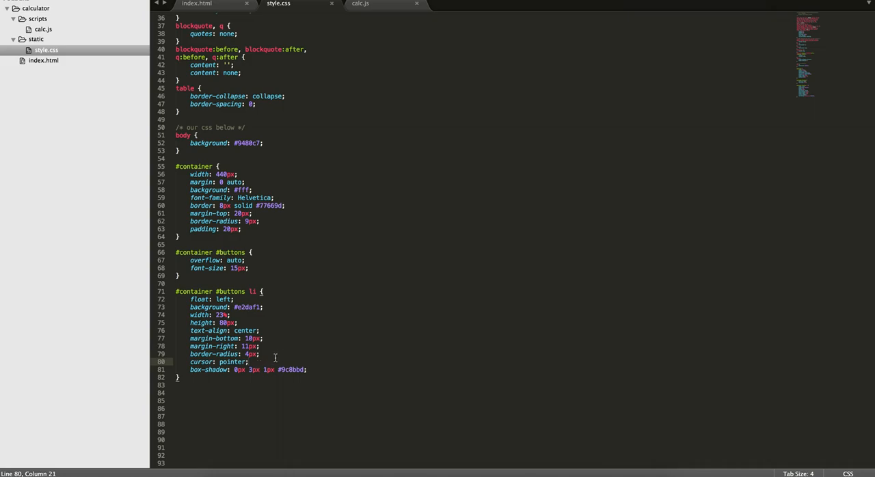
mouse_move(283, 354)
text(5)
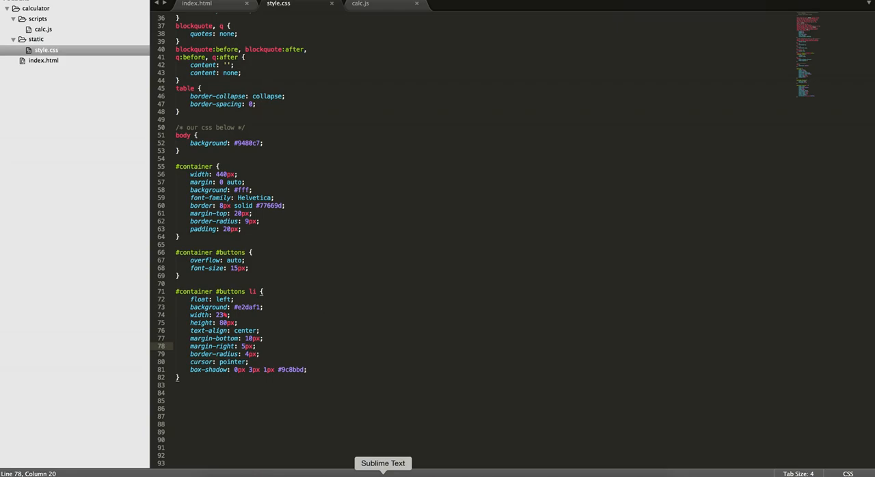
Reload the calculator page in Chrome to preview the light-purple button grid.
right_click(507, 217)
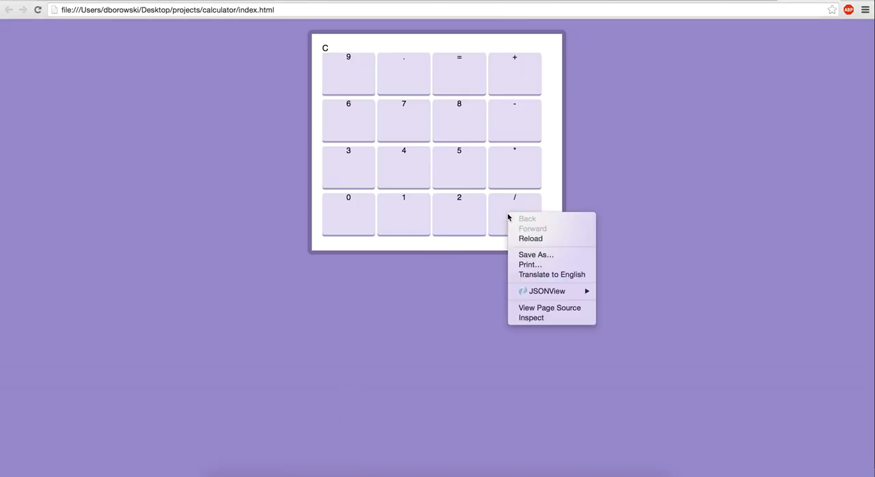
click(531, 317)
text(line-)
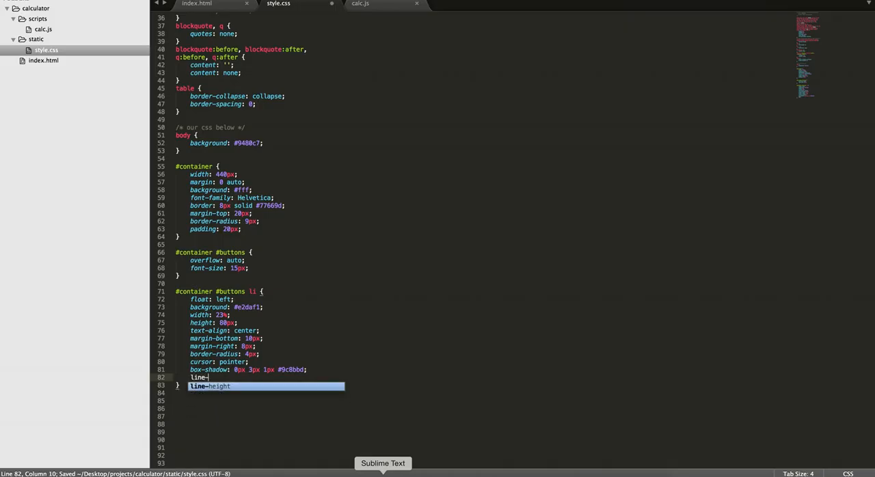
Add line-height: 80px to the button rule and preview the centred labels in Chrome.
key(Tab)
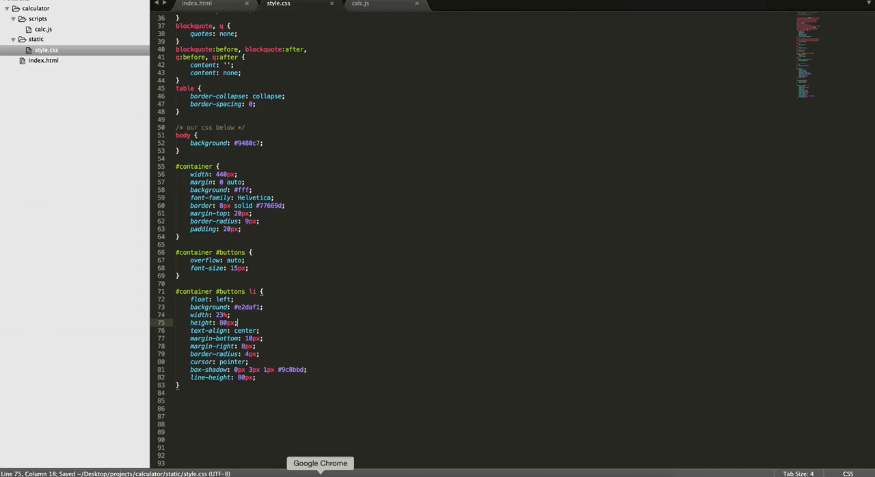
click(320, 463)
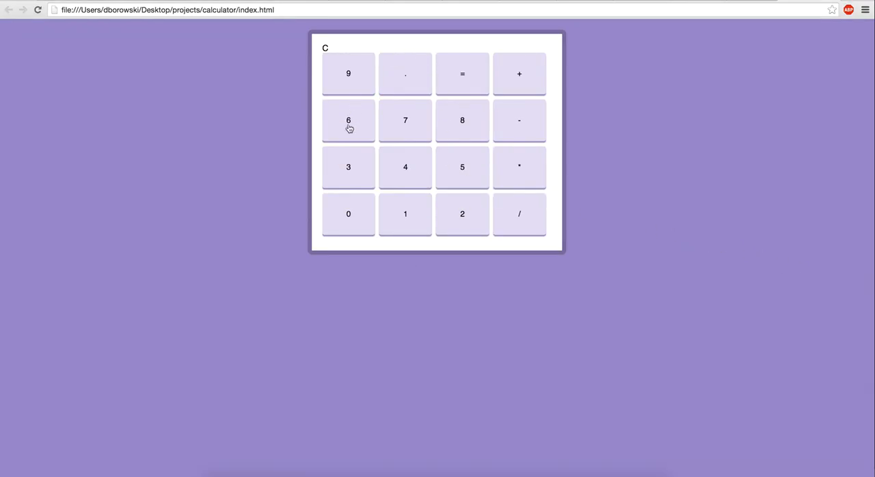
mouse_move(625, 240)
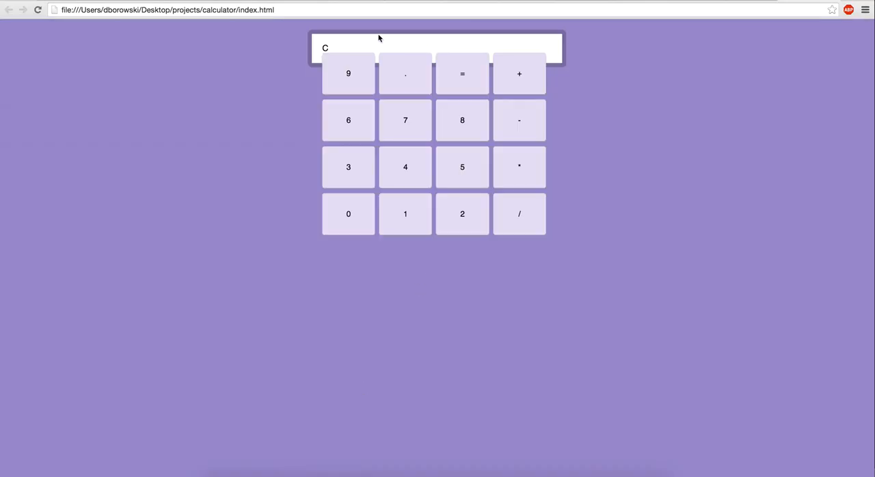
mouse_move(347, 46)
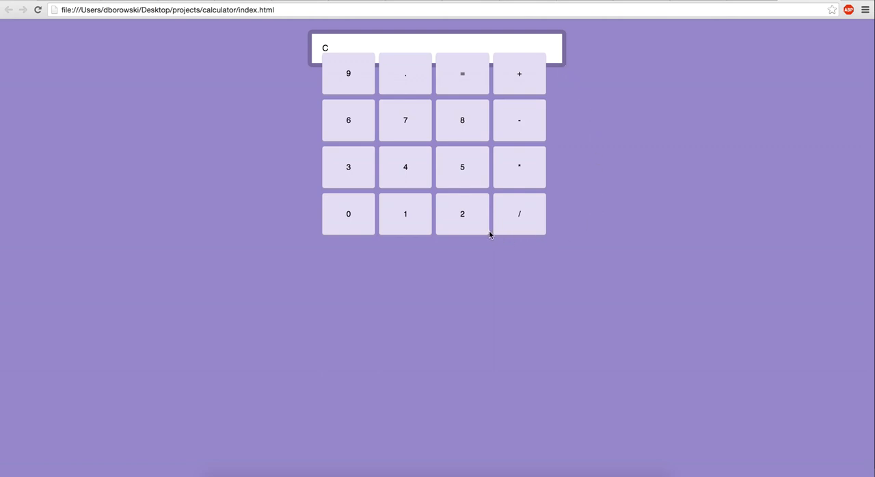
mouse_move(399, 449)
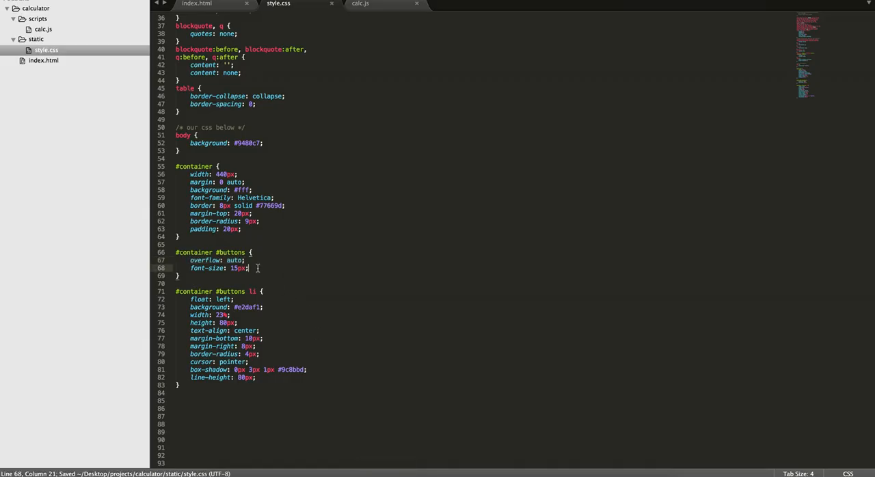
Widen the button right margin to 11px, see the three-column wrap, and begin a new li selector.
text(scroll)
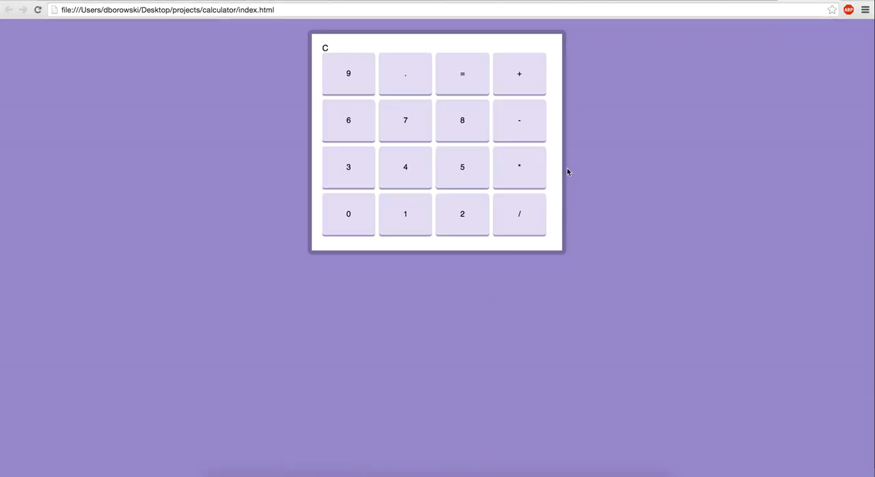
mouse_move(504, 210)
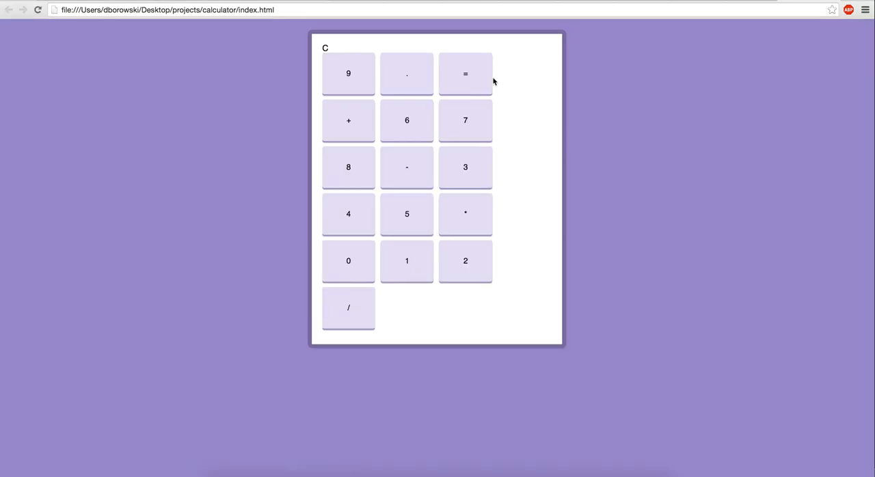
mouse_move(530, 118)
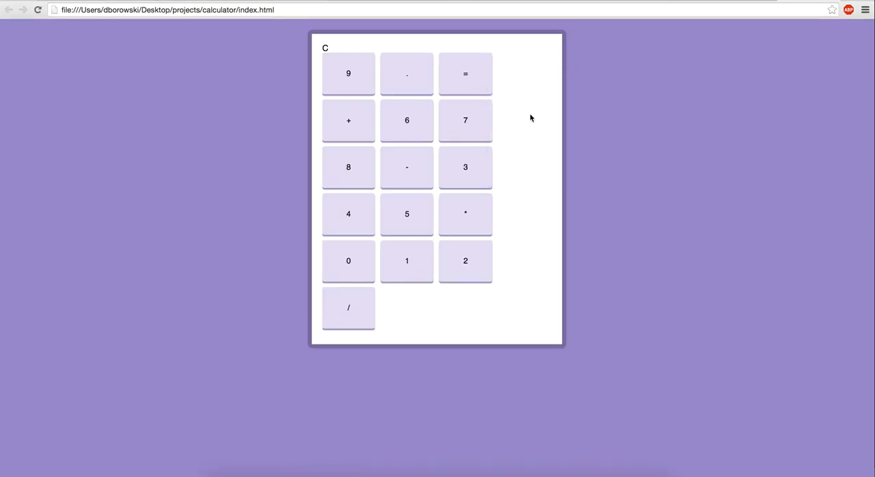
mouse_move(753, 257)
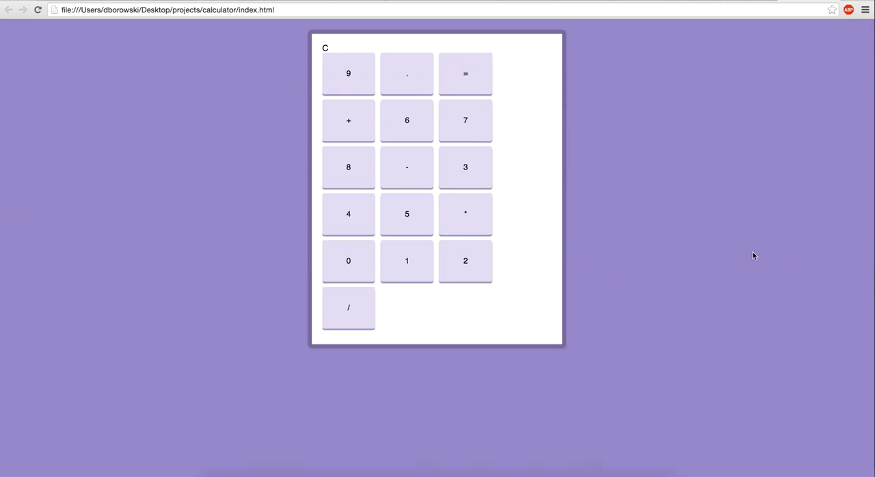
mouse_move(513, 144)
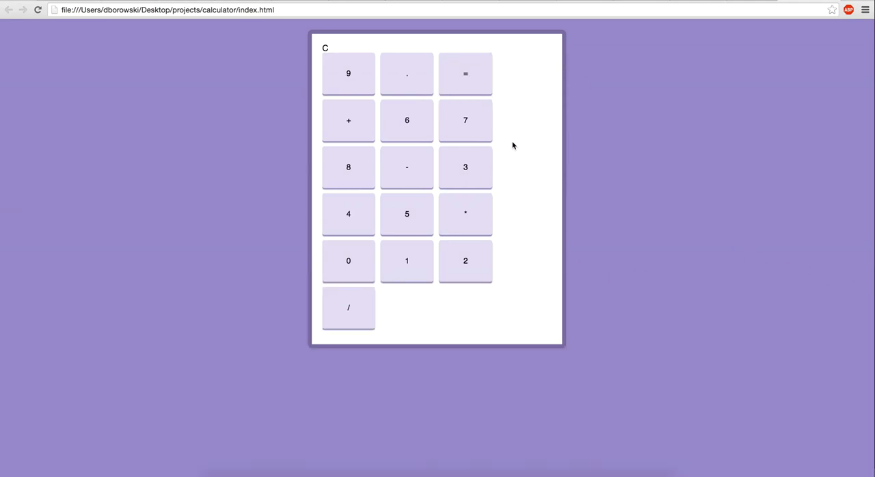
mouse_move(543, 203)
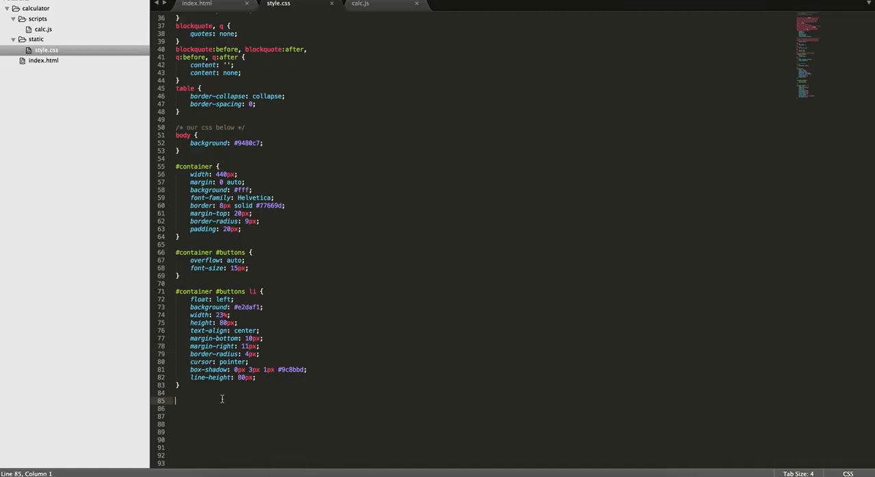
text(#container #buttons li:las)
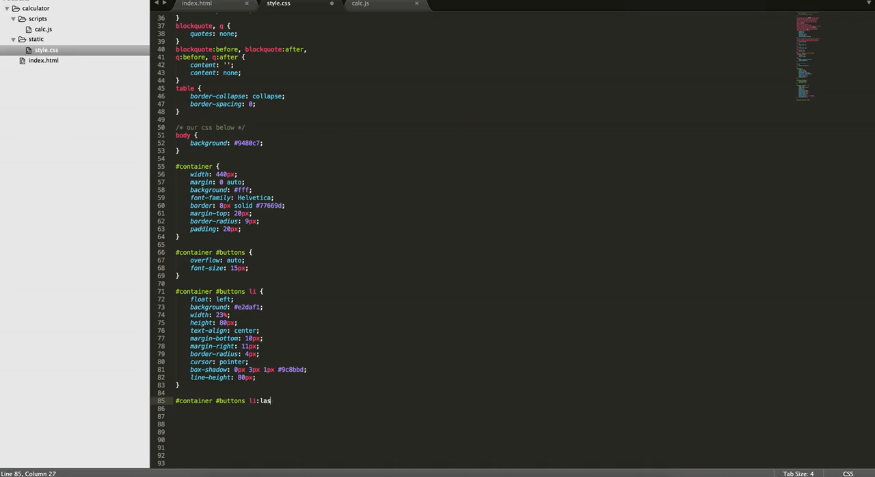
key(BackSpace)
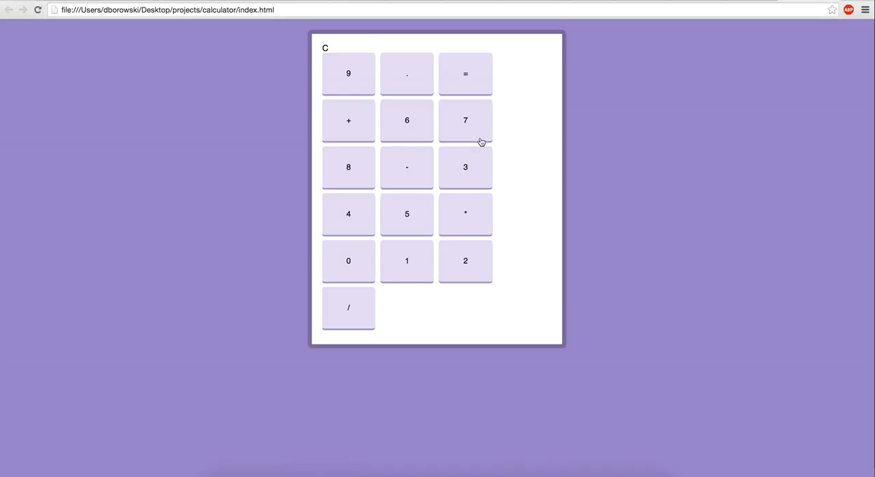
mouse_move(536, 106)
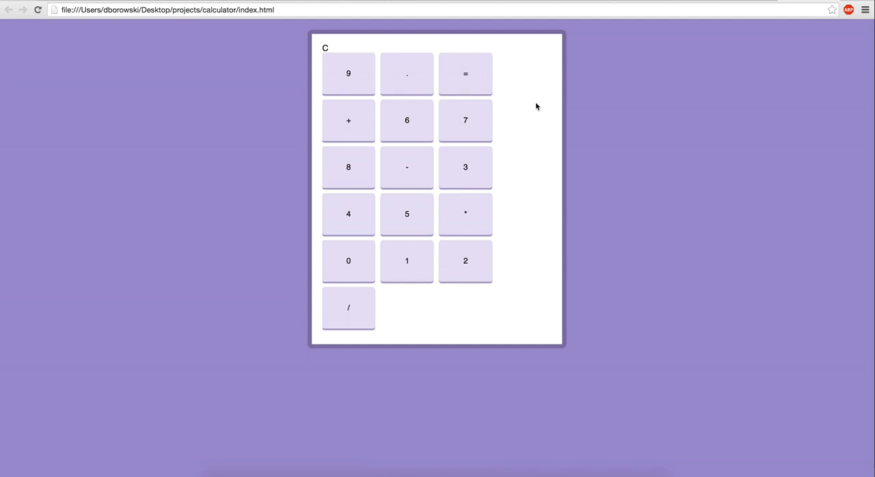
mouse_move(425, 68)
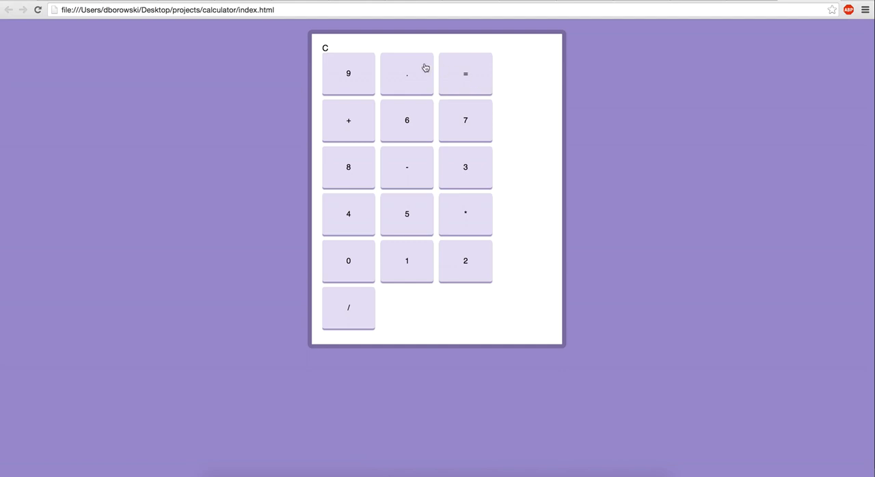
mouse_move(367, 66)
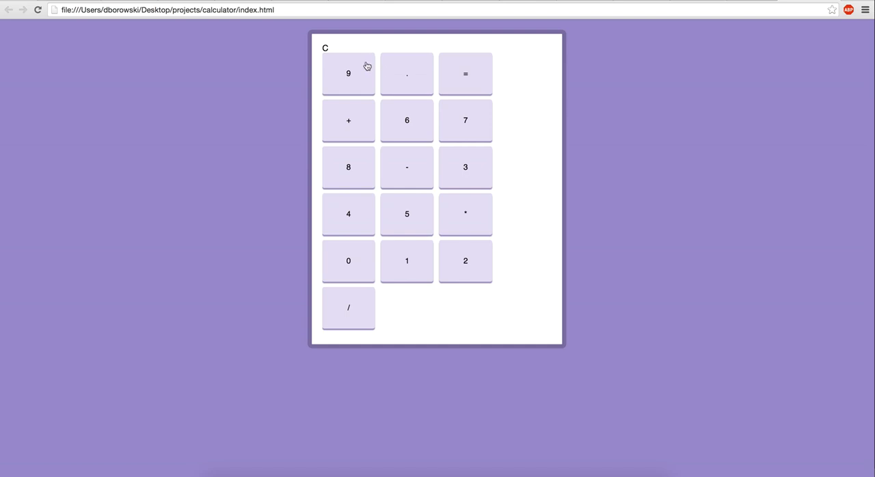
mouse_move(513, 92)
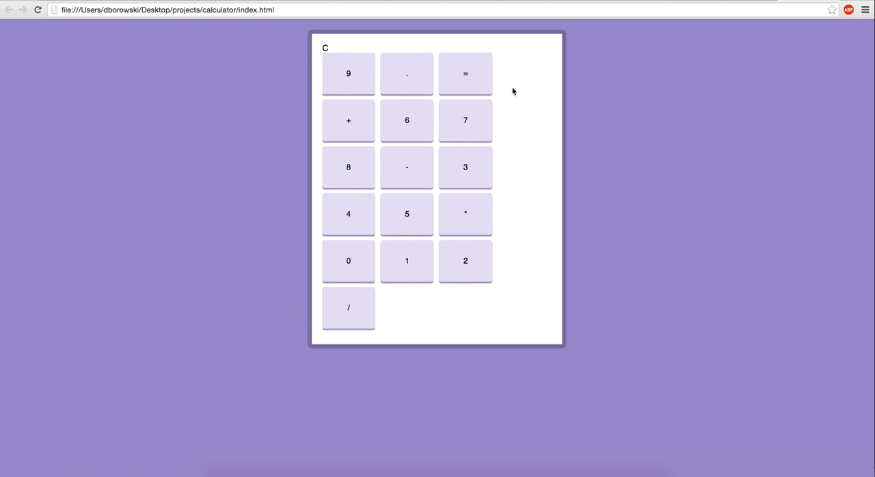
mouse_move(465, 120)
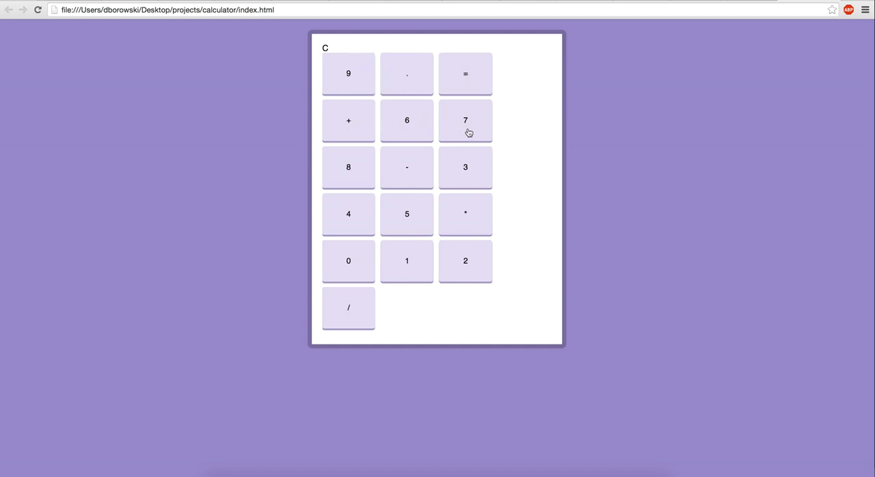
mouse_move(535, 87)
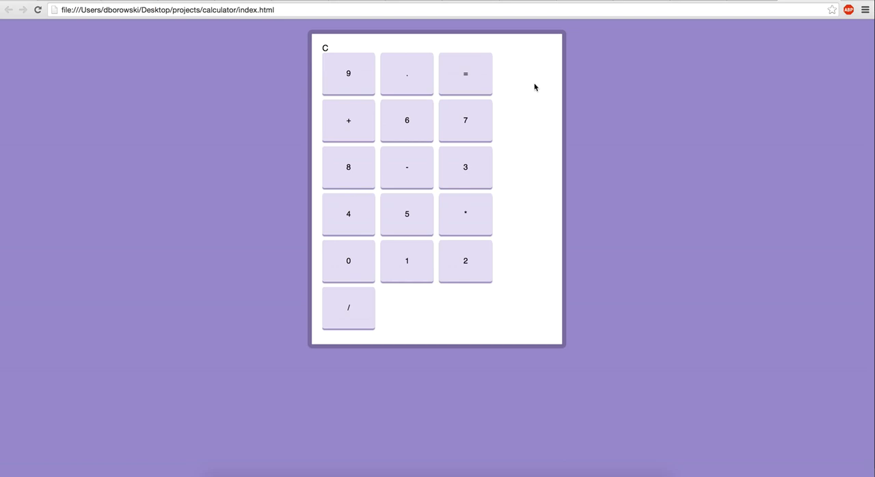
mouse_move(535, 250)
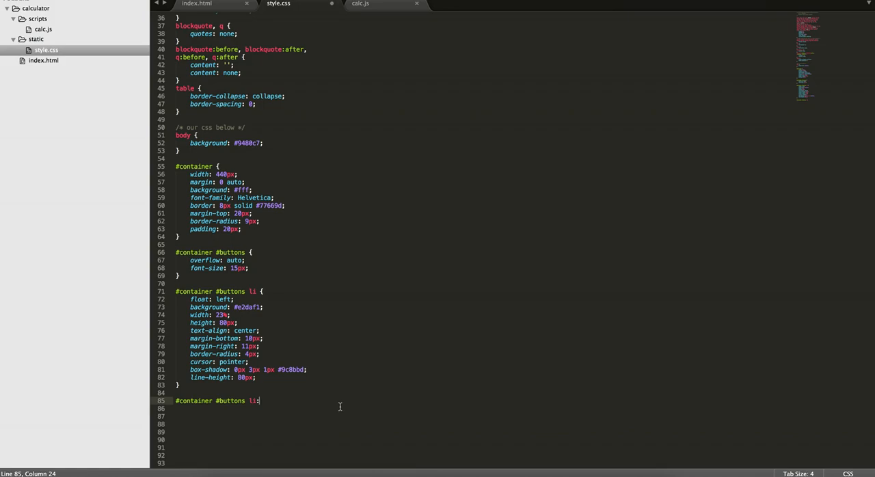
Create a #container #buttons li:nth-child(4n) rule with a zero right margin.
text(n)
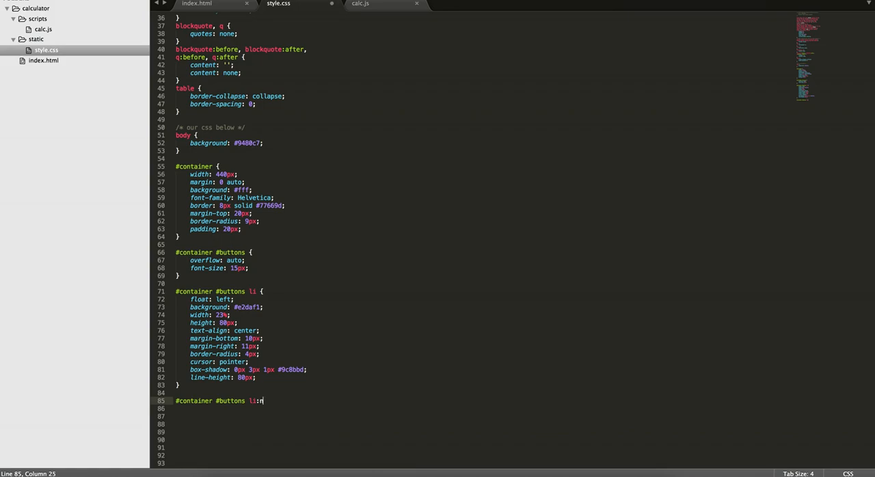
text(th-child(3n)
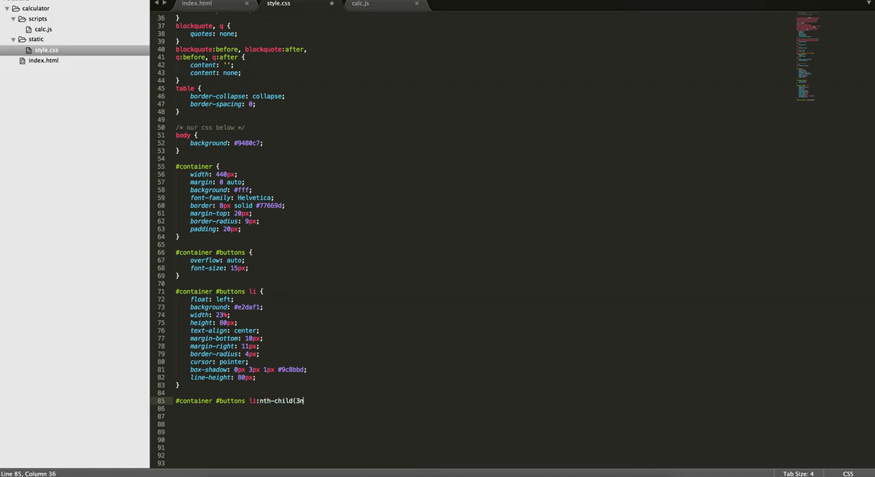
text(4n) {)
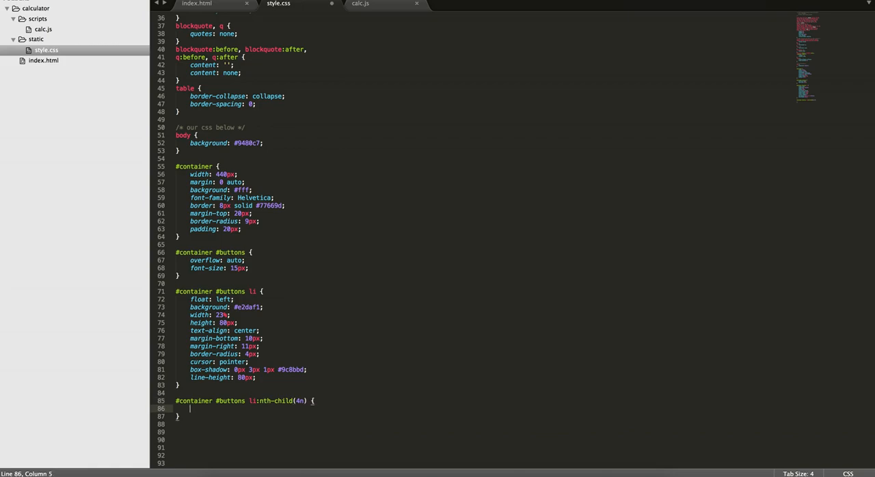
text(margin-right: 0px;)
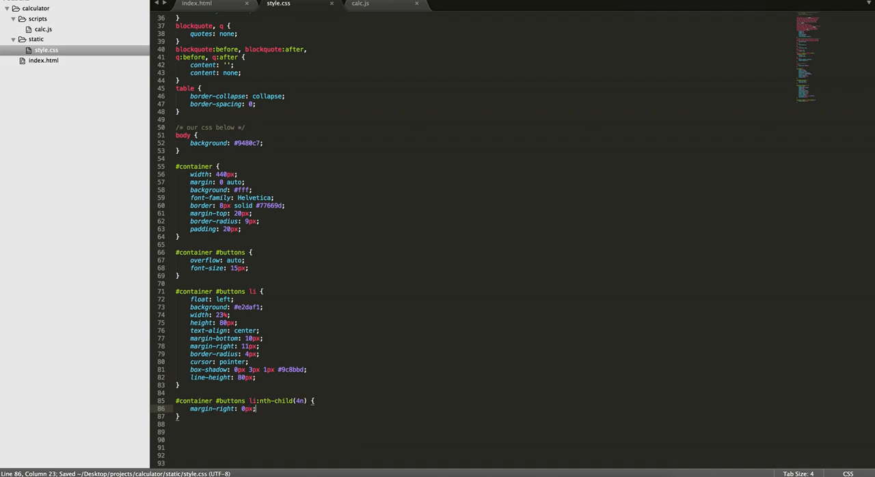
Give the fourth-column buttons background #e5f1cd and save the stylesheet.
text(background:;)
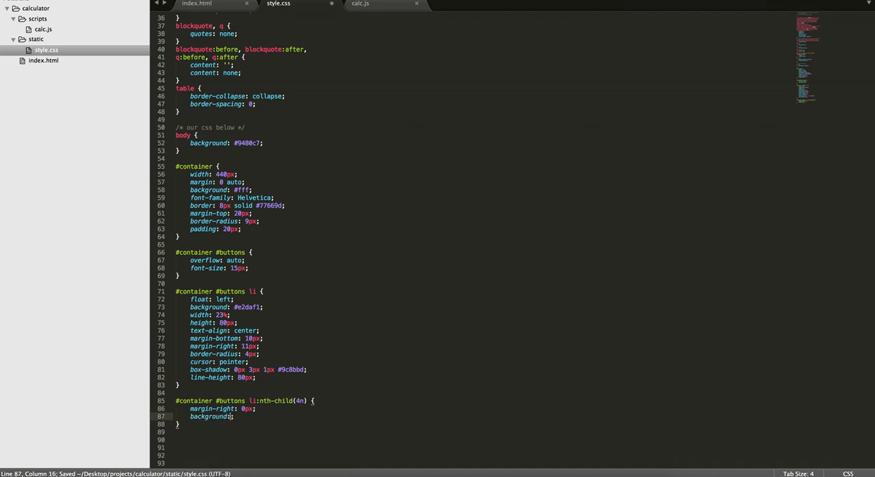
text(#e)
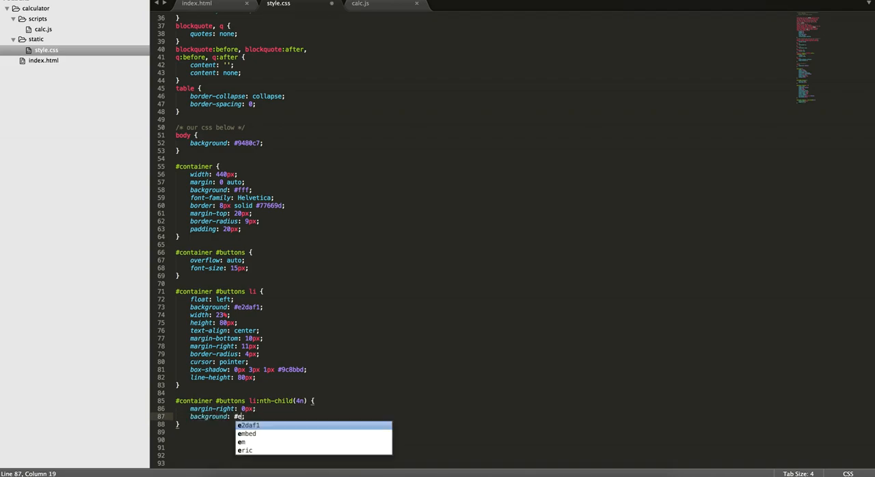
text(e)
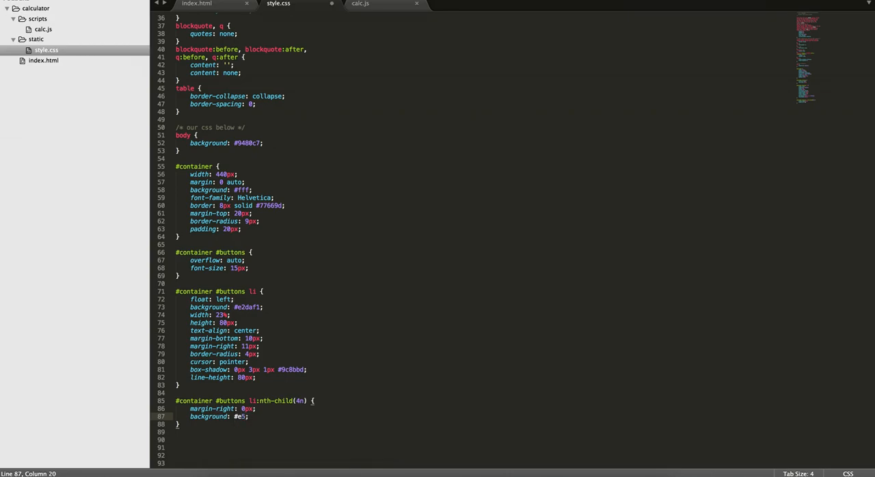
text(f)
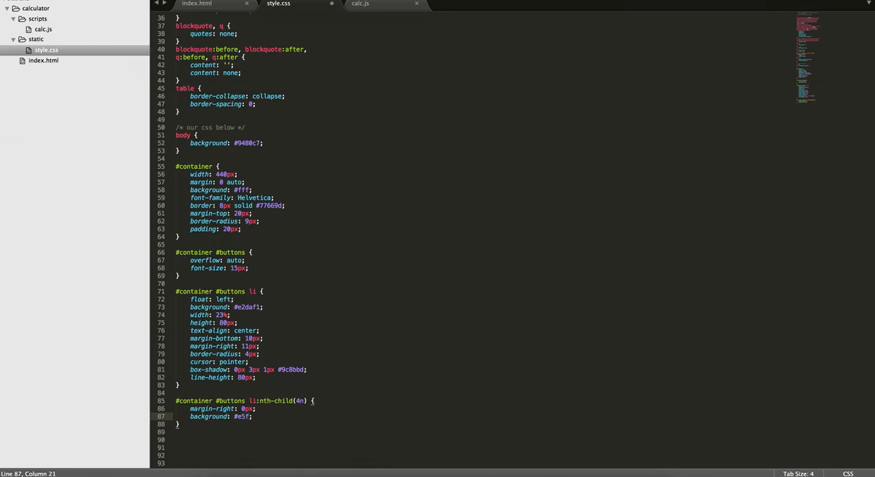
text(1cd)
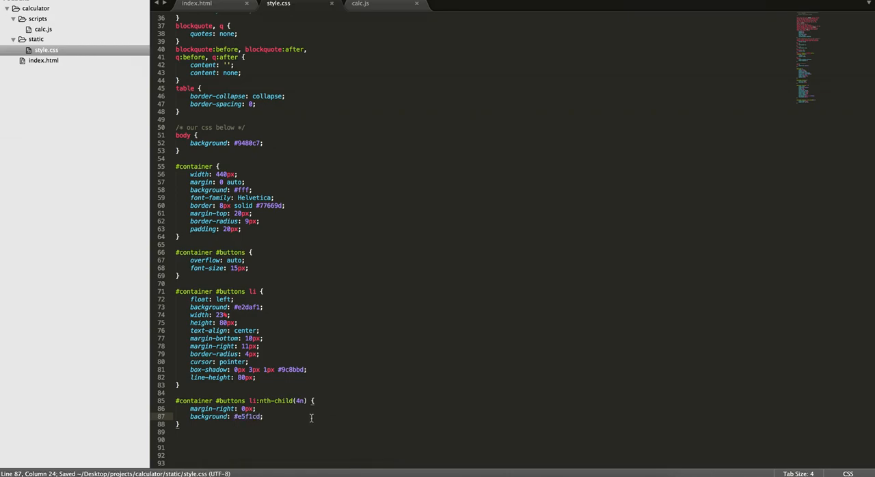
scroll(down, 3)
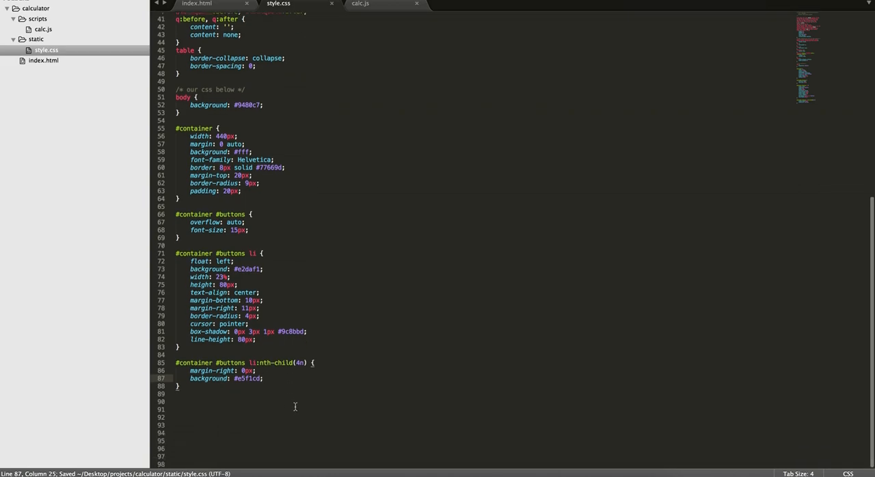
text(font-size)
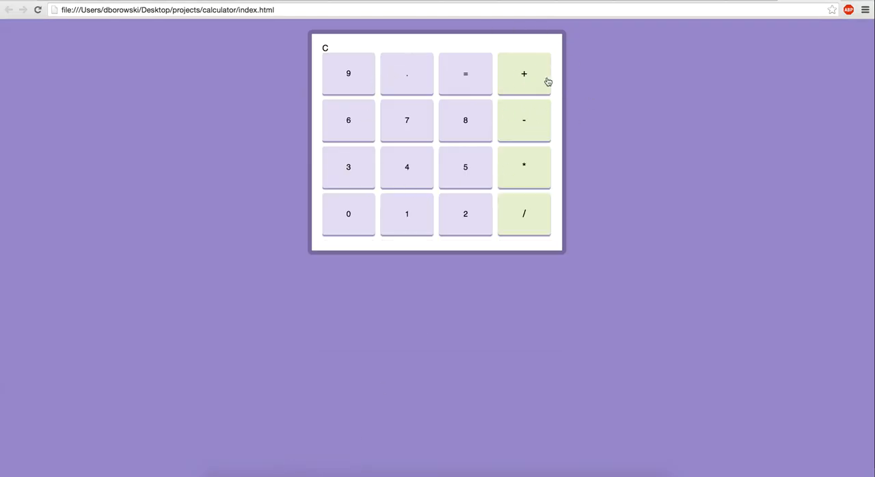
mouse_move(524, 215)
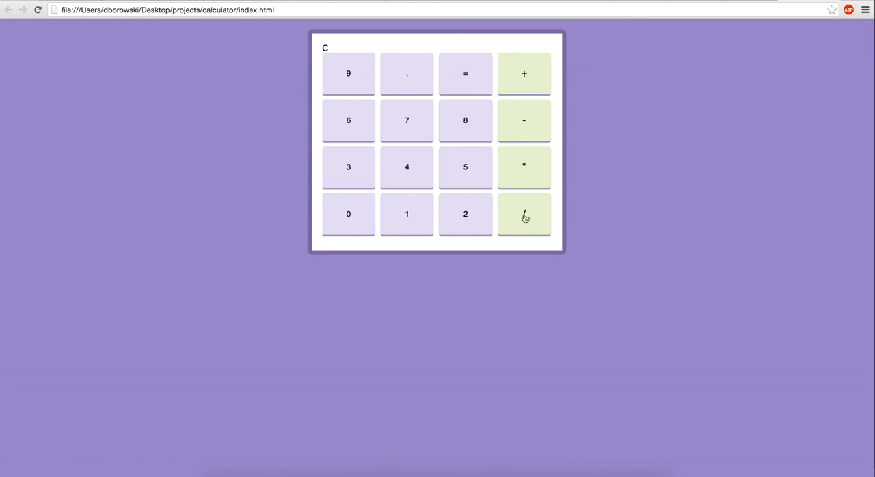
Inspect the + button in Chrome to view its nth-child(4n) styles from style.css.
right_click(523, 214)
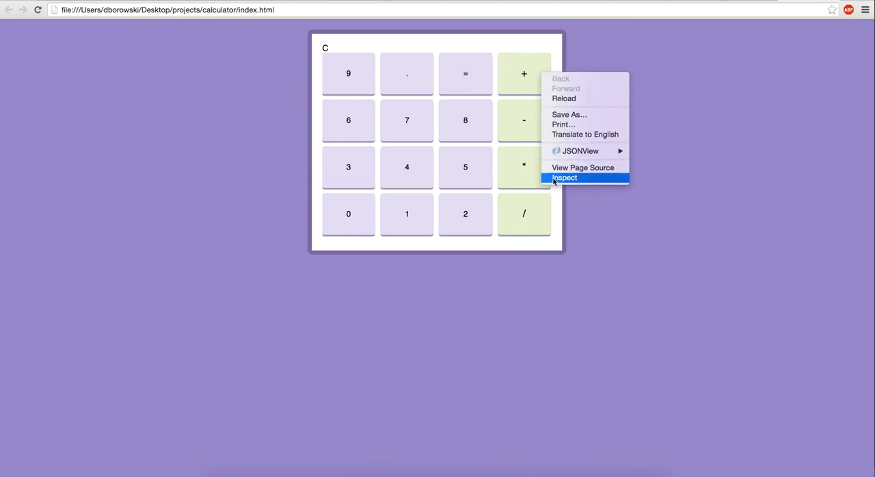
click(565, 178)
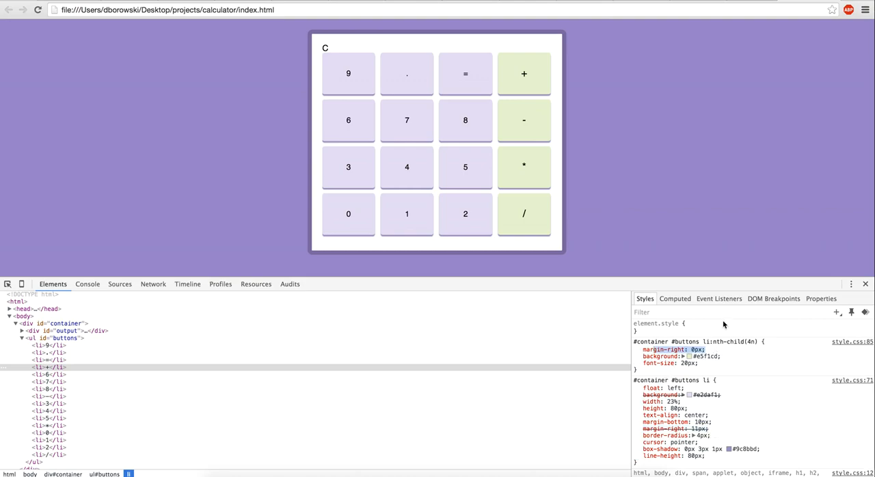
click(865, 284)
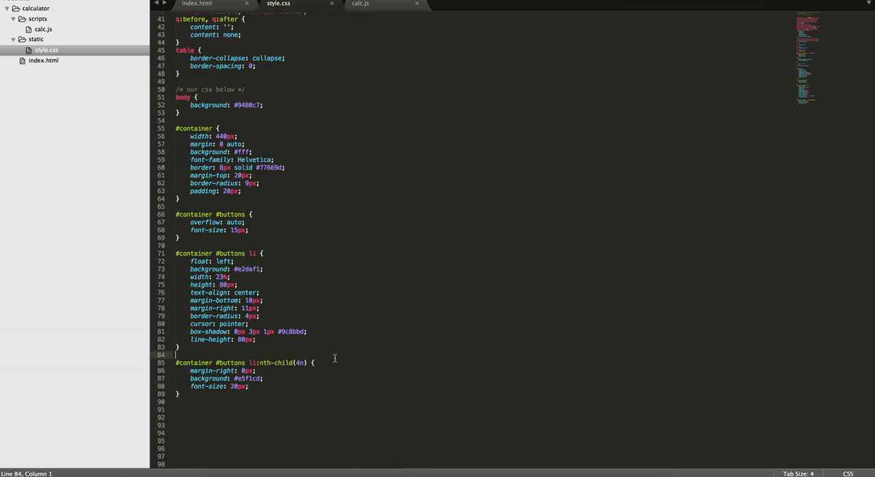
Save the 20px operator font-size and preview the larger symbols in Chrome.
key(cmd+s)
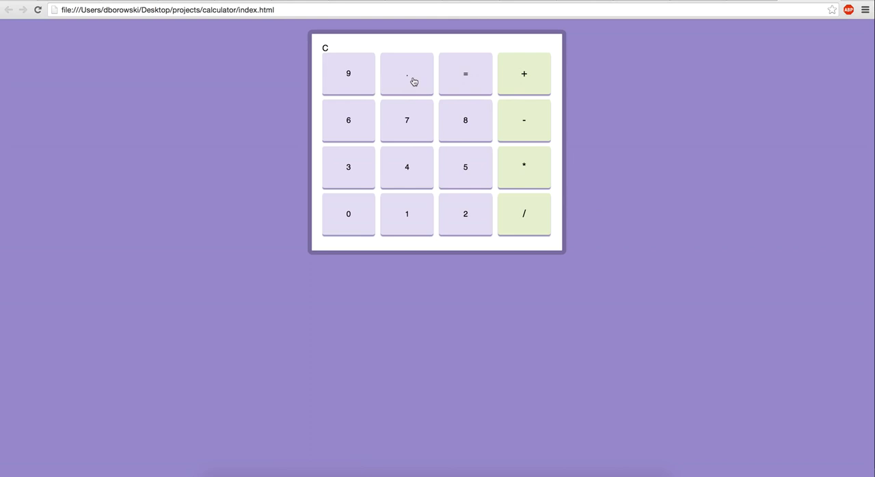
mouse_move(469, 316)
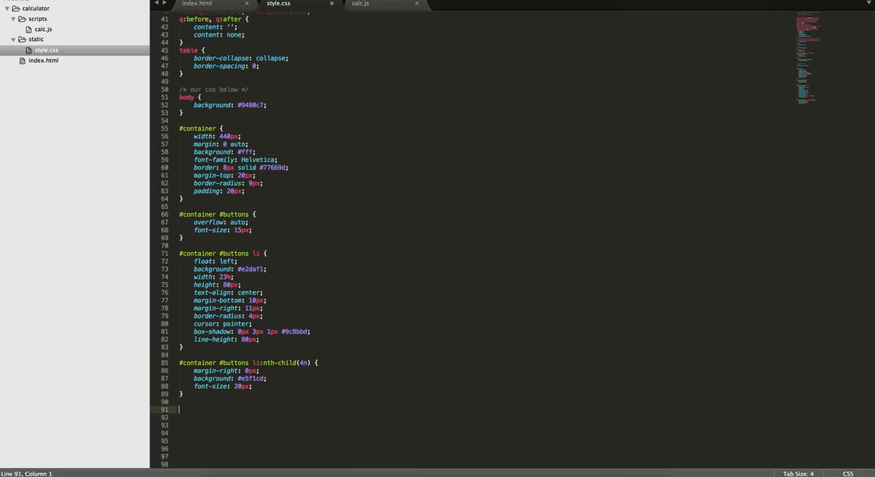
Start a '#contianer #buttons li:active {' rule and begin a box-shadow property.
text(#contianer)
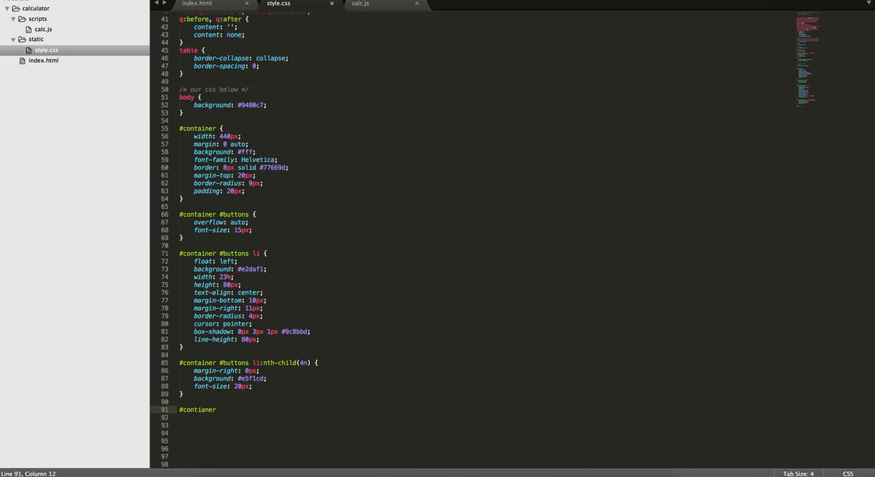
text(#buttons li)
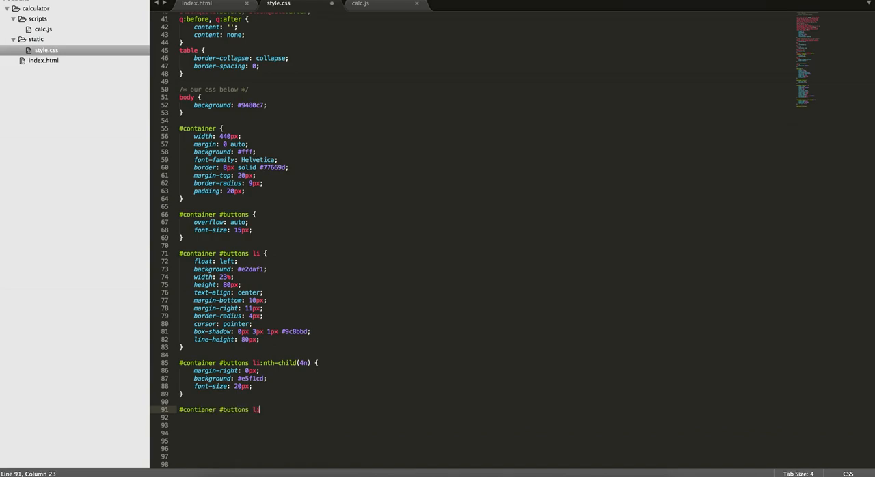
text(:active {)
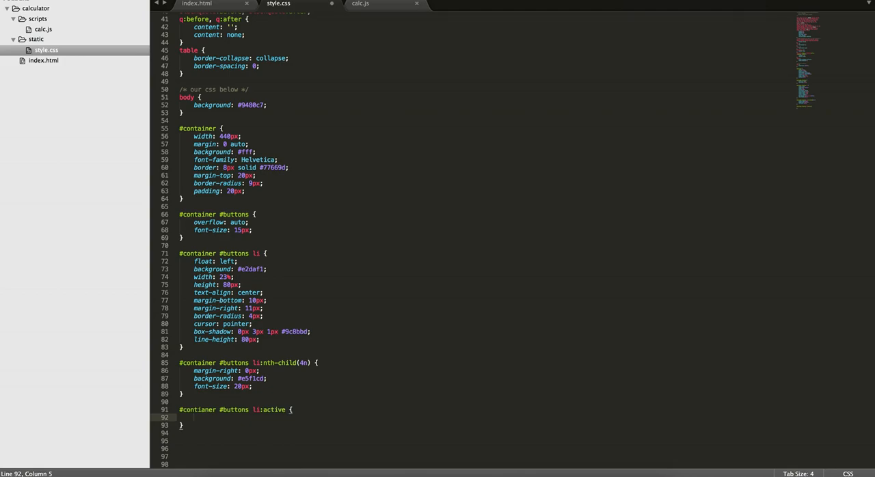
text(b)
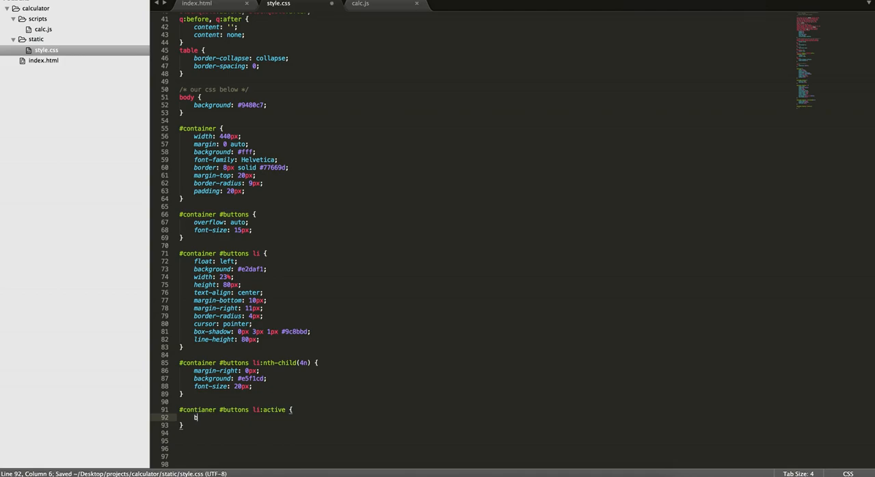
text(ox-)
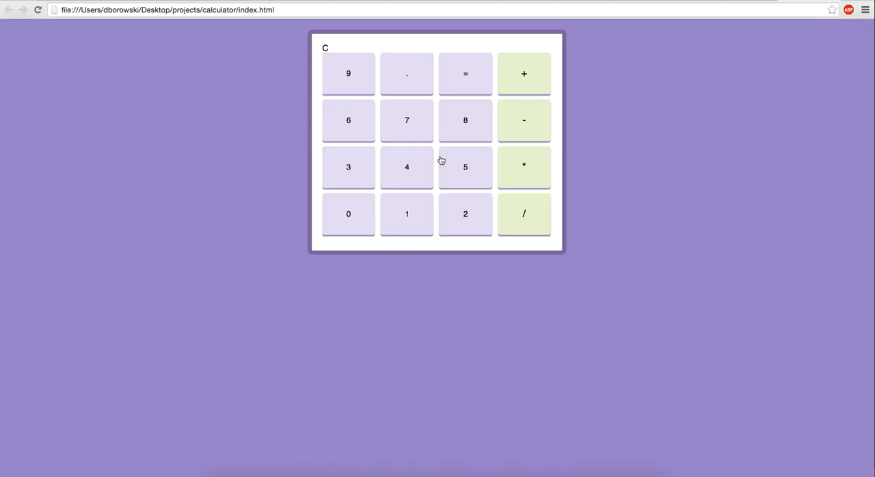
mouse_move(465, 122)
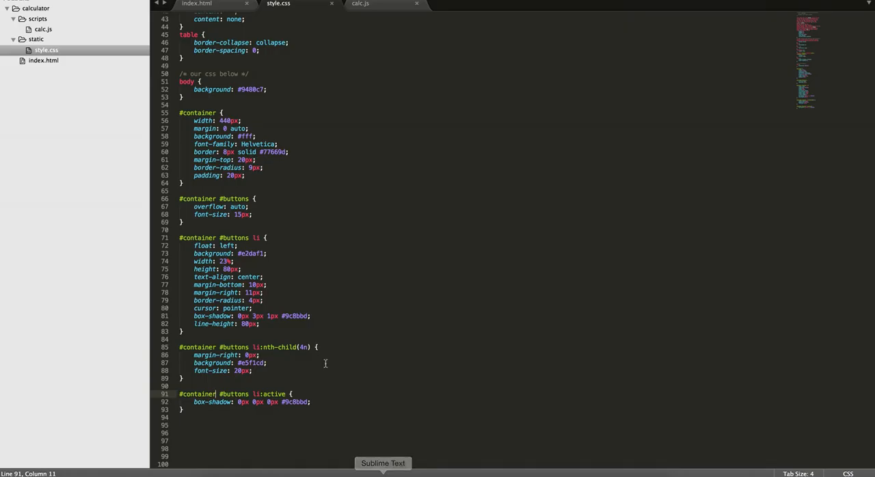
Add margin-top: 3px to the :active rule with its 0px #9c8bbd box-shadow.
text(margin-)
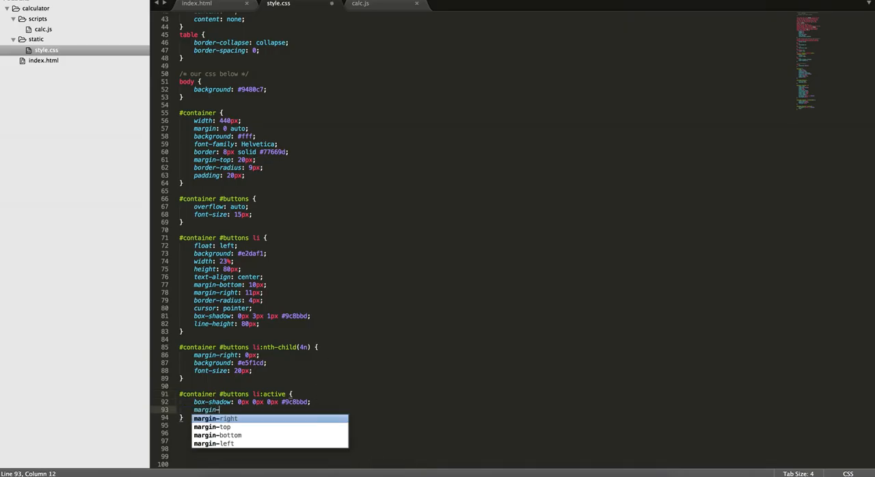
text(top: 3px;)
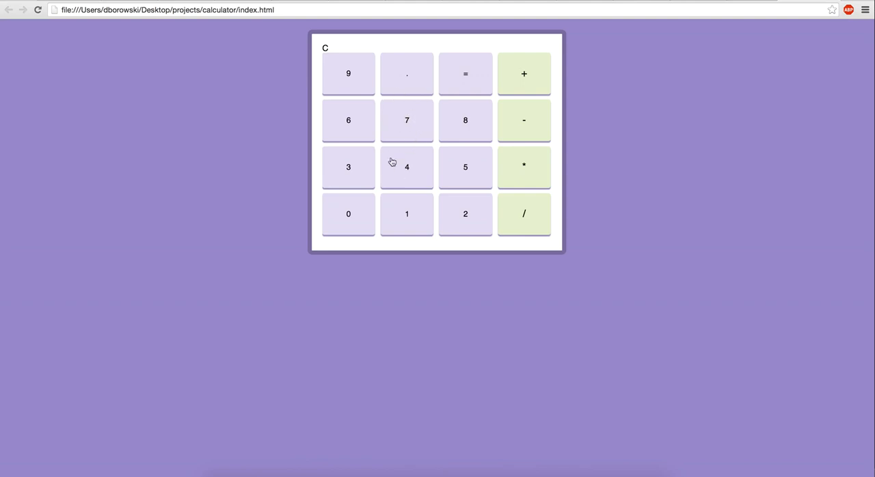
mouse_move(419, 123)
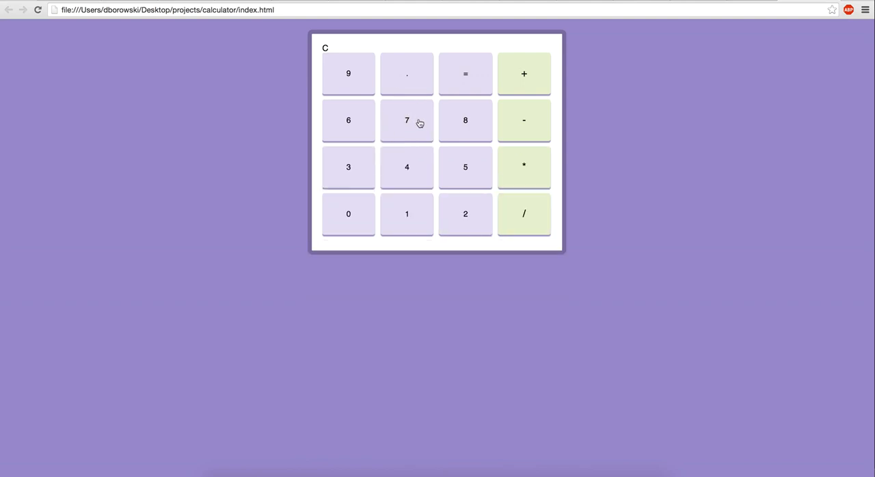
mouse_move(474, 121)
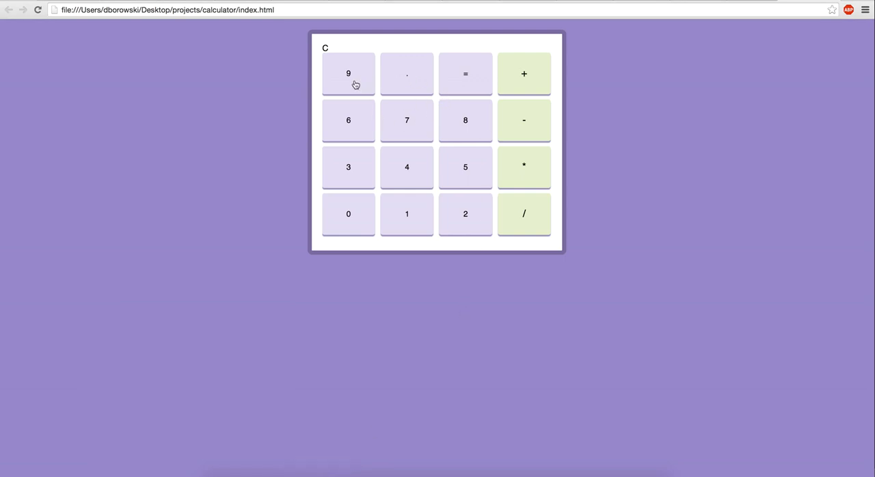
mouse_move(533, 81)
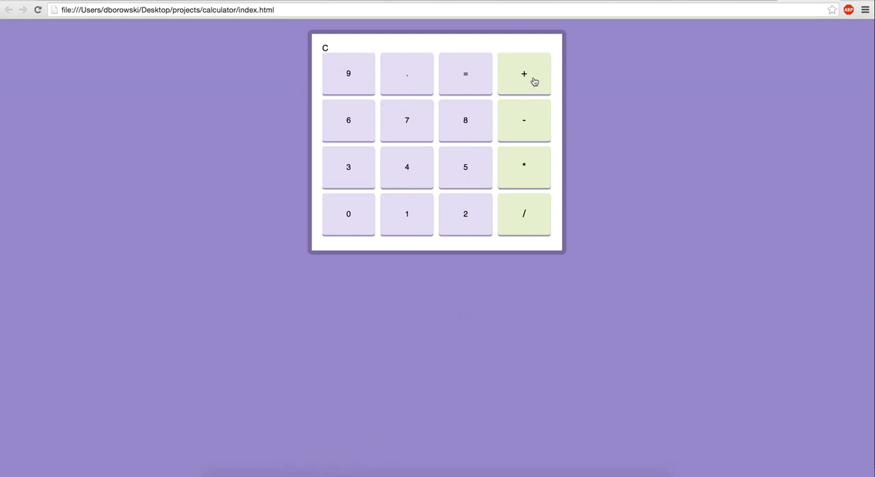
mouse_move(444, 172)
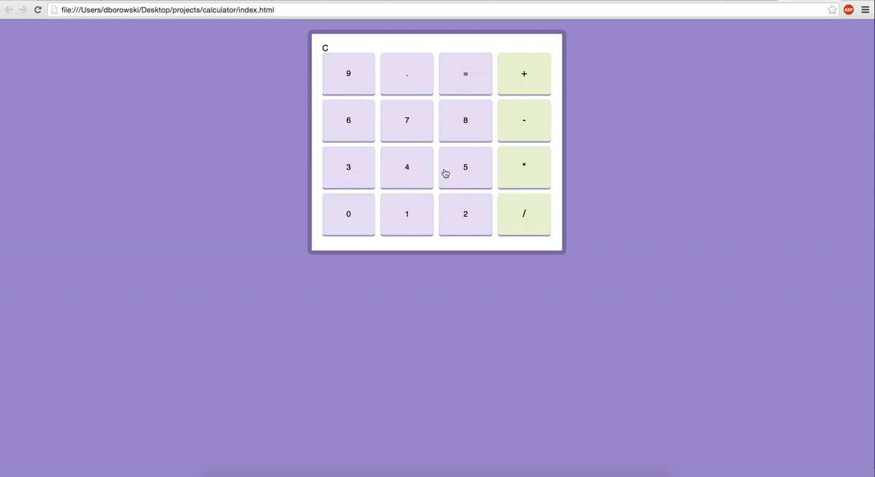
mouse_move(451, 171)
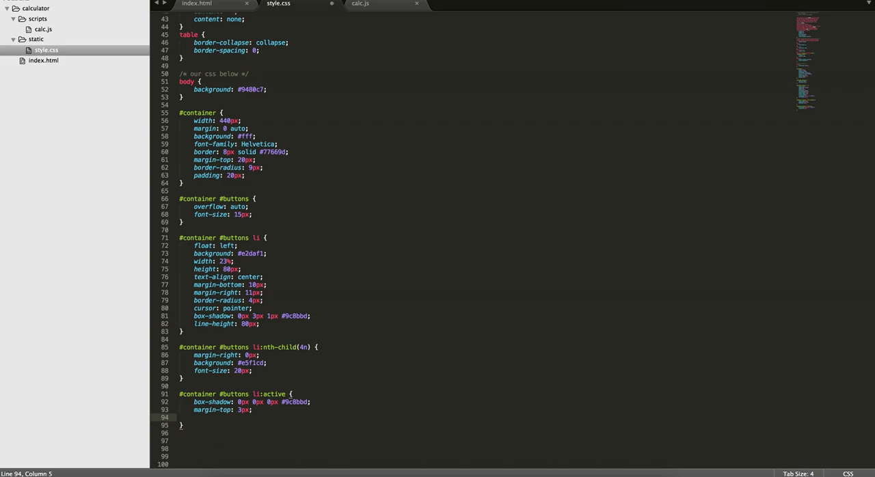
Add a 7px bottom margin to the :active rule and test button presses in Chrome.
text(margin-bottom:;)
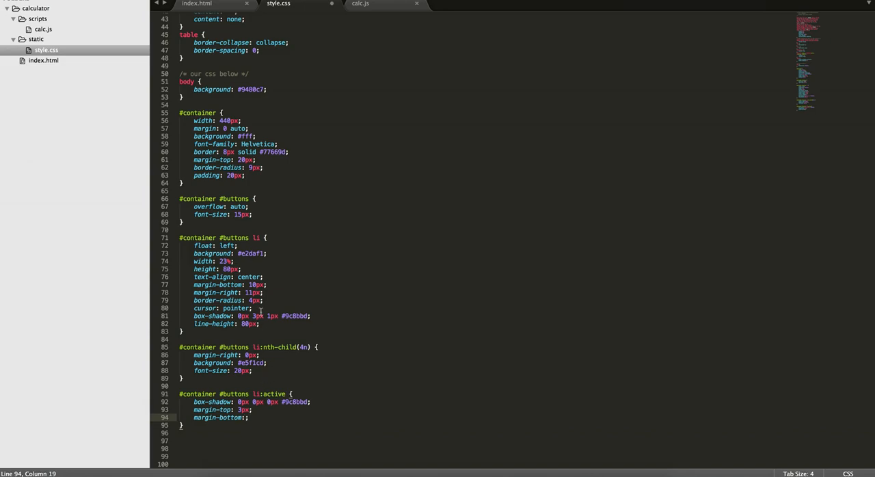
double_click(253, 237)
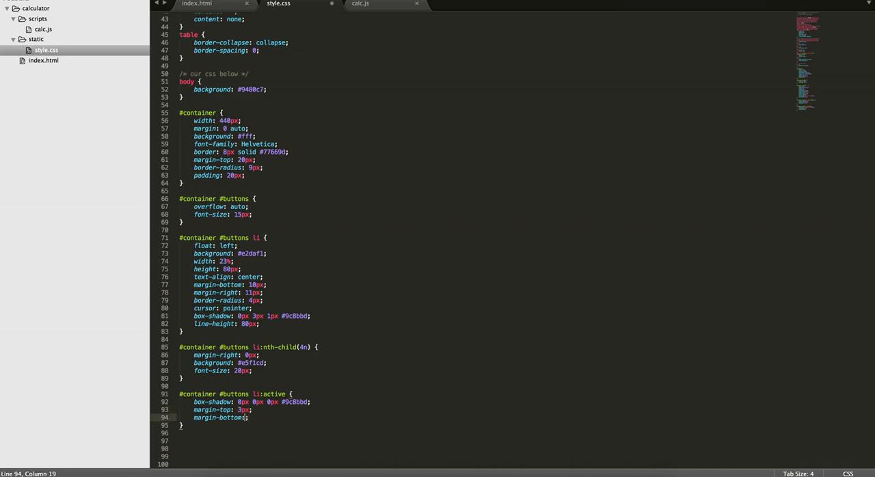
text(7px;)
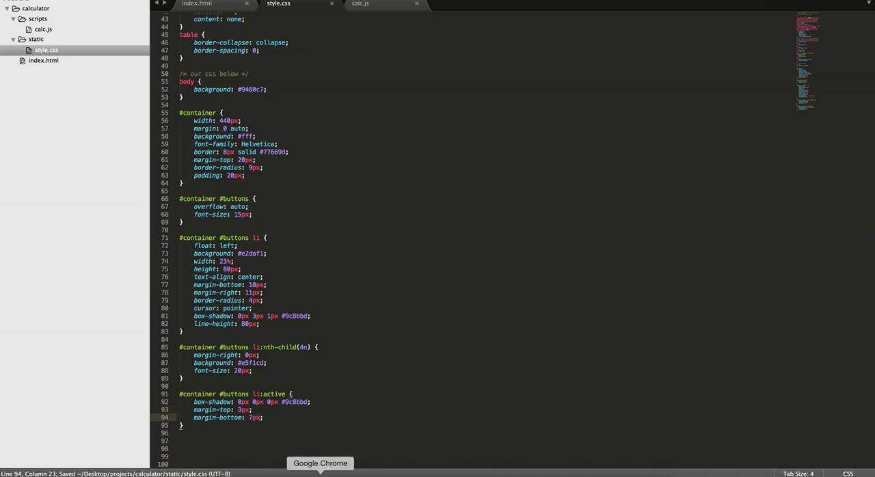
click(319, 463)
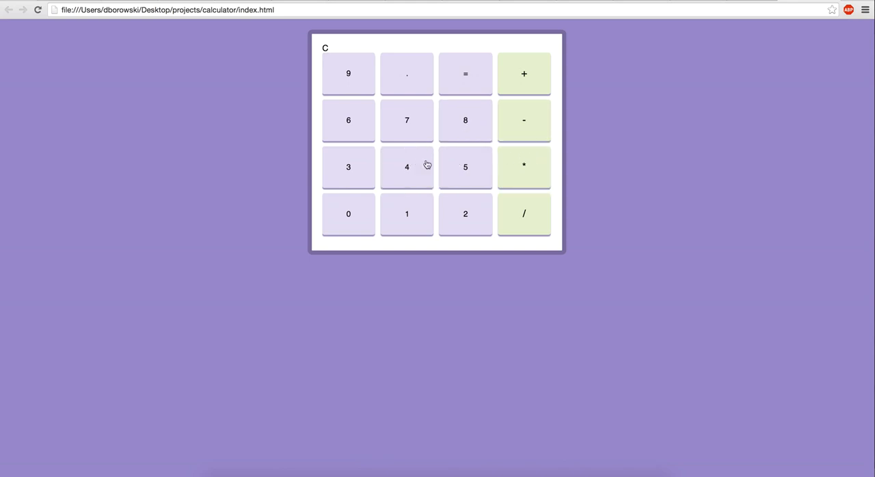
mouse_move(535, 172)
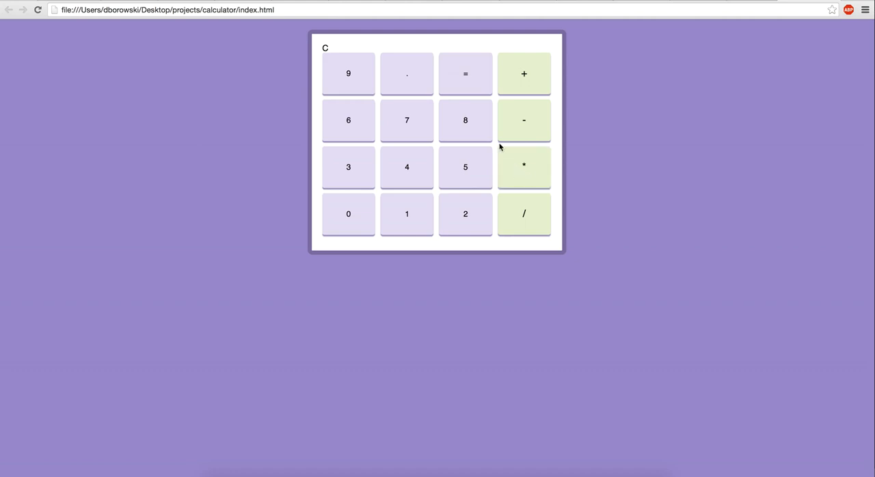
mouse_move(523, 168)
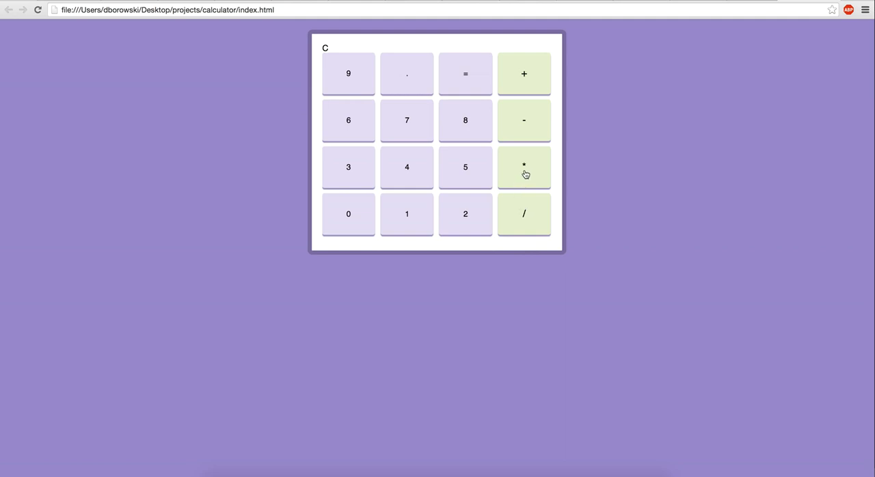
mouse_move(505, 198)
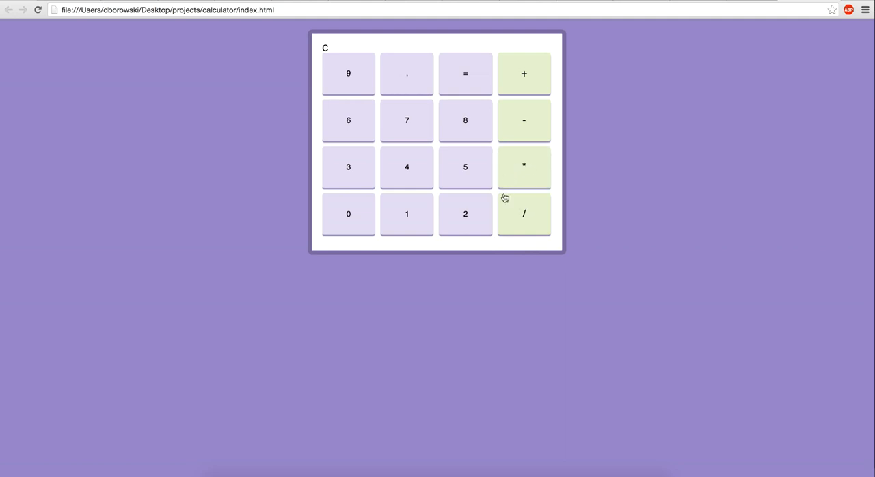
mouse_move(533, 180)
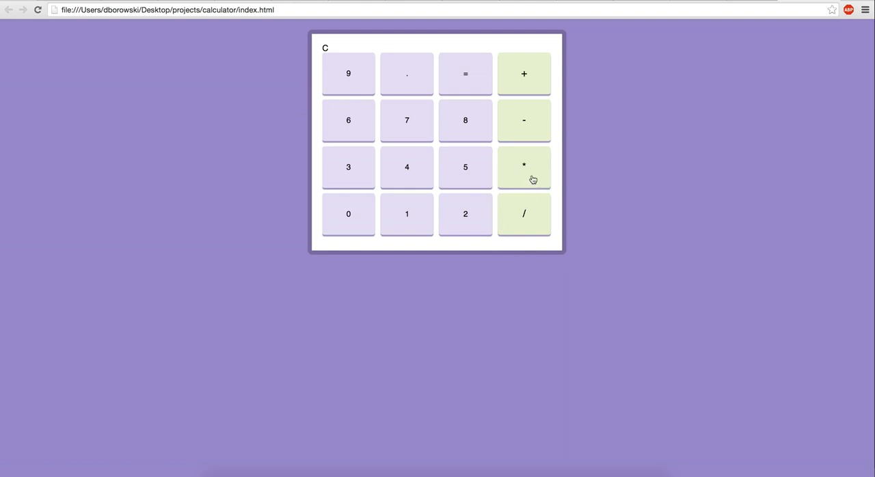
mouse_move(514, 197)
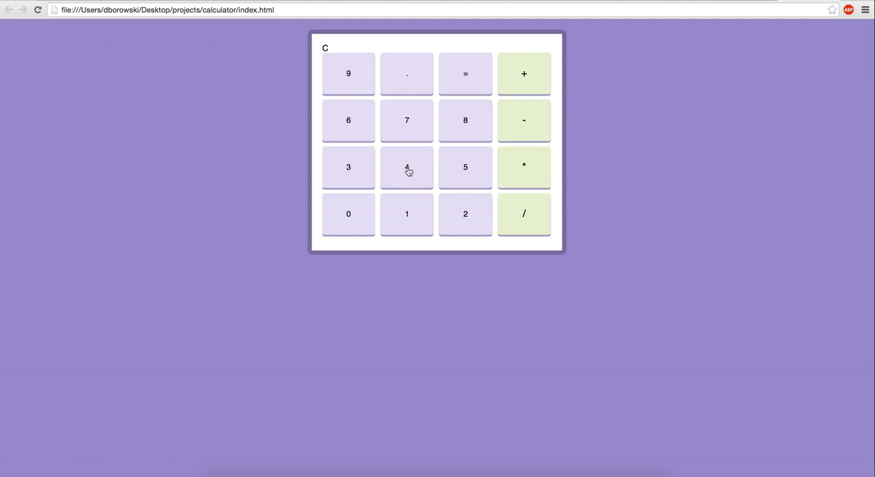
mouse_move(406, 397)
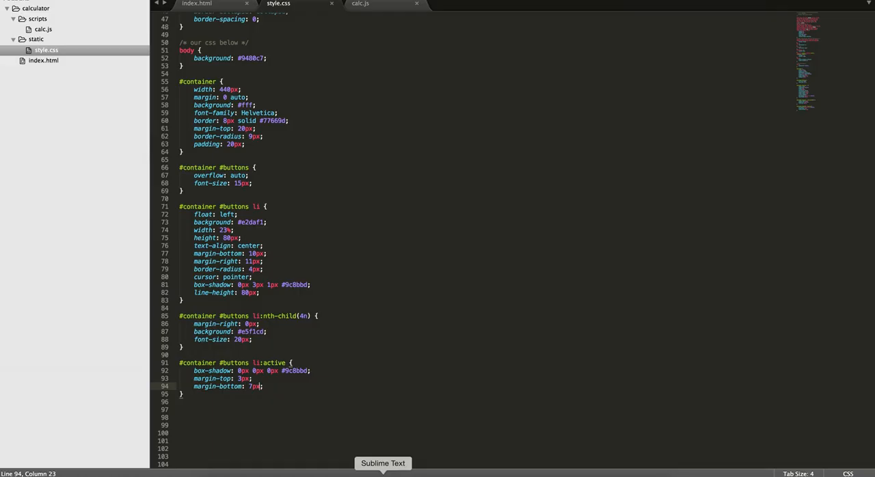
Add a #container #output rule with overflow auto and a 20px bottom margin.
click(179, 424)
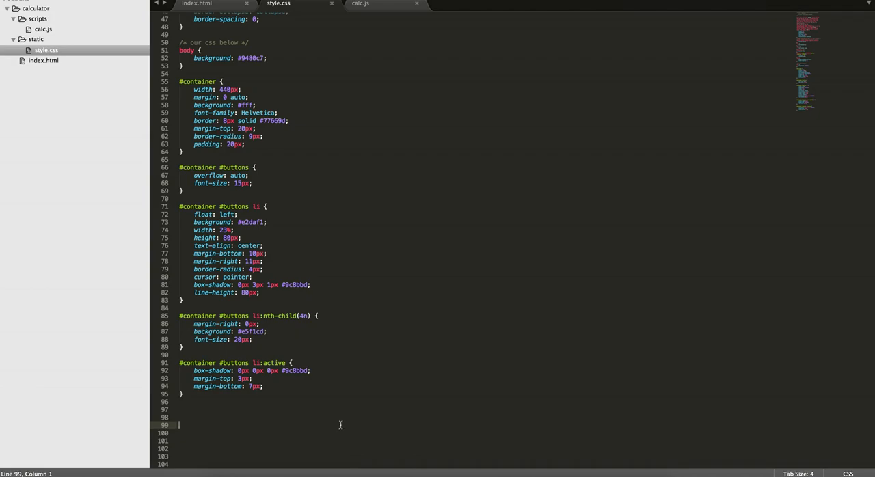
click(197, 4)
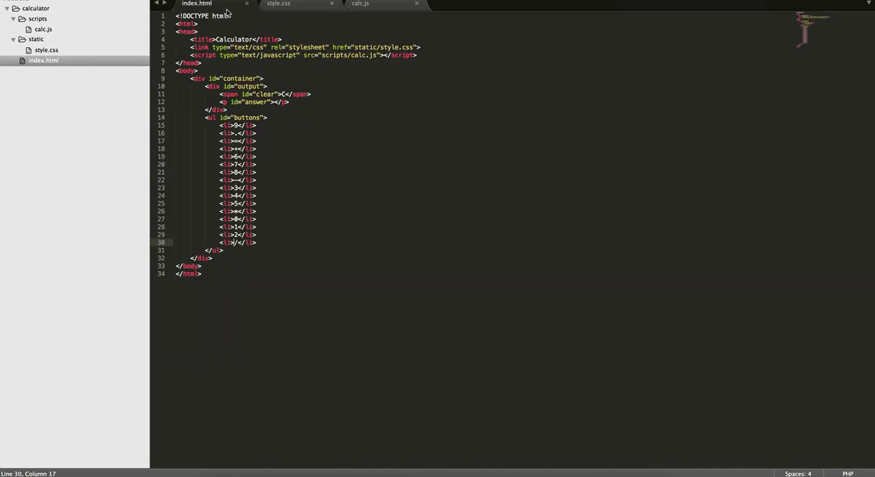
click(278, 4)
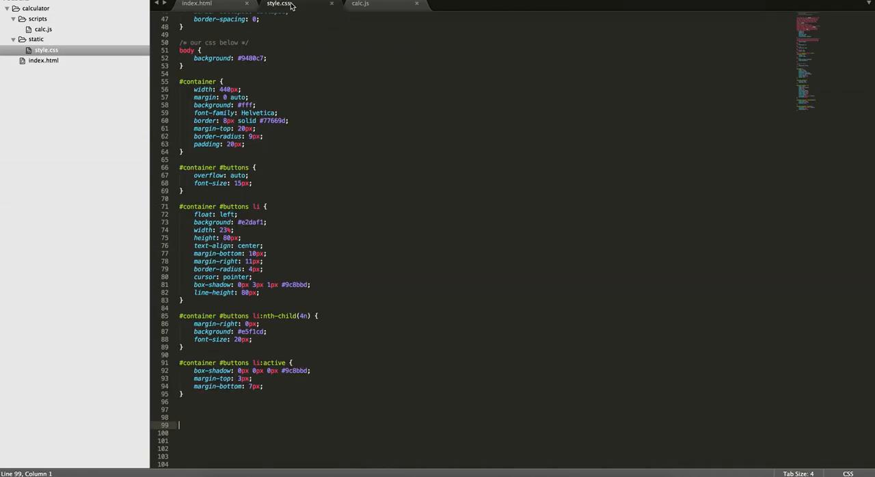
text(#con)
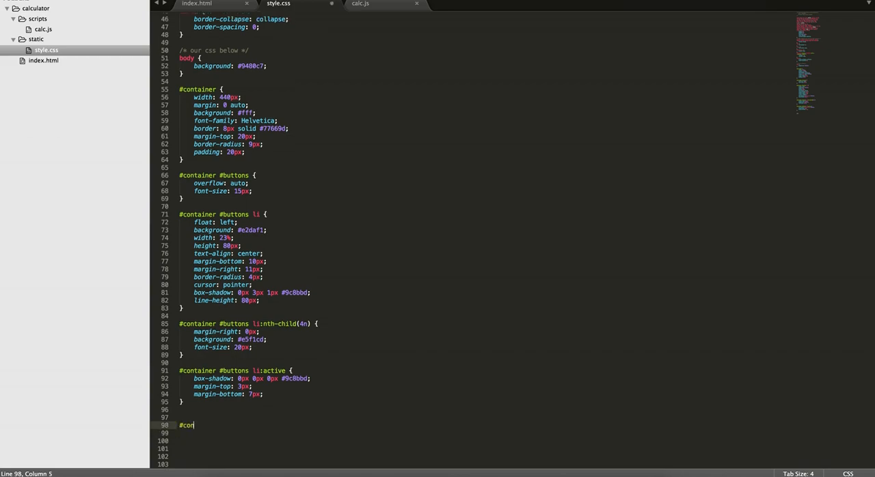
text(tainer #out)
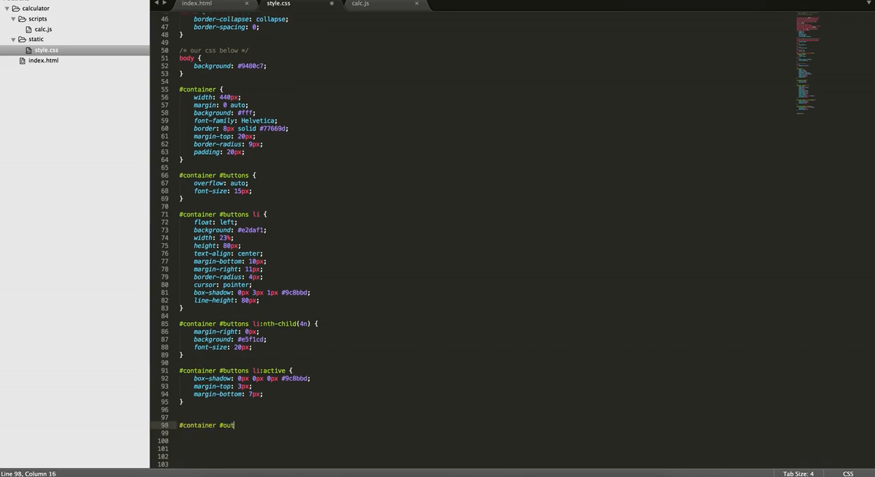
text(put {})
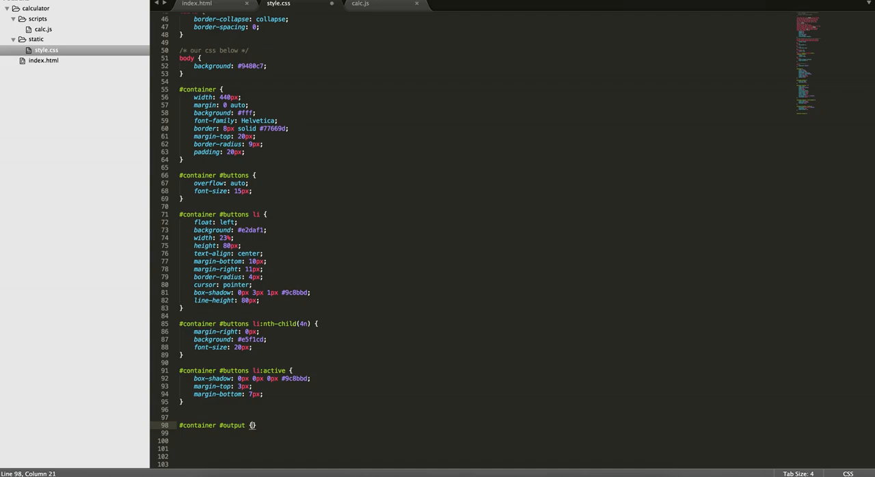
text(overflow: auto;)
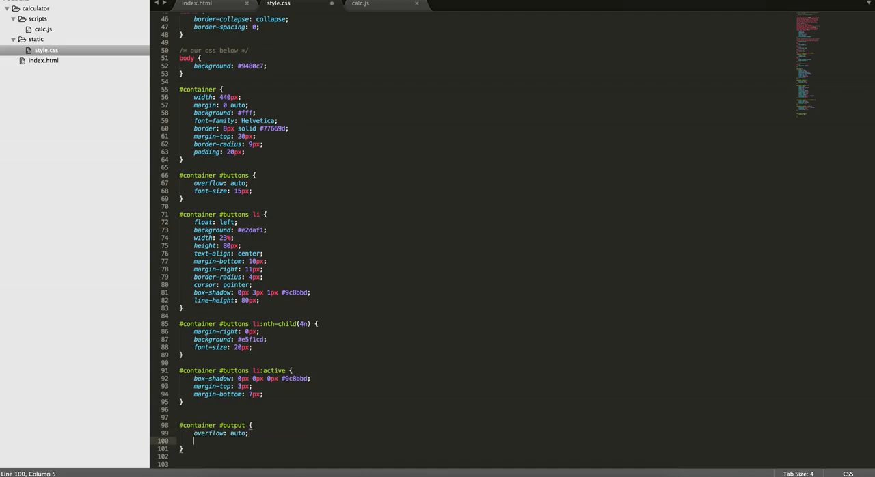
text(margin-bottom: 20px;)
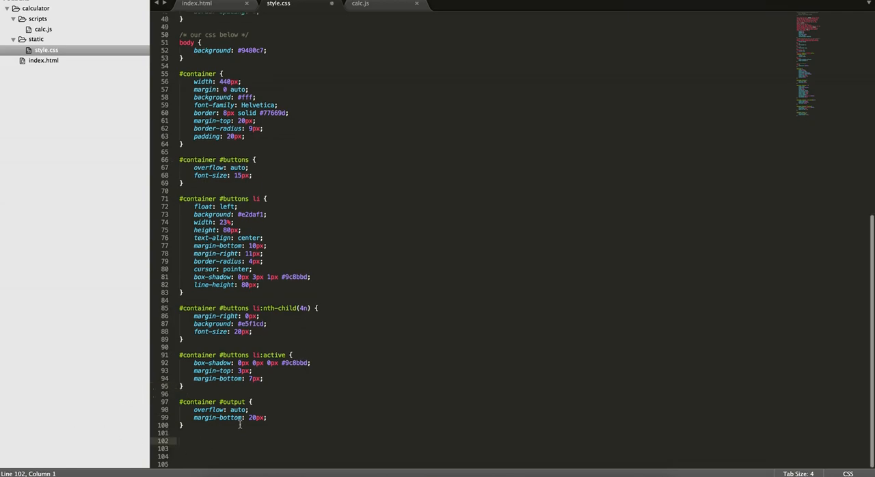
After checking the output ids, add a #container #output #clear rule: 10% width, float left.
click(197, 4)
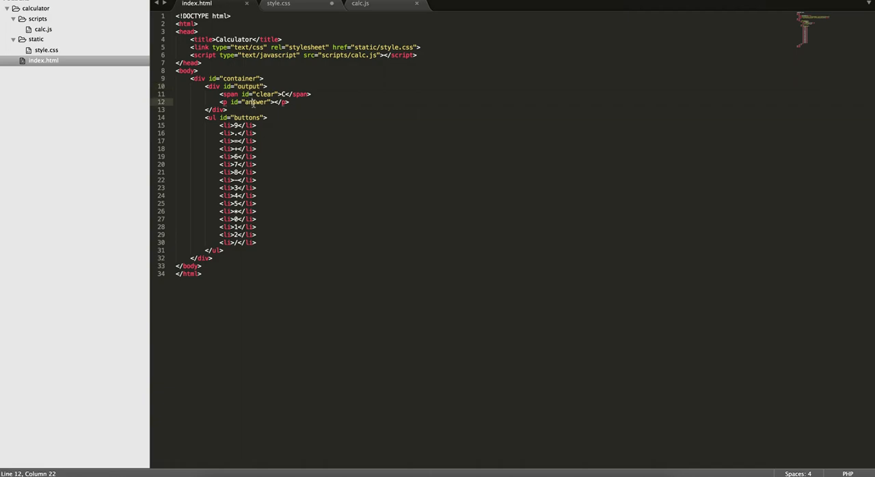
click(278, 3)
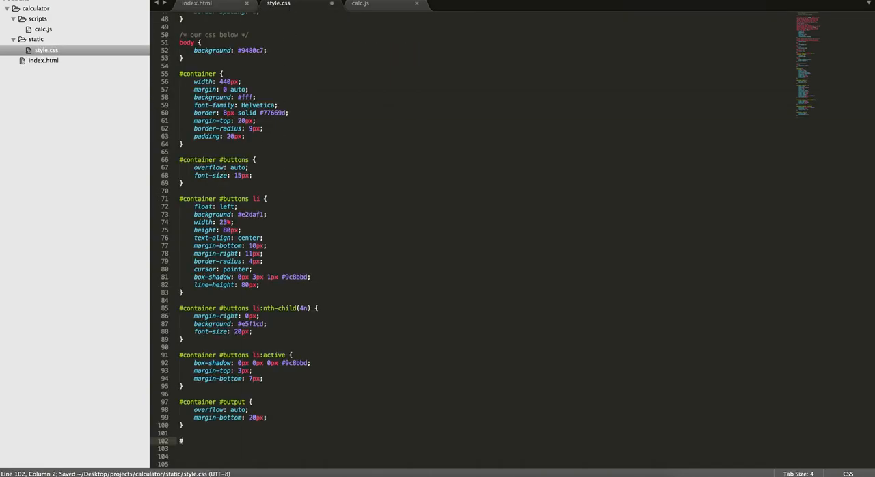
text(container)
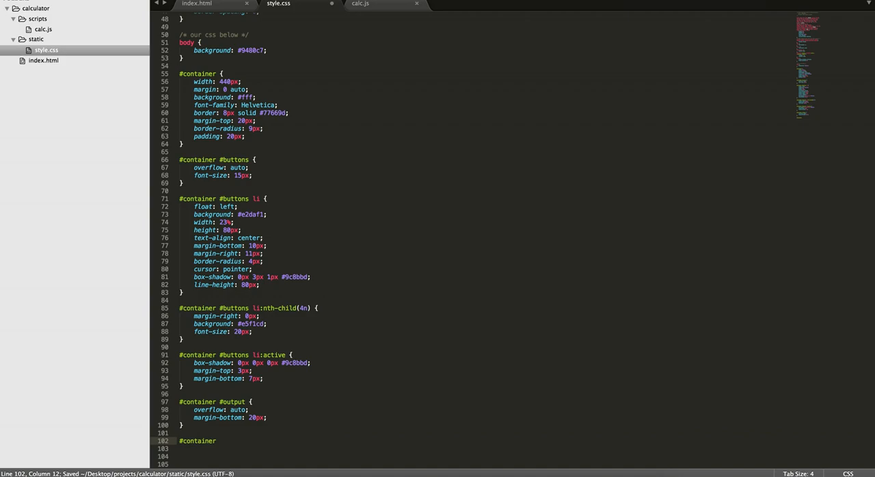
text(#output #cld)
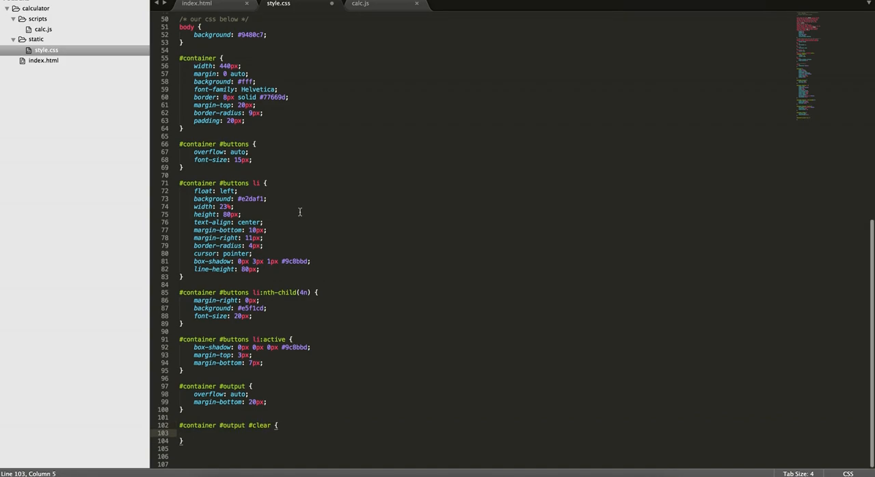
text(width: 10%;)
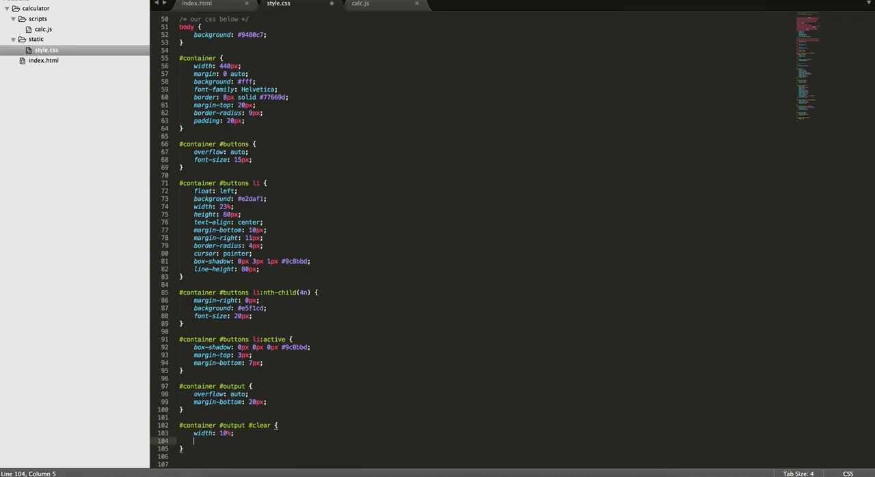
text(float: left;)
text(background: #;)
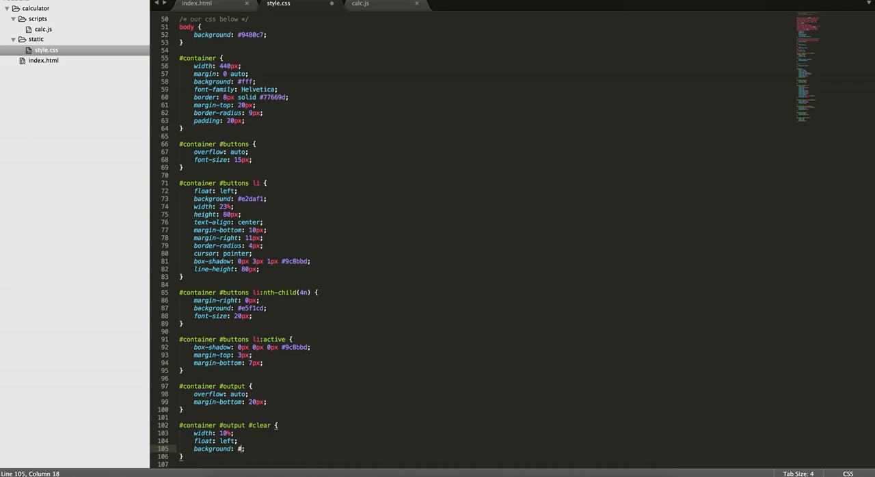
Give #clear a #f6c4c4 background, centred text, 15px 0 padding and a pointer cursor.
text(e9e9)
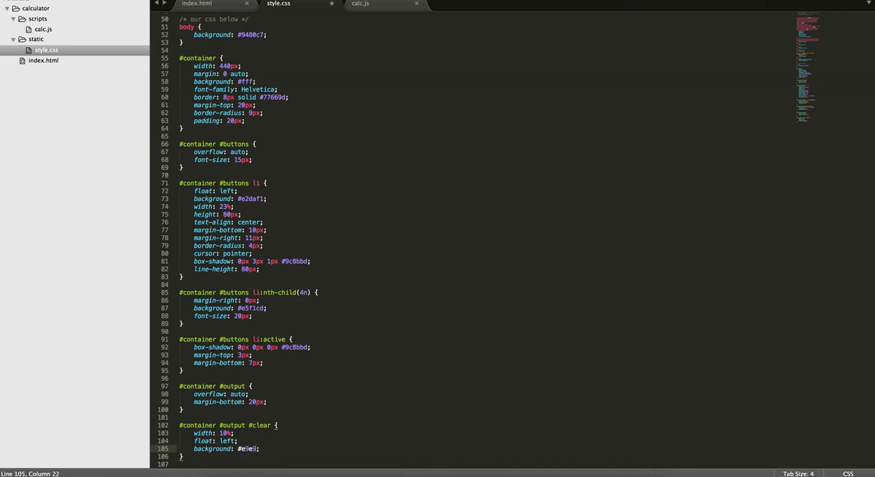
key(BackSpace)
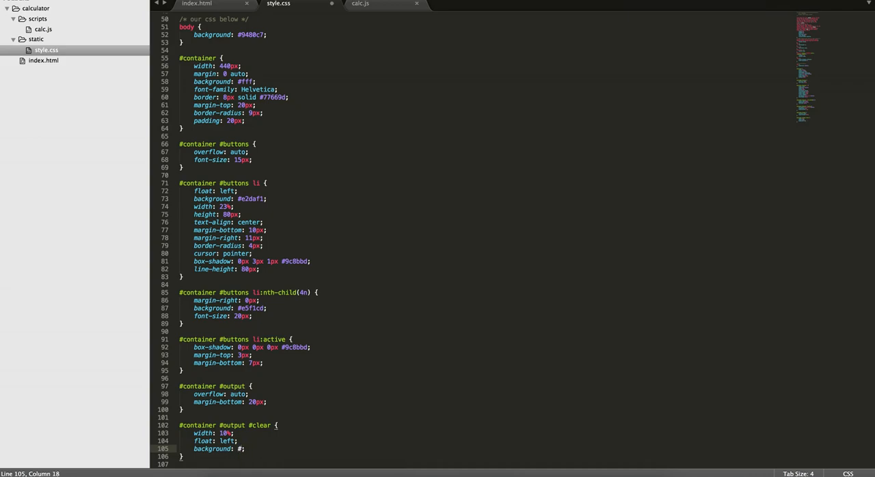
text(f6c4c4)
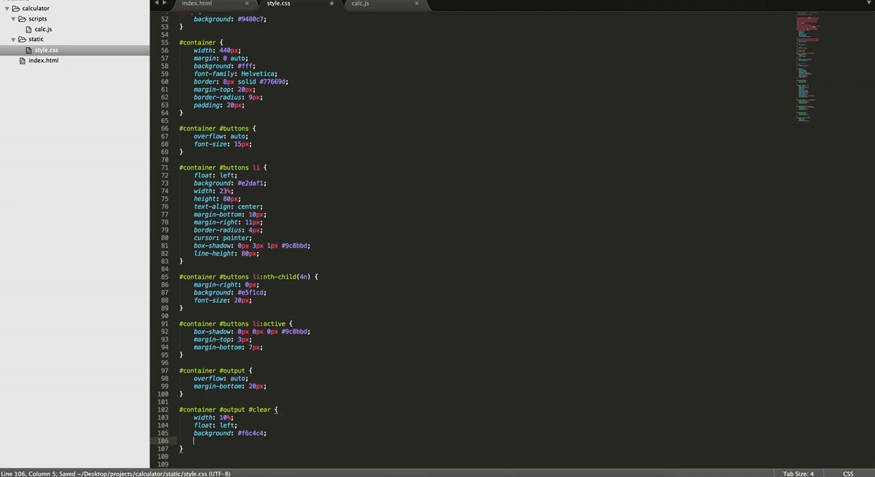
text(text-align: center;)
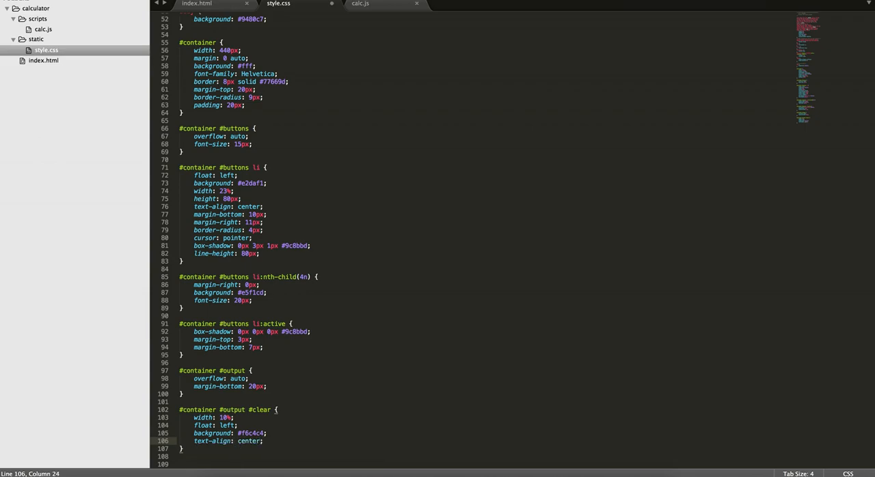
text(padding: ;)
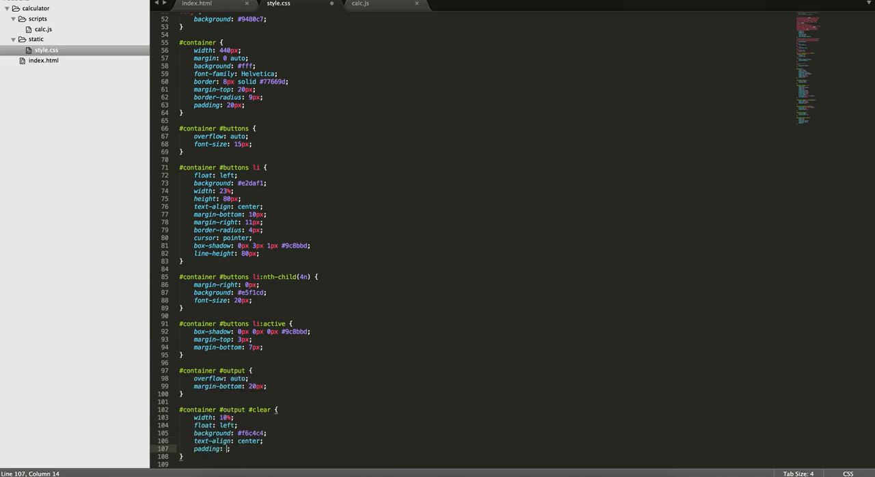
text(15px 0)
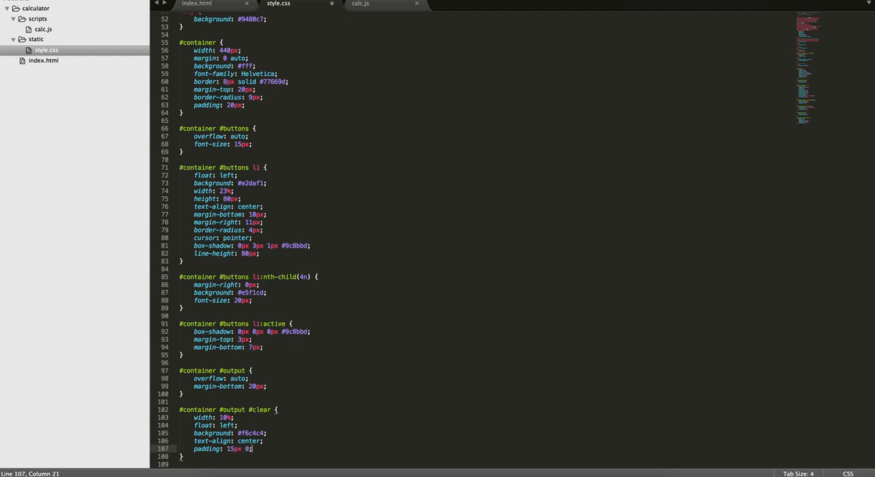
text(cursor: pointer;)
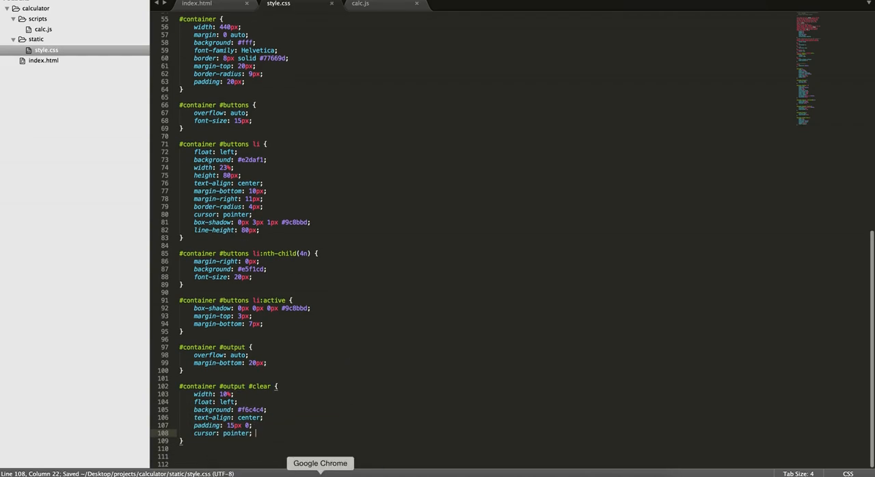
Reload index.html in Chrome and inspect the pink C box above the keys.
click(319, 463)
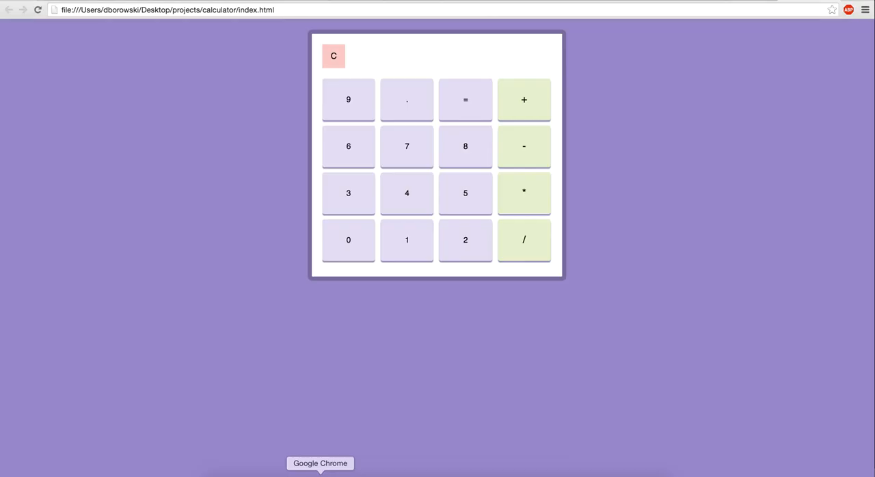
right_click(338, 68)
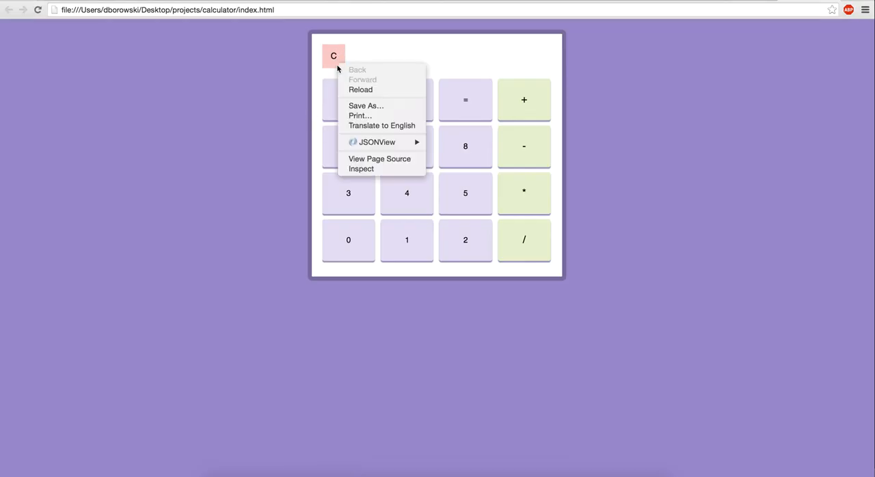
click(360, 168)
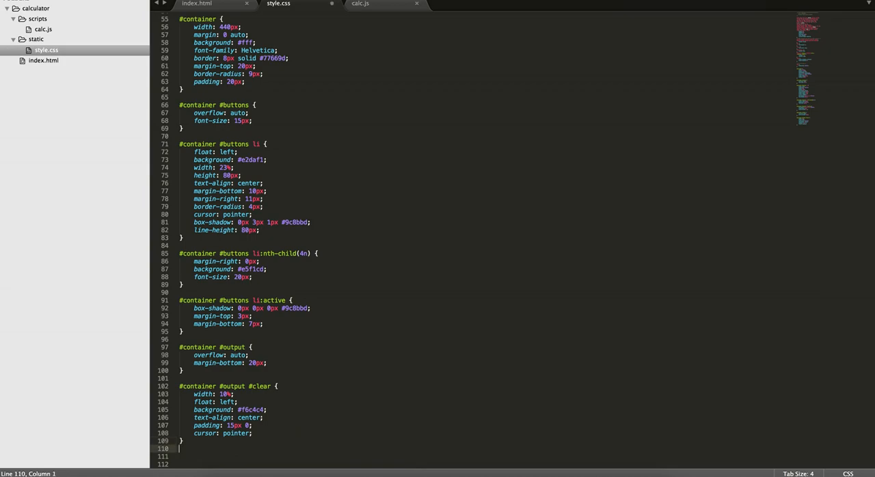
Add a #container #output #answer rule floated left, #e9e9e9 background, 85% width.
text(#container #ou)
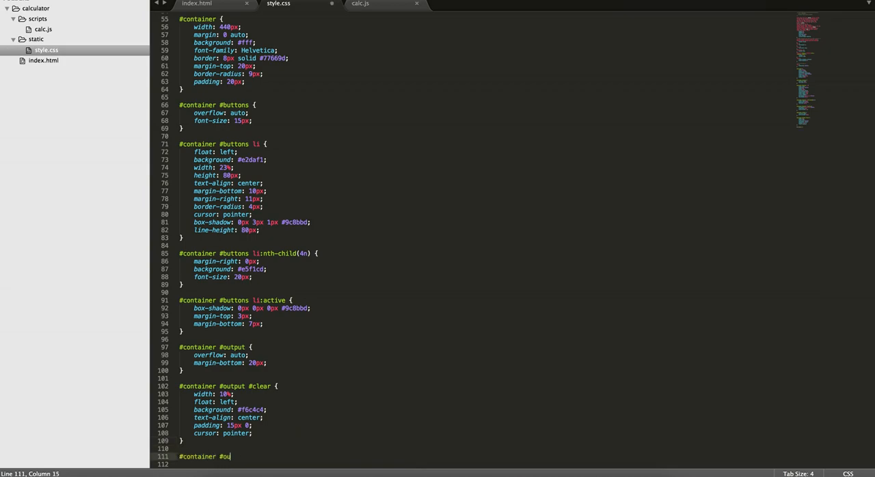
text(tput #answer)
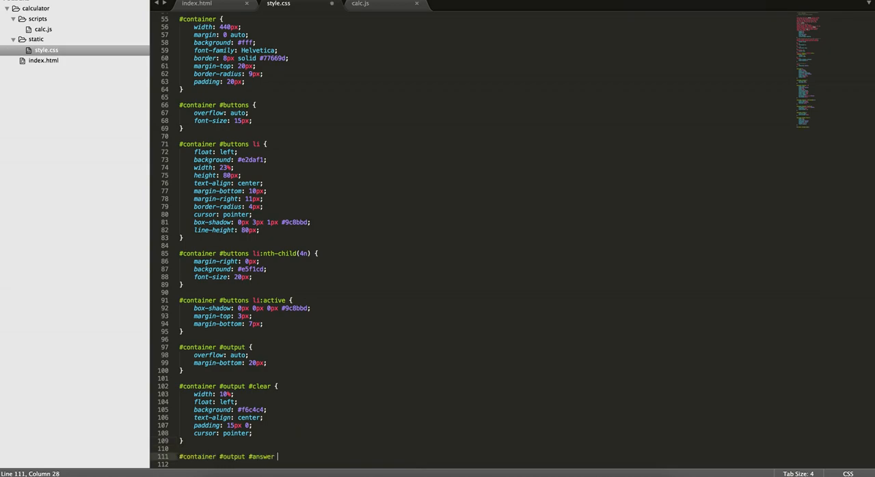
text(float: left;)
text(background: #;)
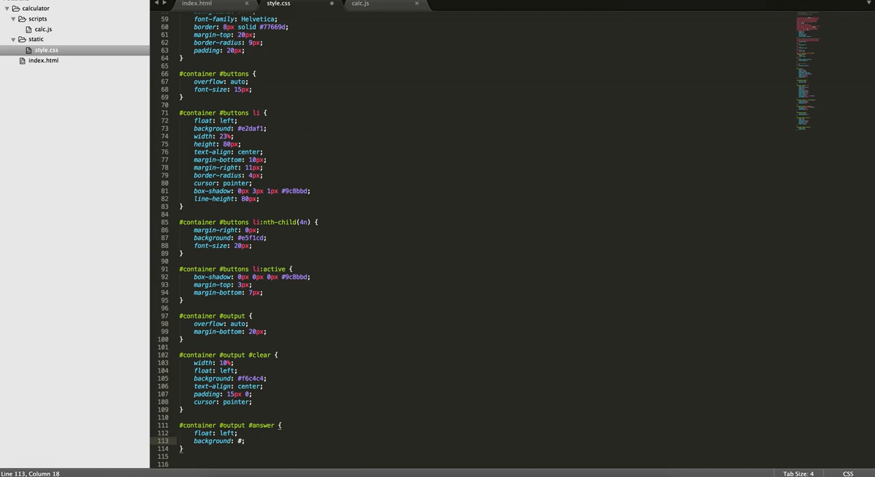
text(e9)
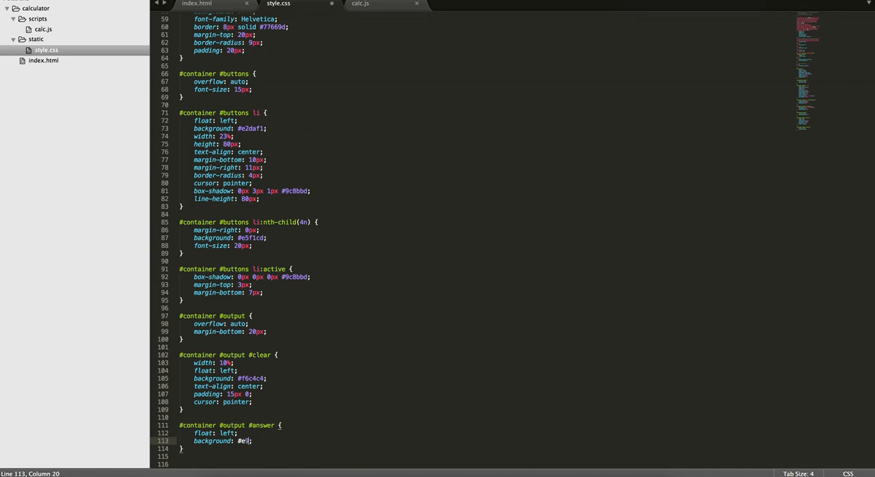
text(width: ;)
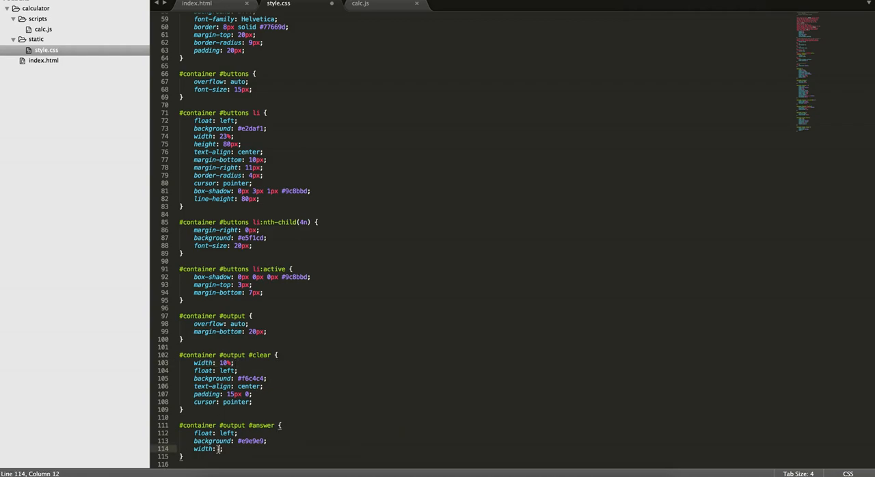
text(85%)
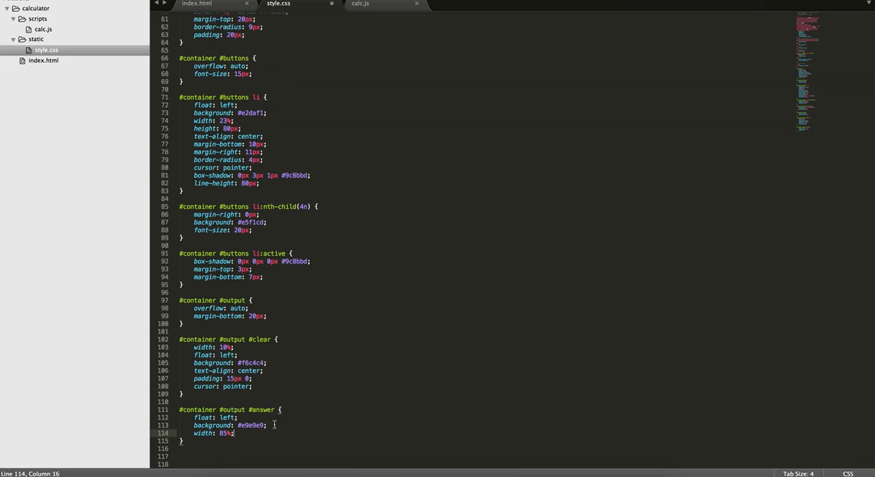
Give #answer 0 10px padding, right-aligned text and a line-height, then save.
text(padding: 0 10px;)
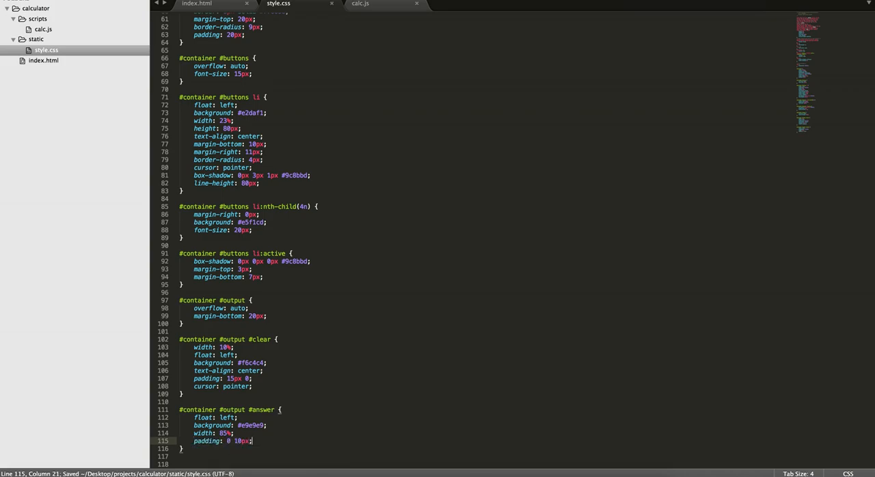
scroll(down, 3)
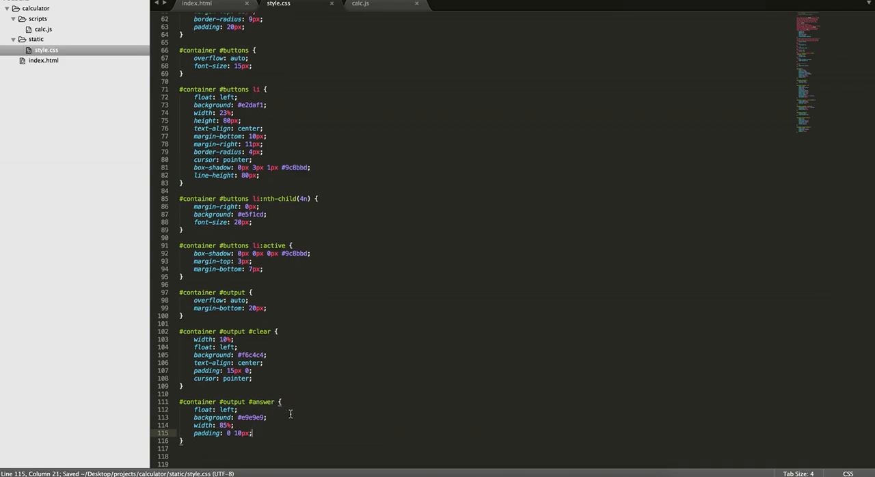
text(text-align)
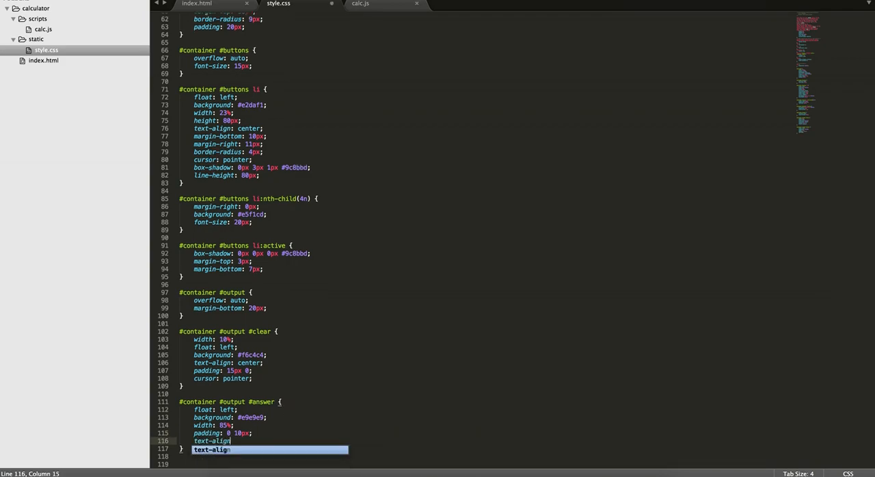
text(: right;)
text(line-height: ;)
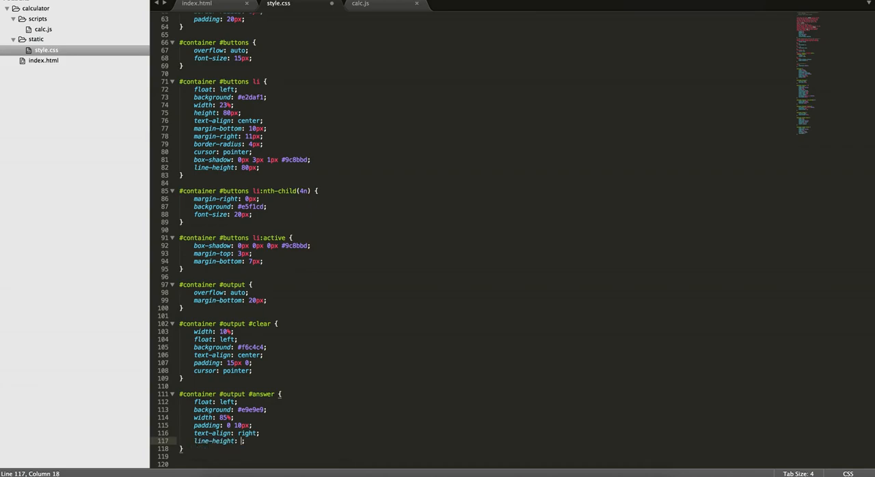
text(46px;)
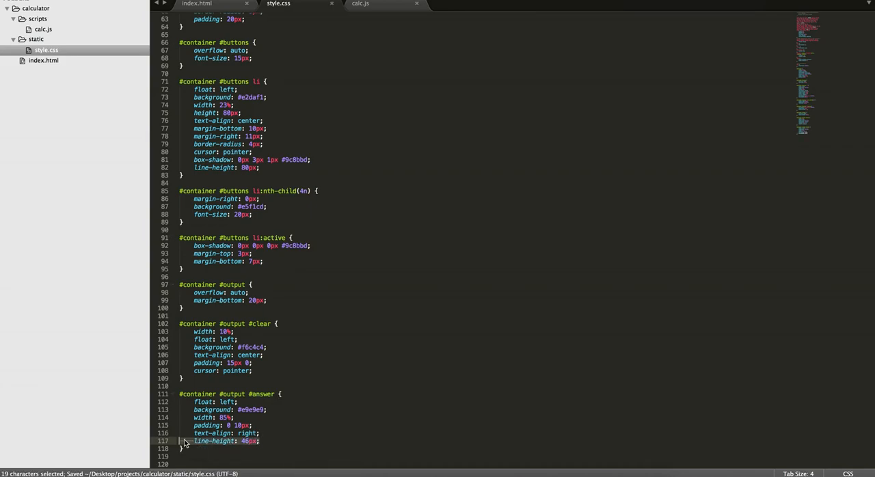
click(320, 463)
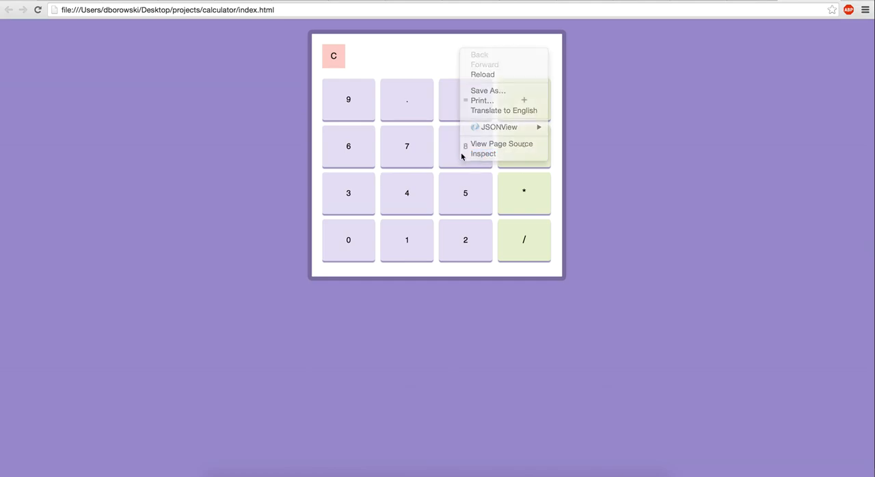
In Chrome DevTools, expand div#output and select p#answer to view its styles.
click(482, 153)
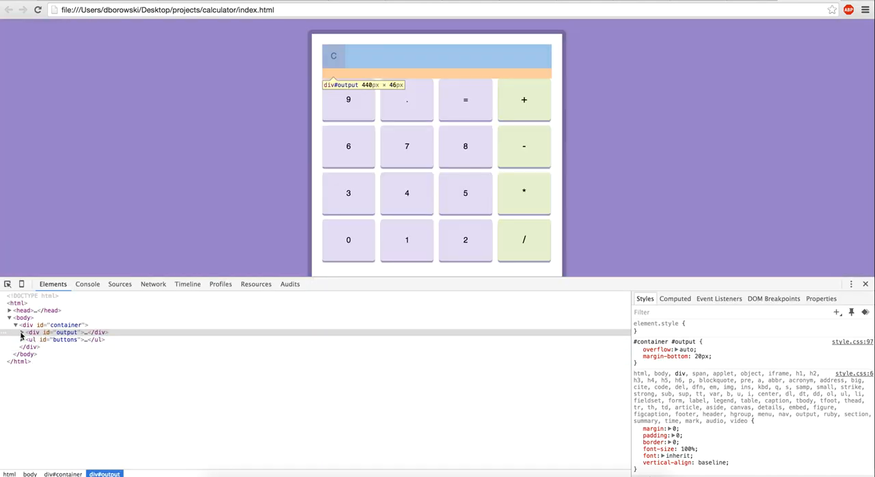
click(21, 332)
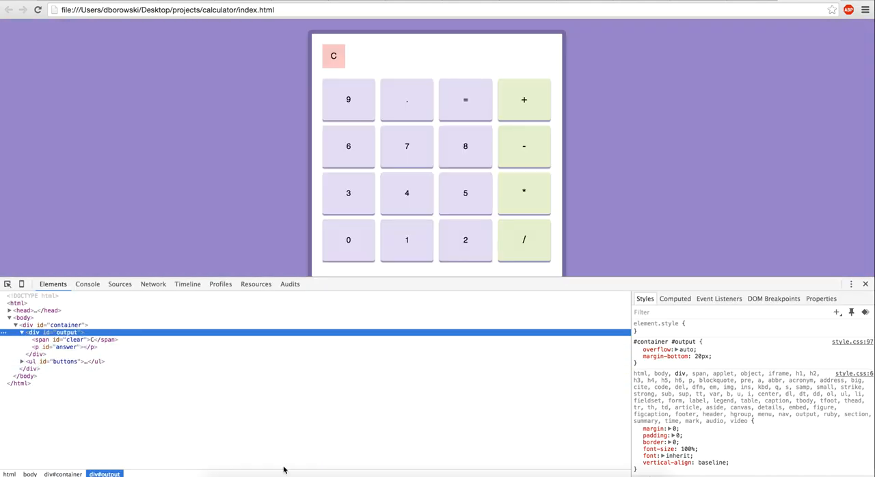
click(65, 347)
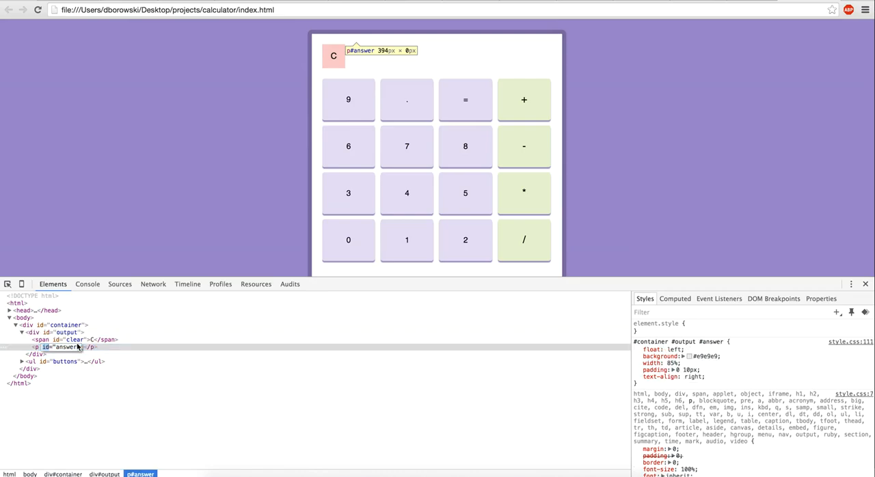
right_click(65, 347)
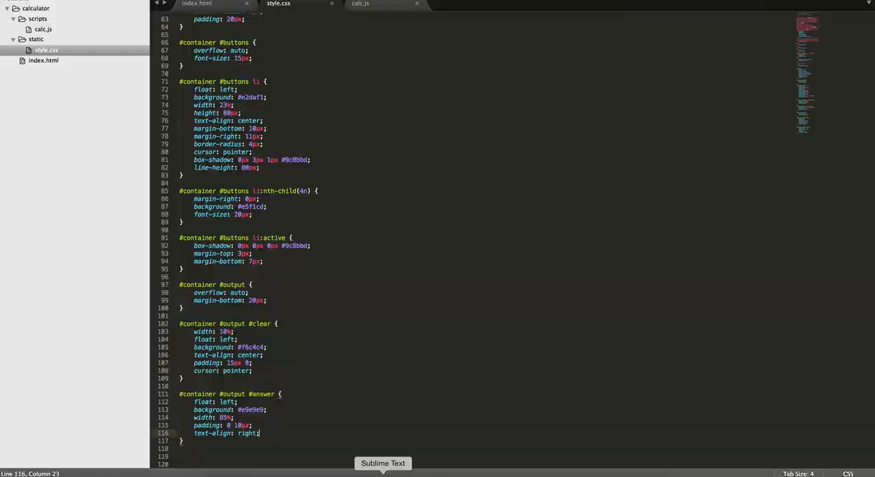
Add height: 46px and a matching line-height to the #answer rule.
key(enter)
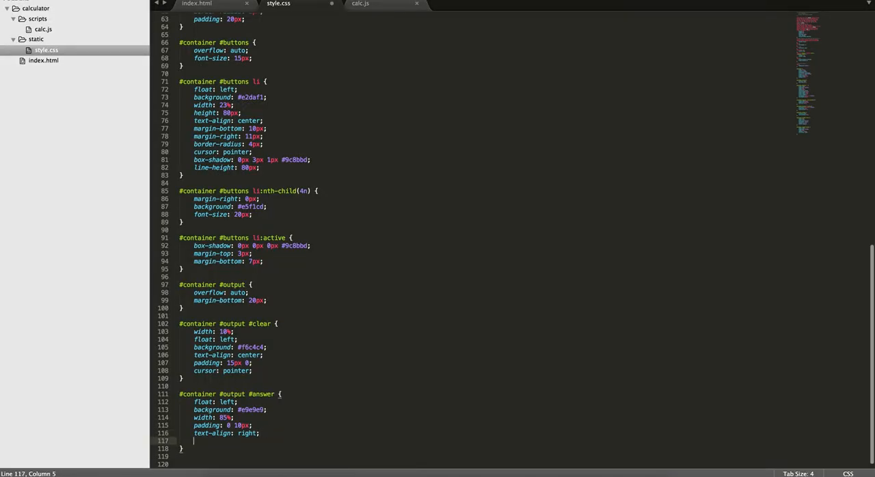
text(height: 4;)
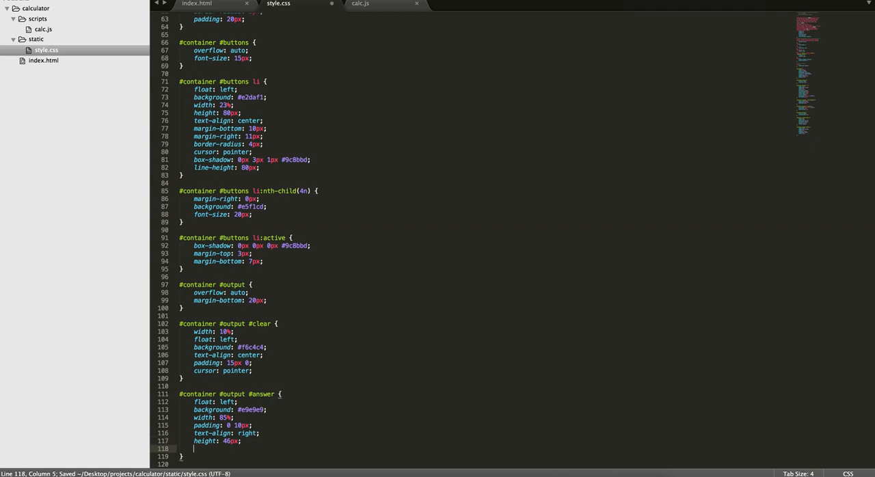
text(line-height;)
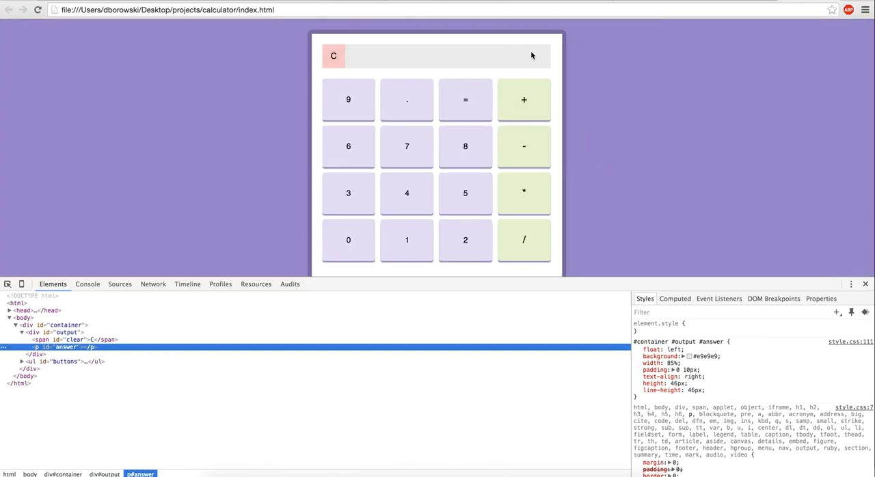
Reload the preview and try a different line-height on p#answer in the inspector.
right_click(533, 56)
text(50)
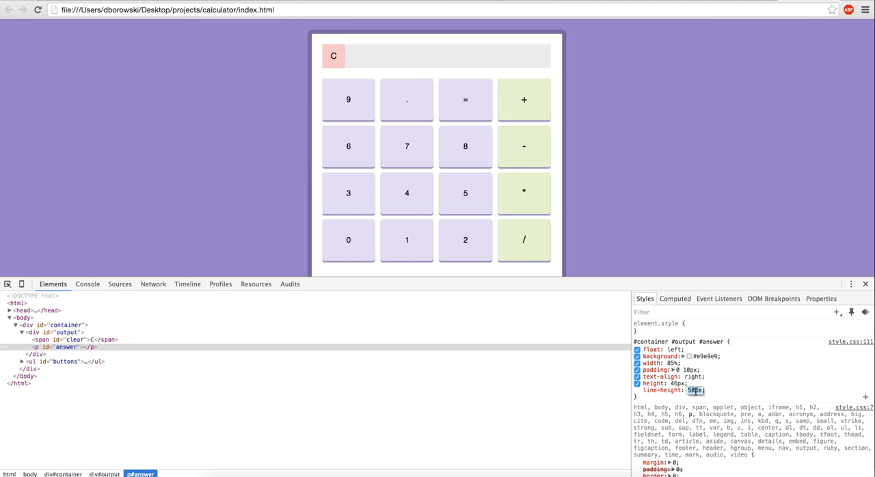
text(-4px)
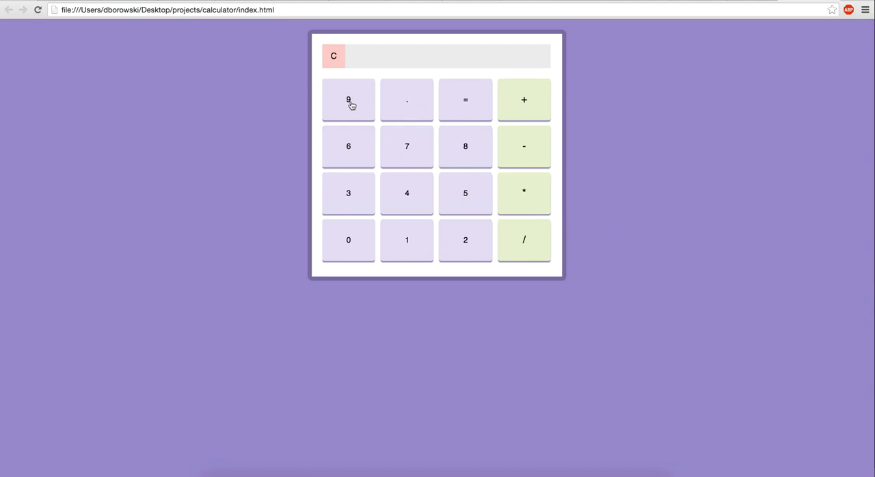
mouse_move(524, 99)
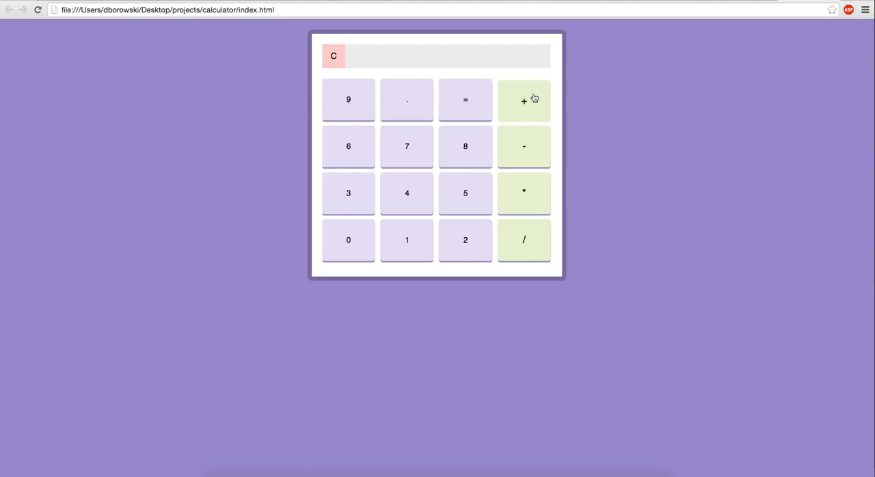
mouse_move(356, 77)
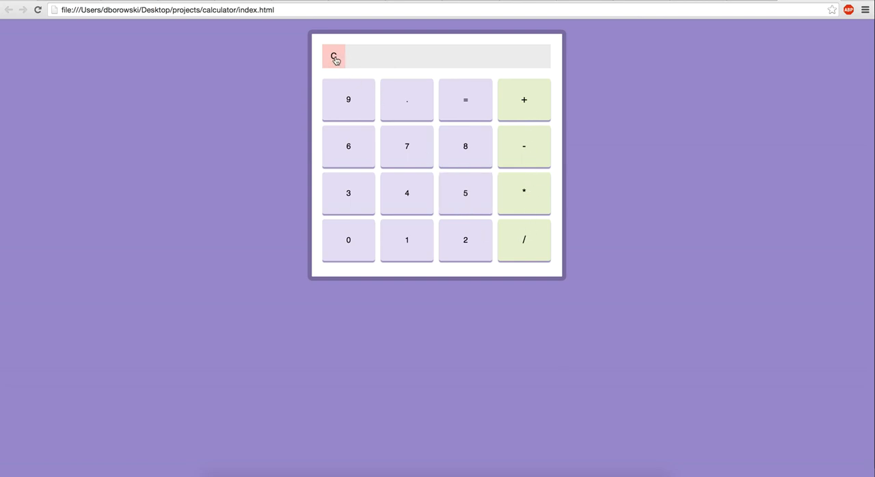
Click the calculator's C button to test it.
click(333, 56)
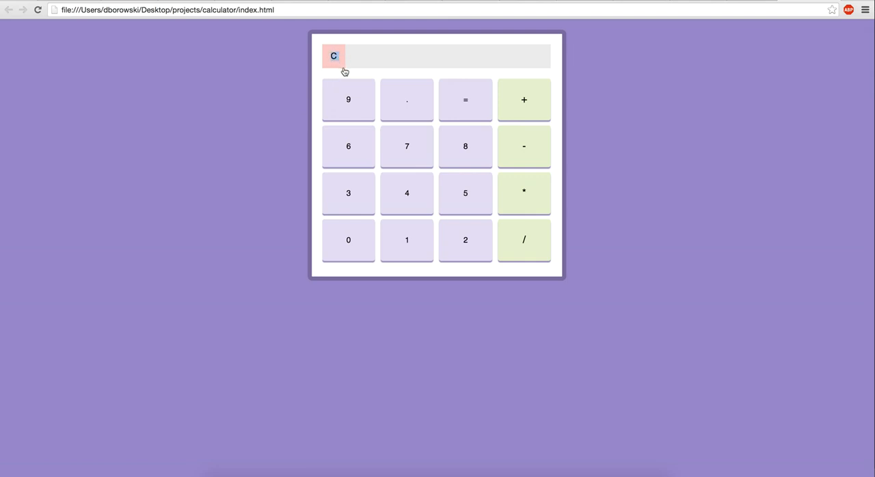
mouse_move(442, 114)
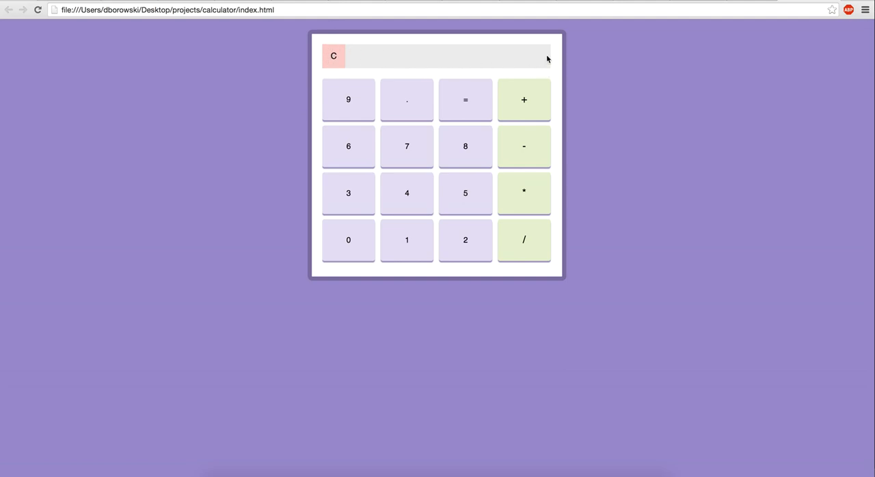
mouse_move(516, 56)
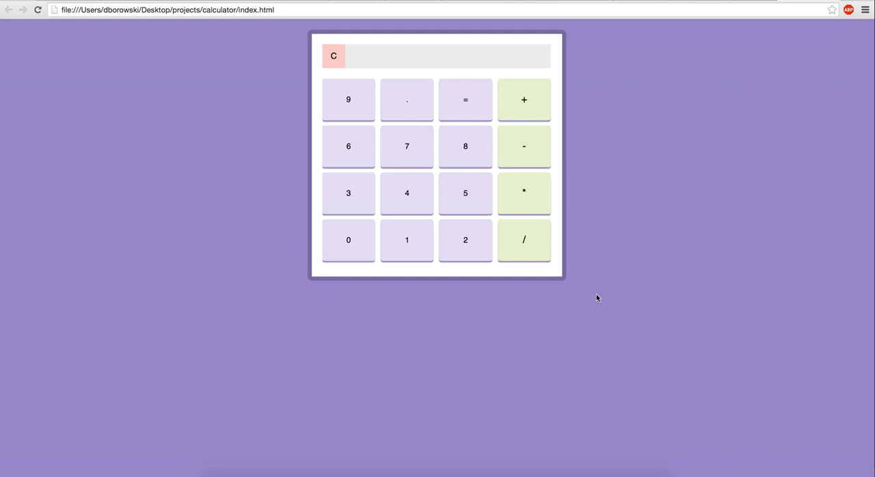
mouse_move(761, 74)
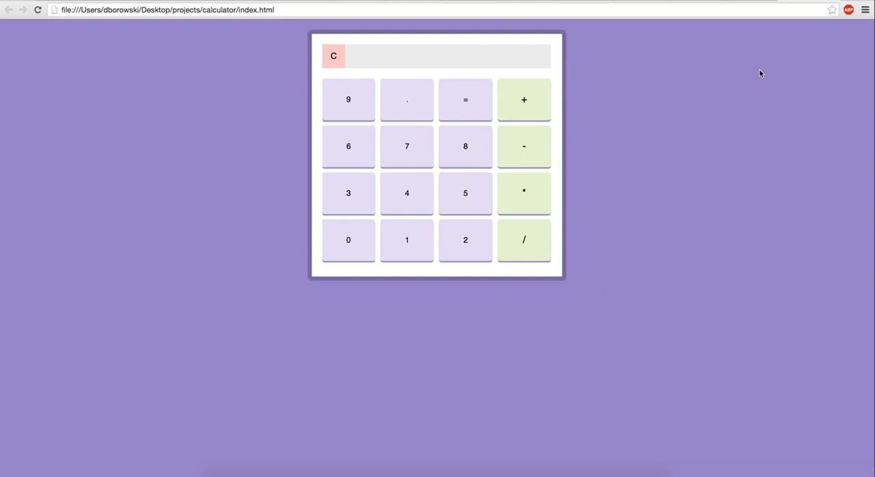